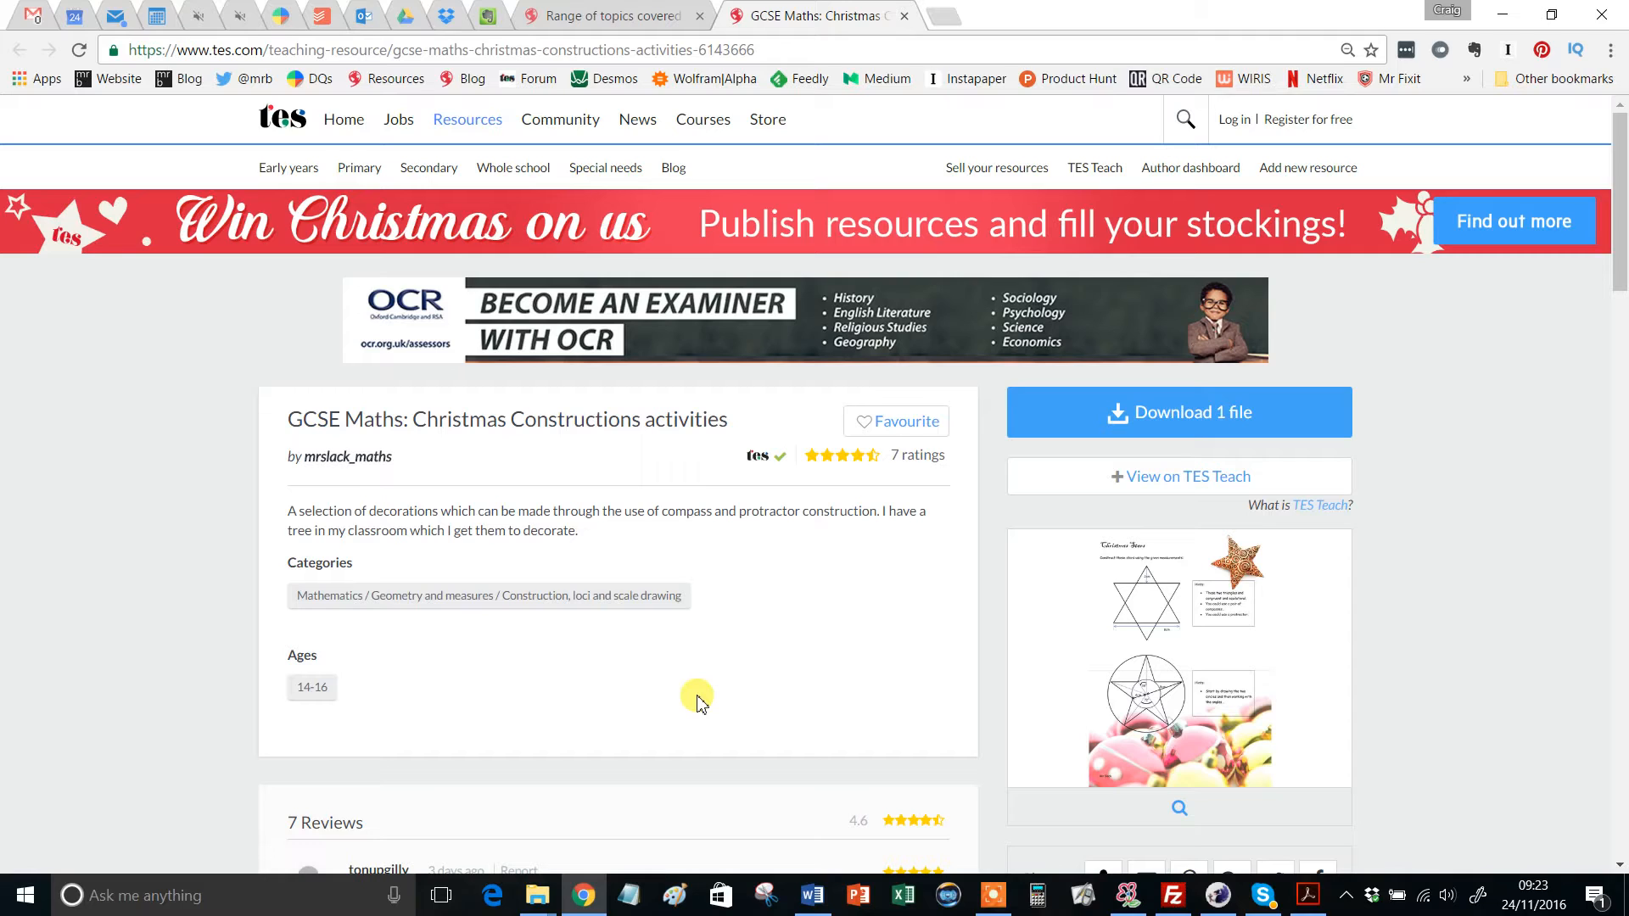
mouse_move(759, 644)
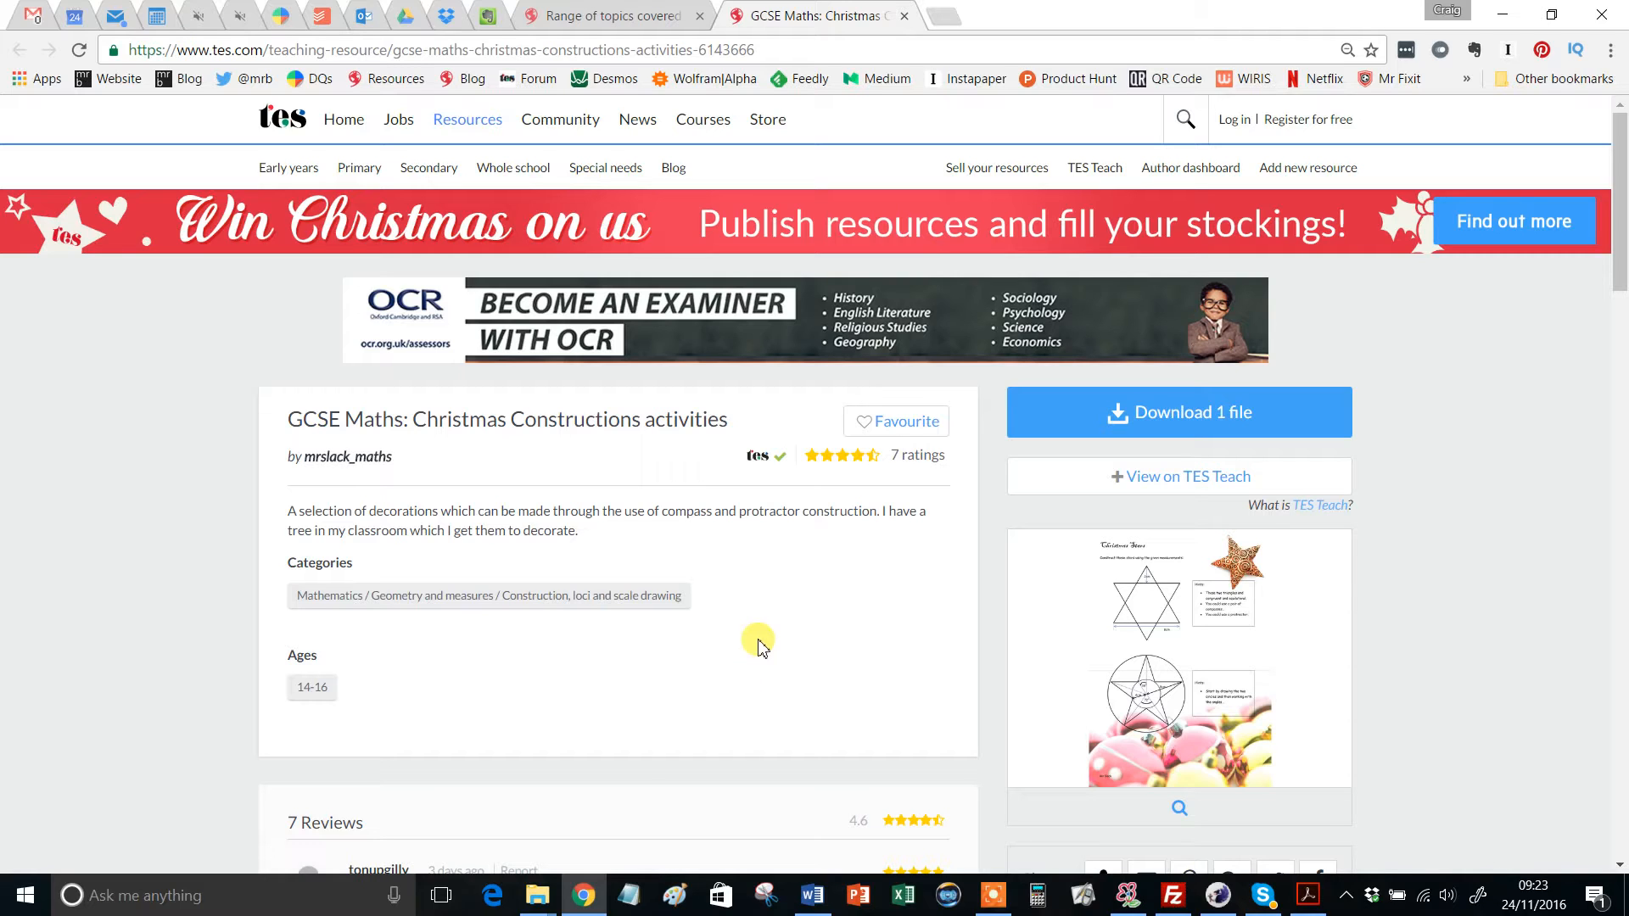
mouse_move(795, 661)
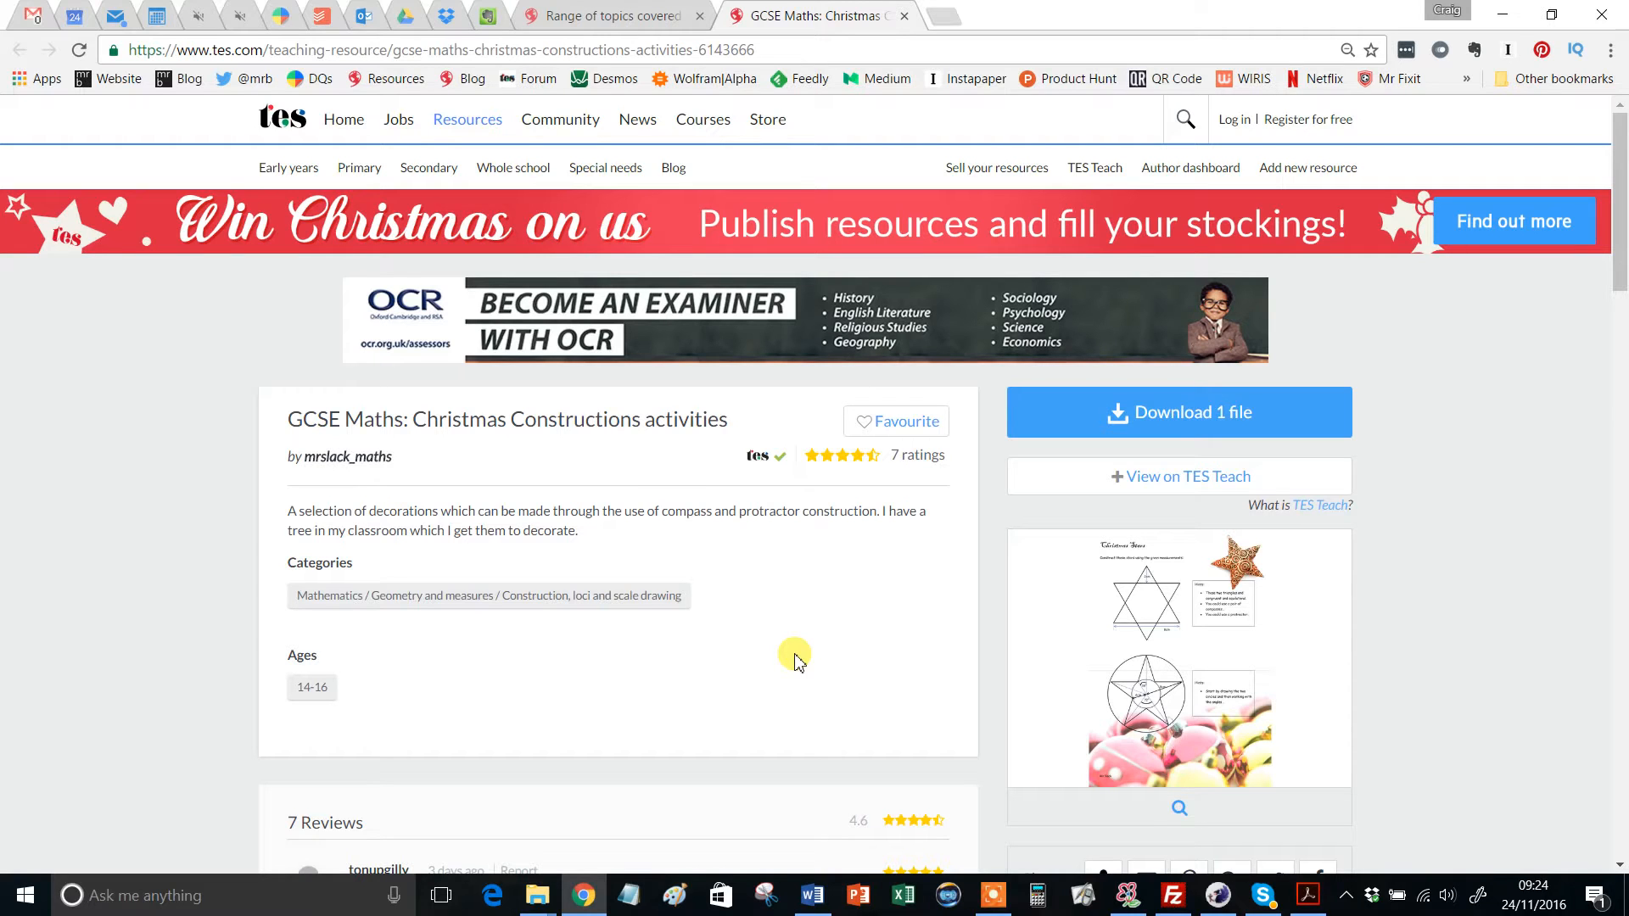
mouse_move(566, 495)
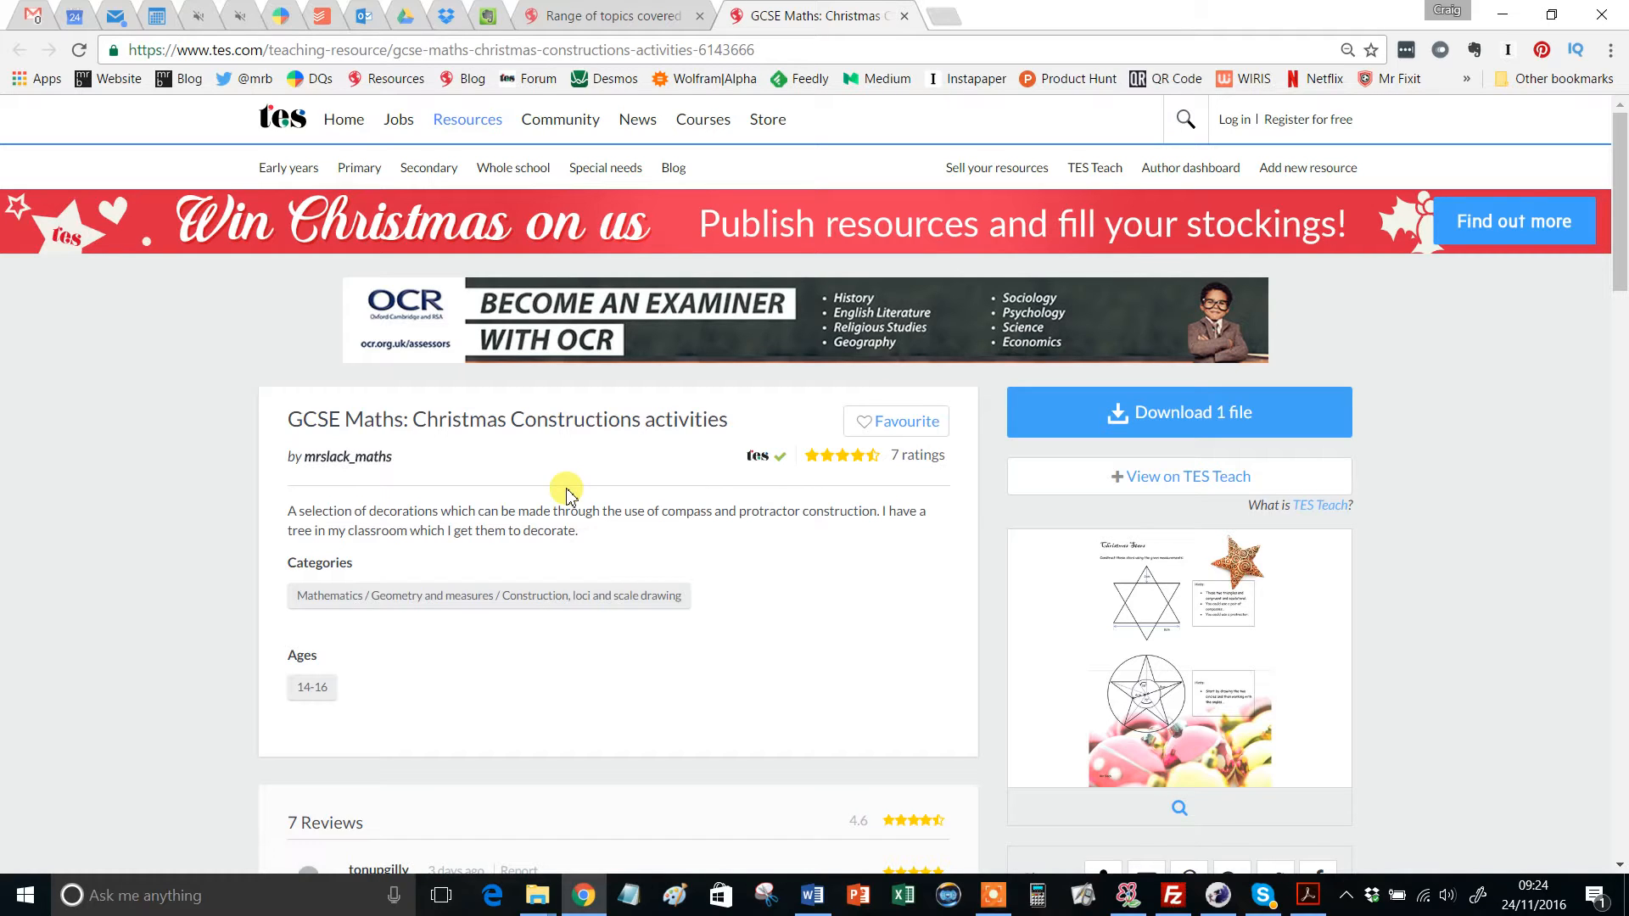
mouse_move(564, 504)
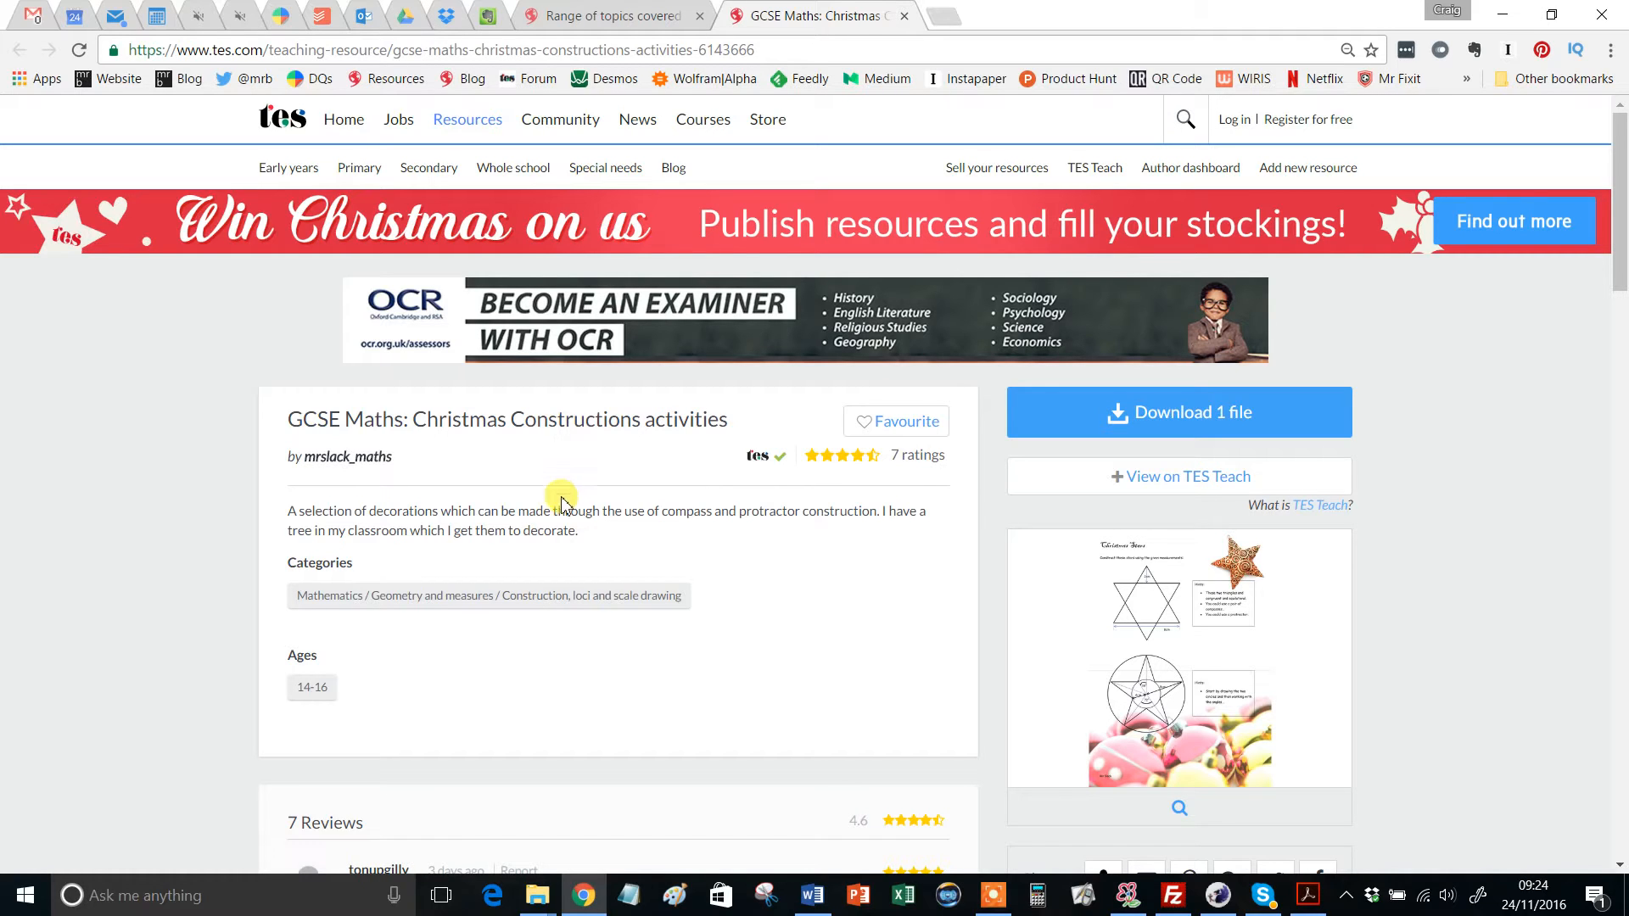
mouse_move(535, 508)
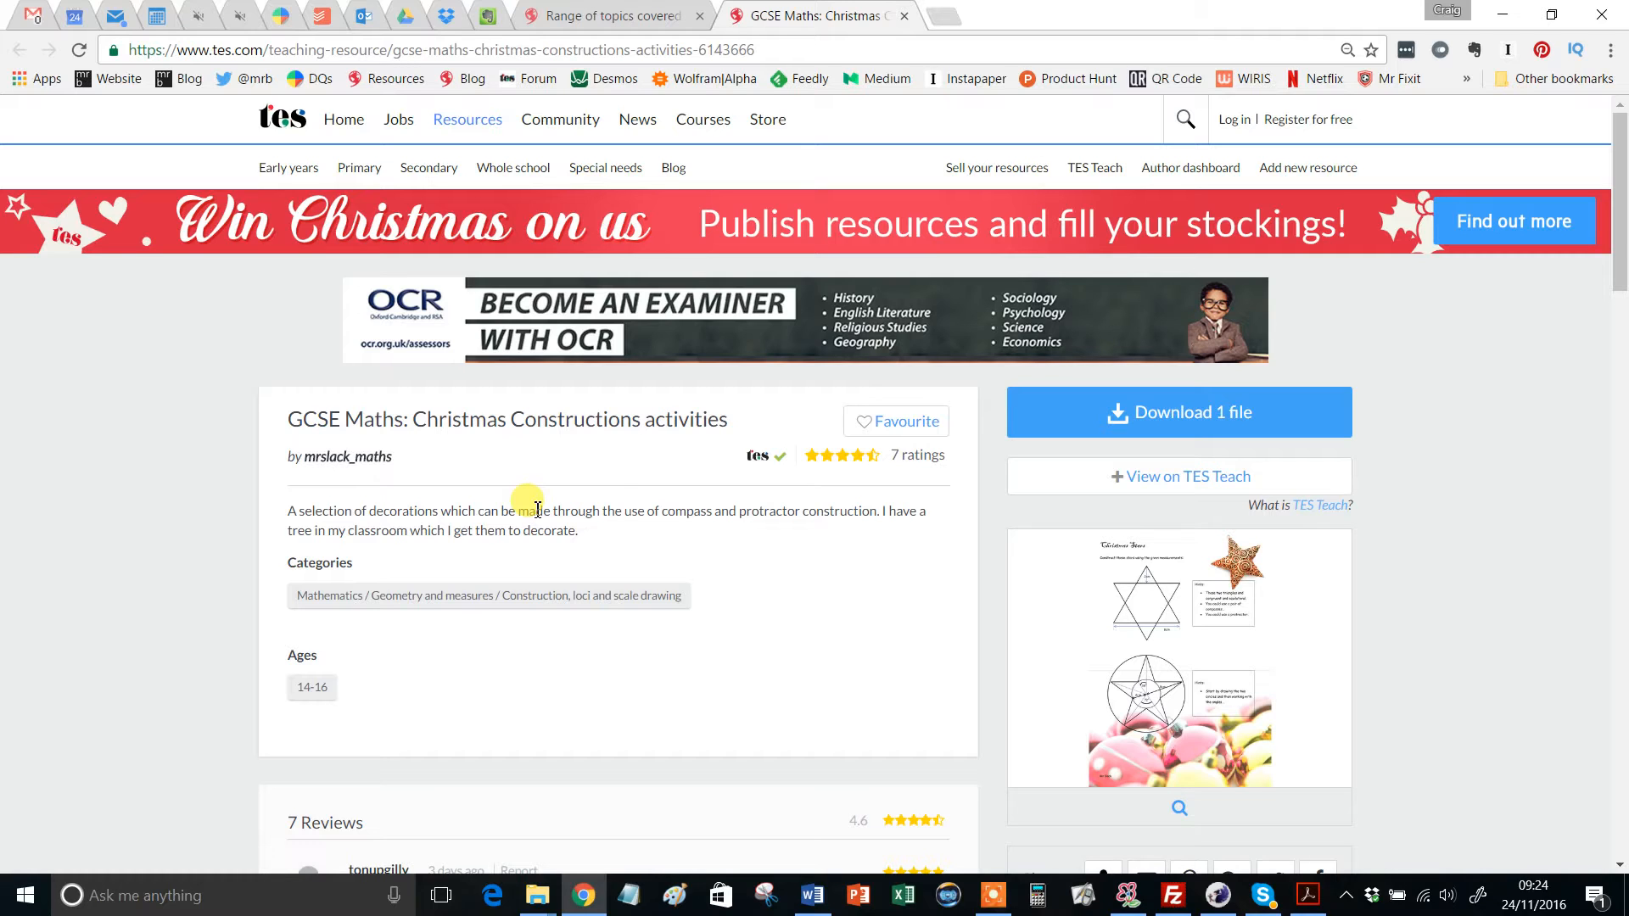
mouse_move(592, 559)
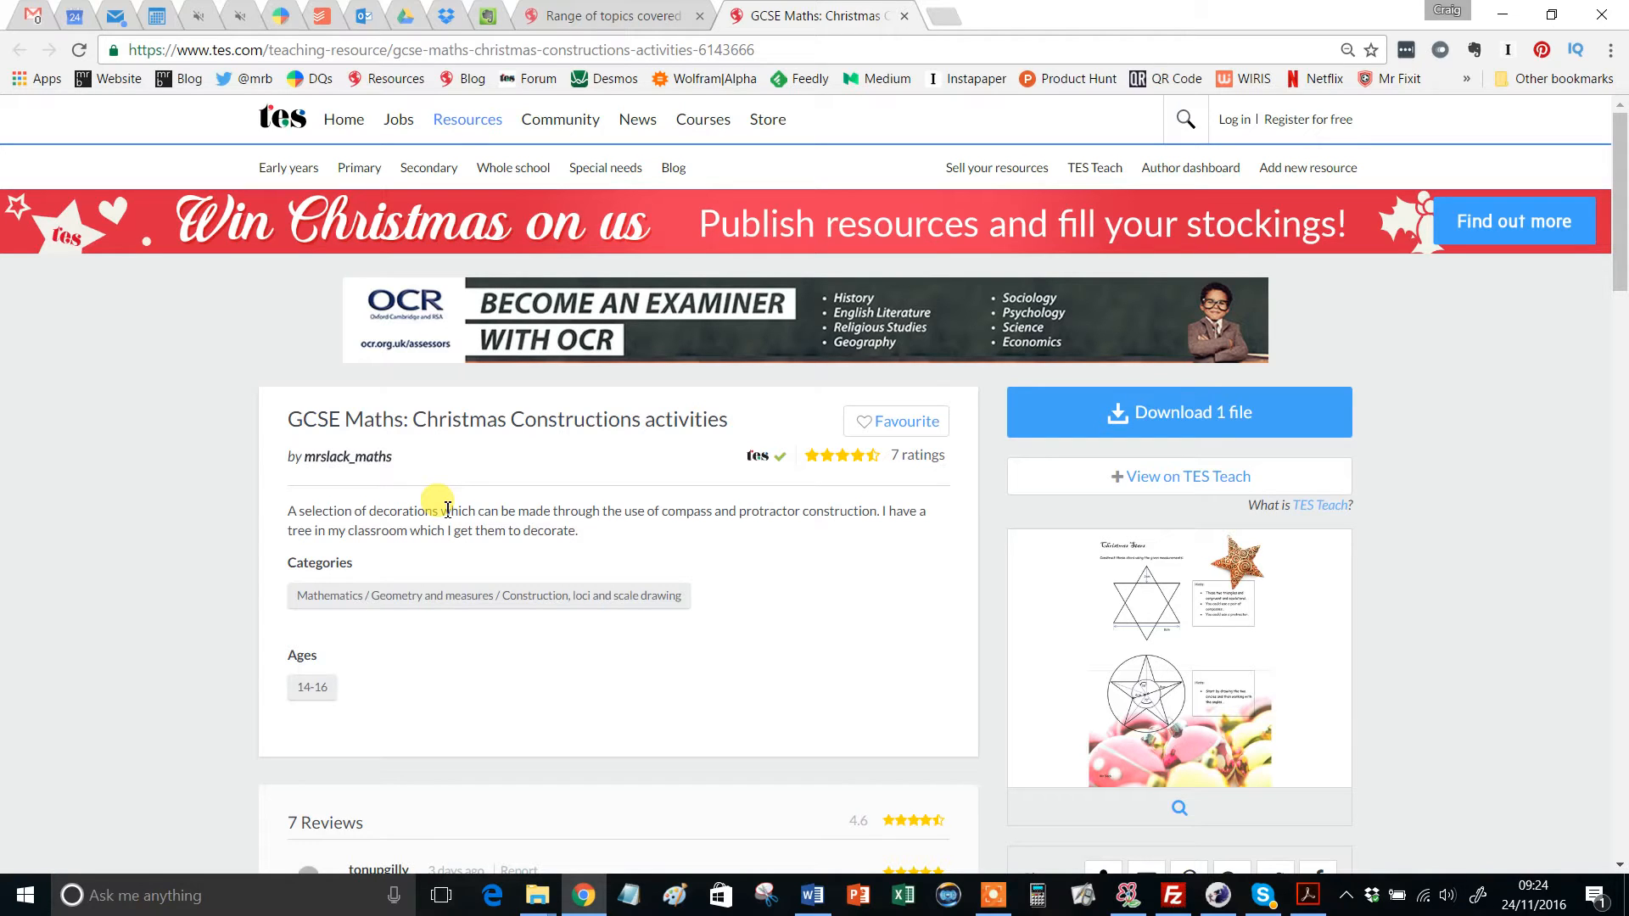
mouse_move(468, 510)
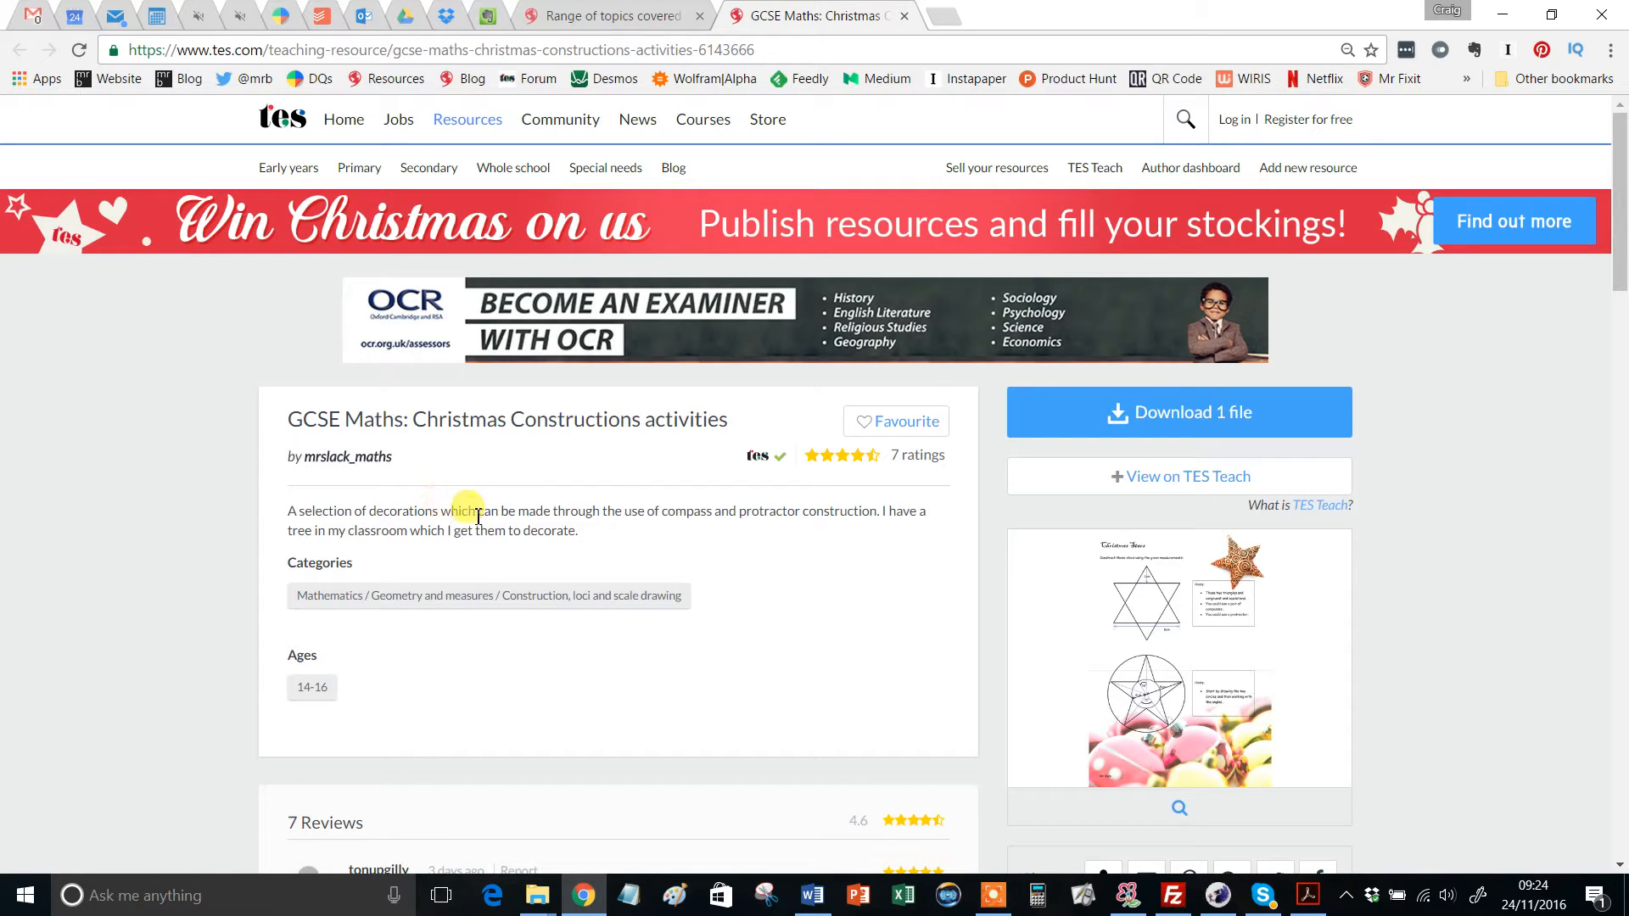
mouse_move(538, 491)
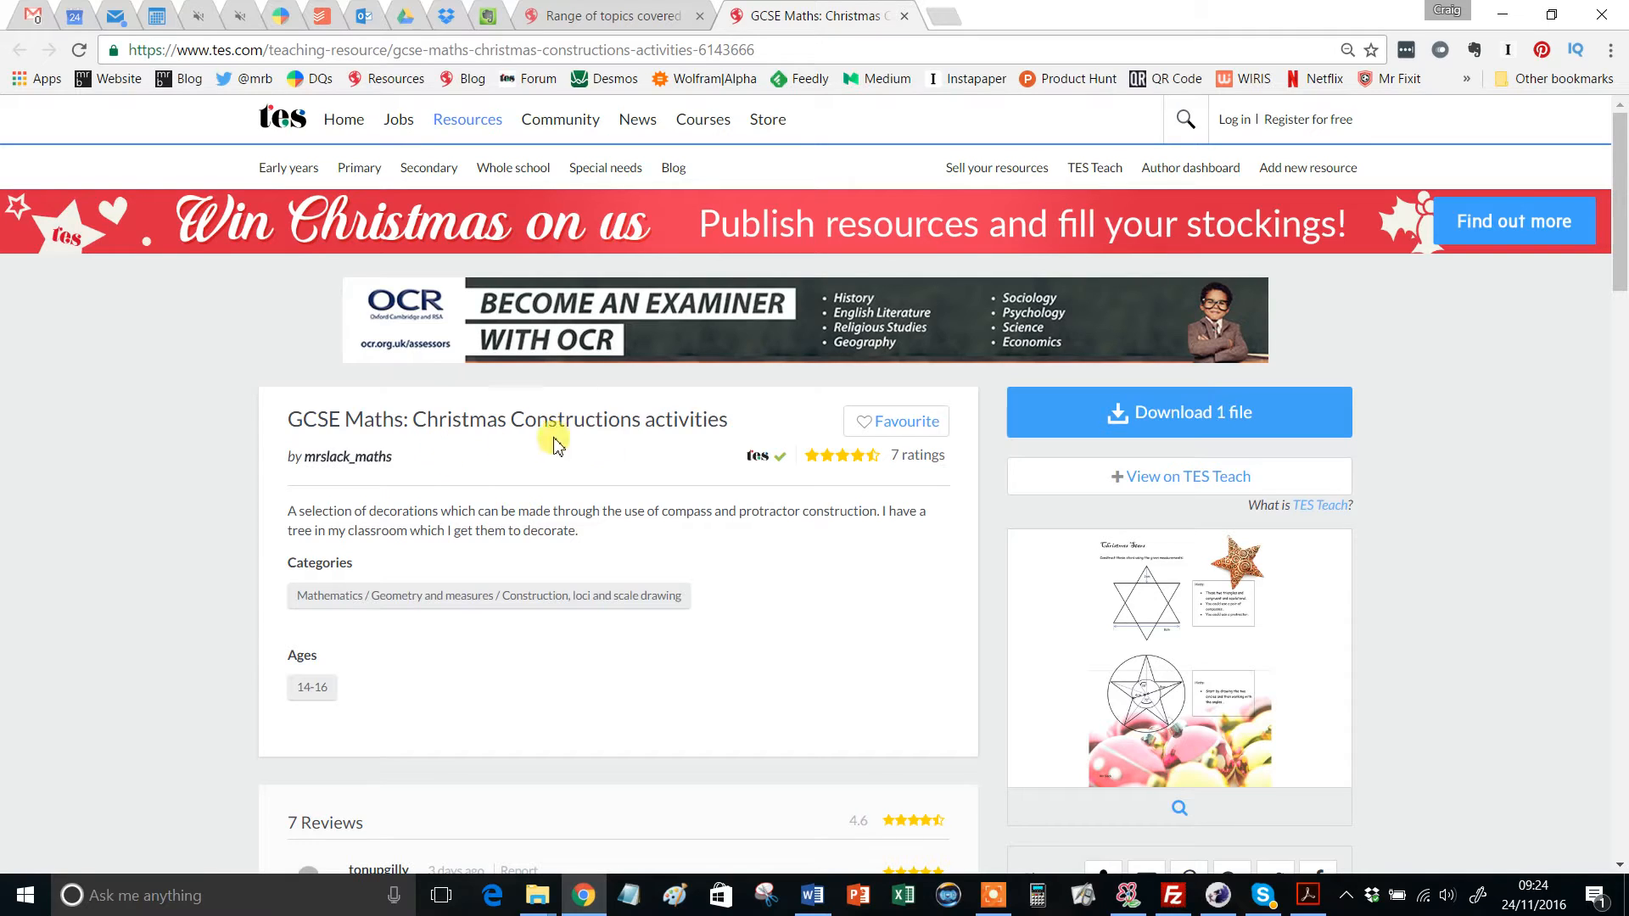
mouse_move(327, 475)
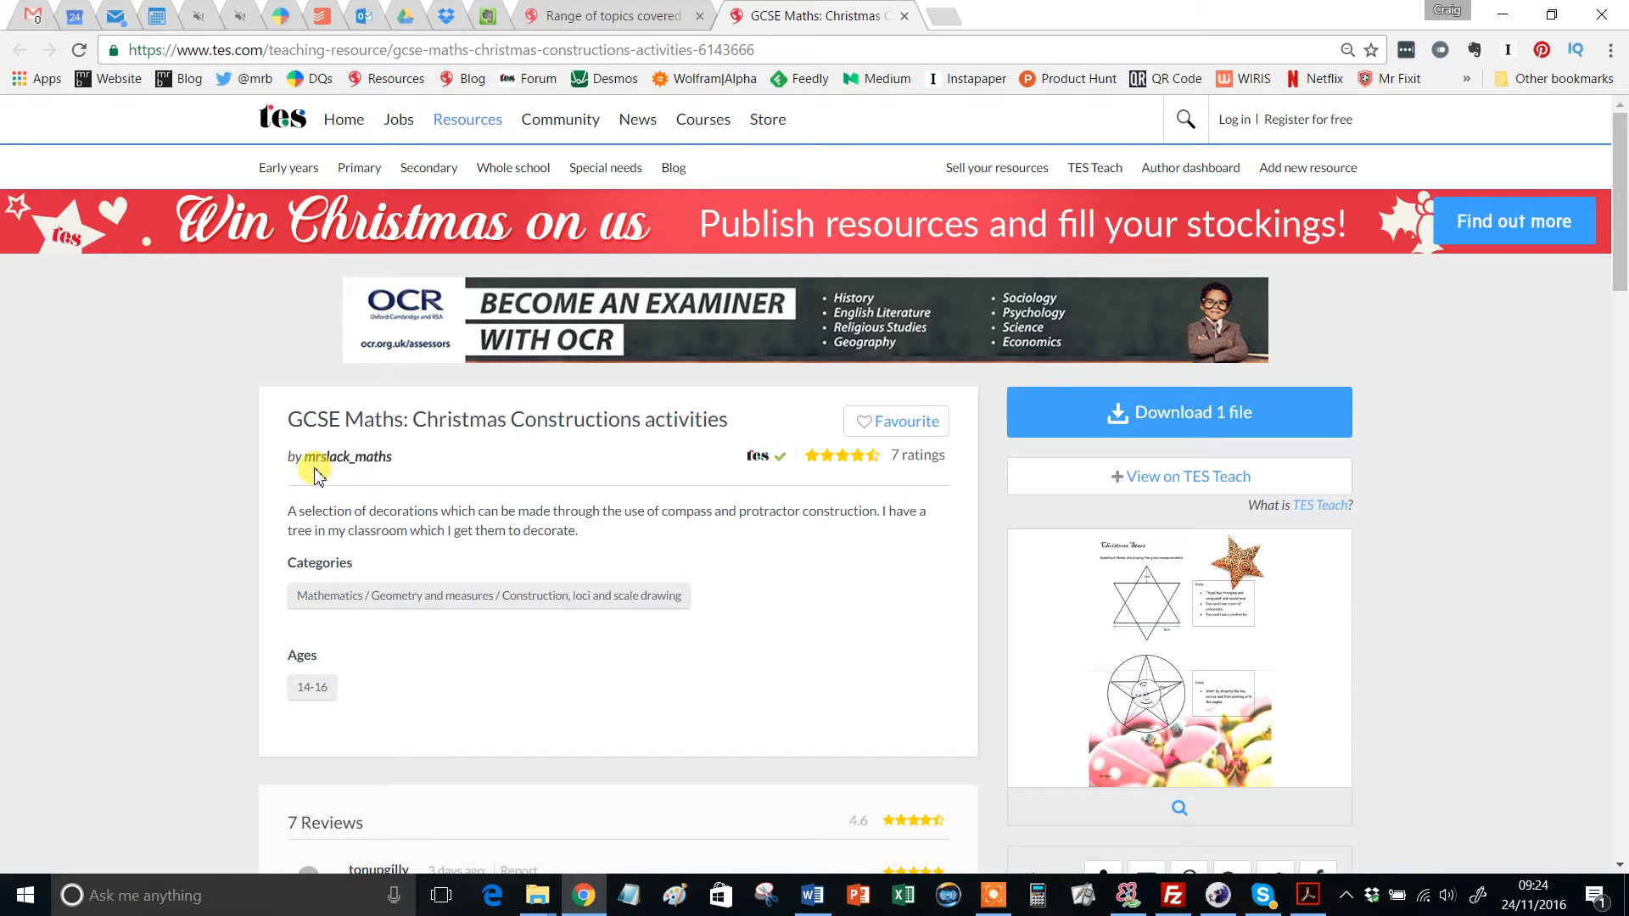
mouse_move(347, 457)
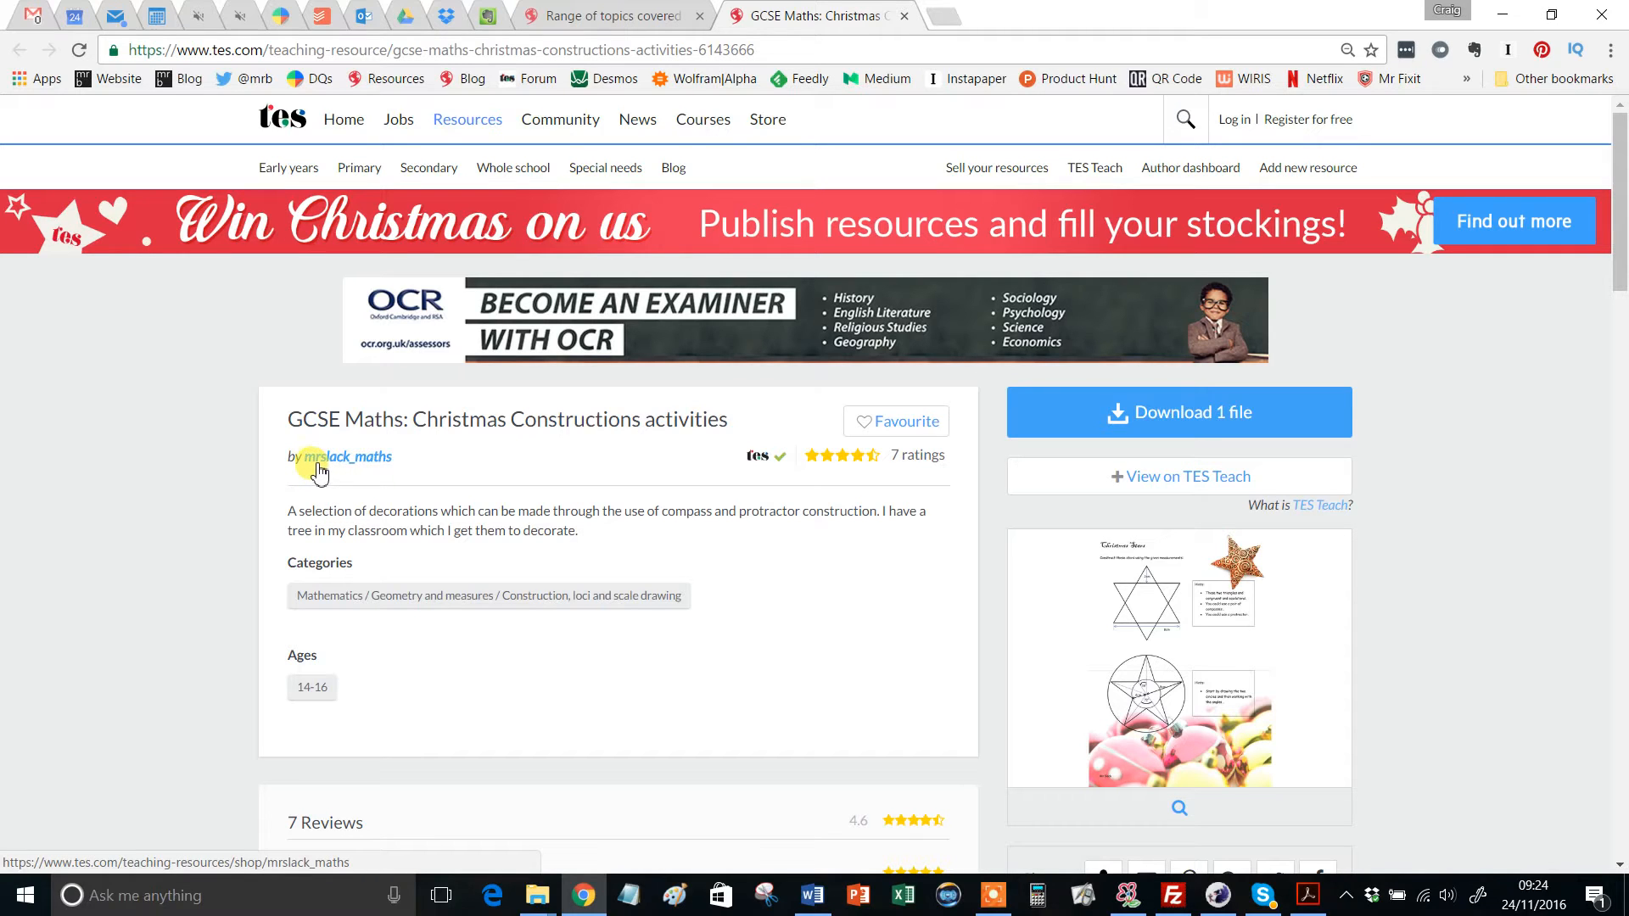
mouse_move(690, 574)
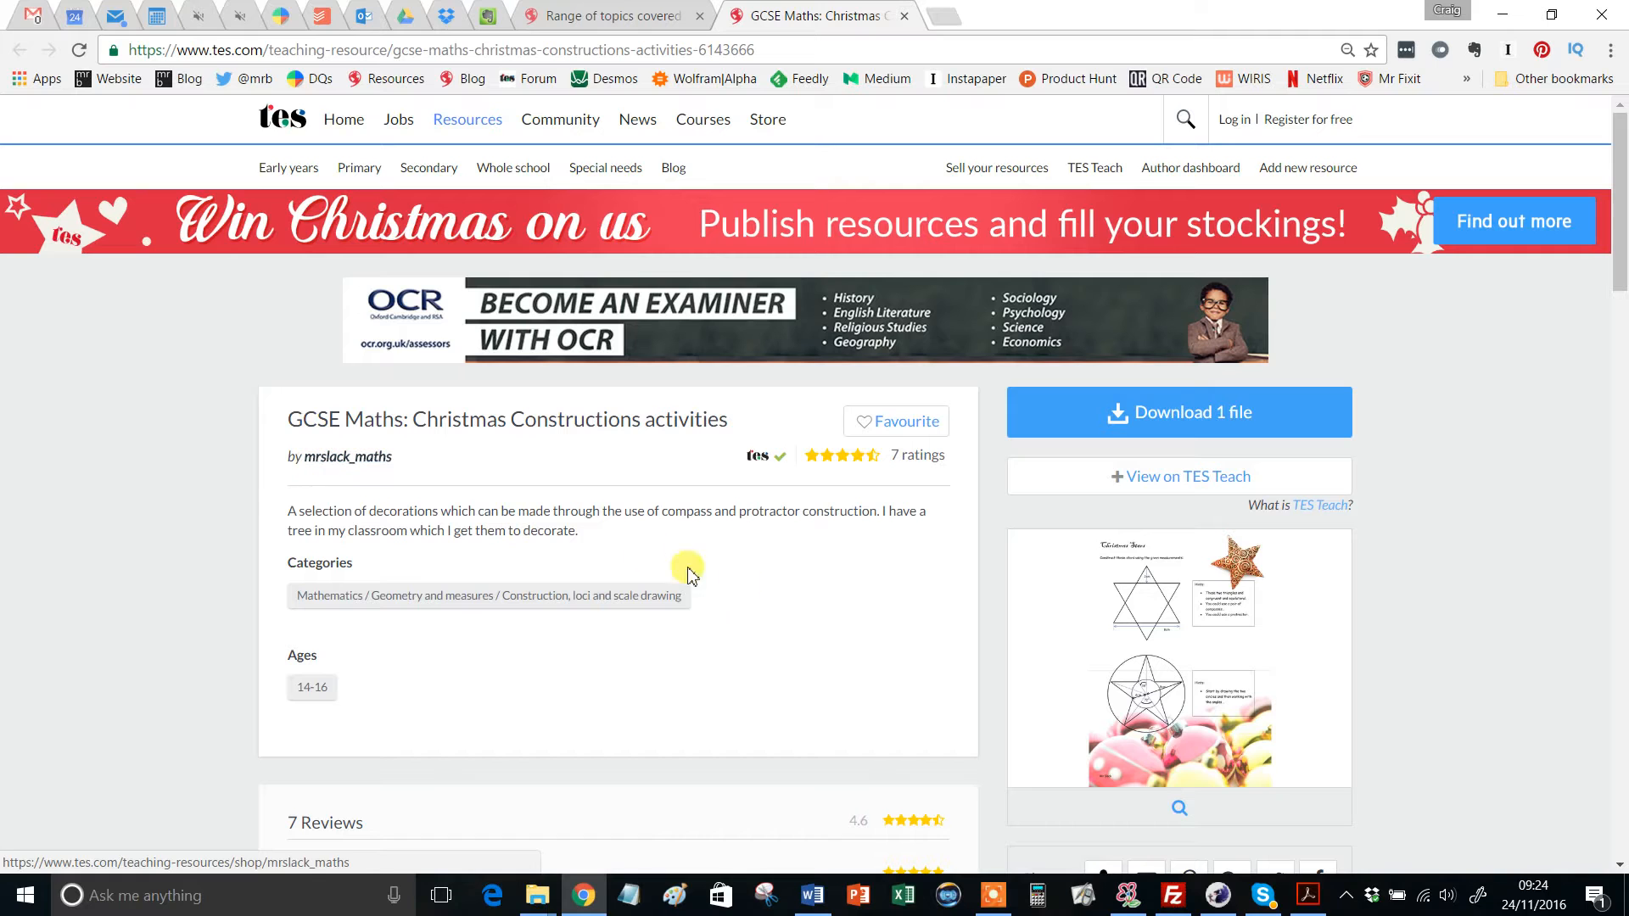
Scroll past the Christmas Stars hints to the two-circle star with 36° and 72° angles.
scroll("down", 3)
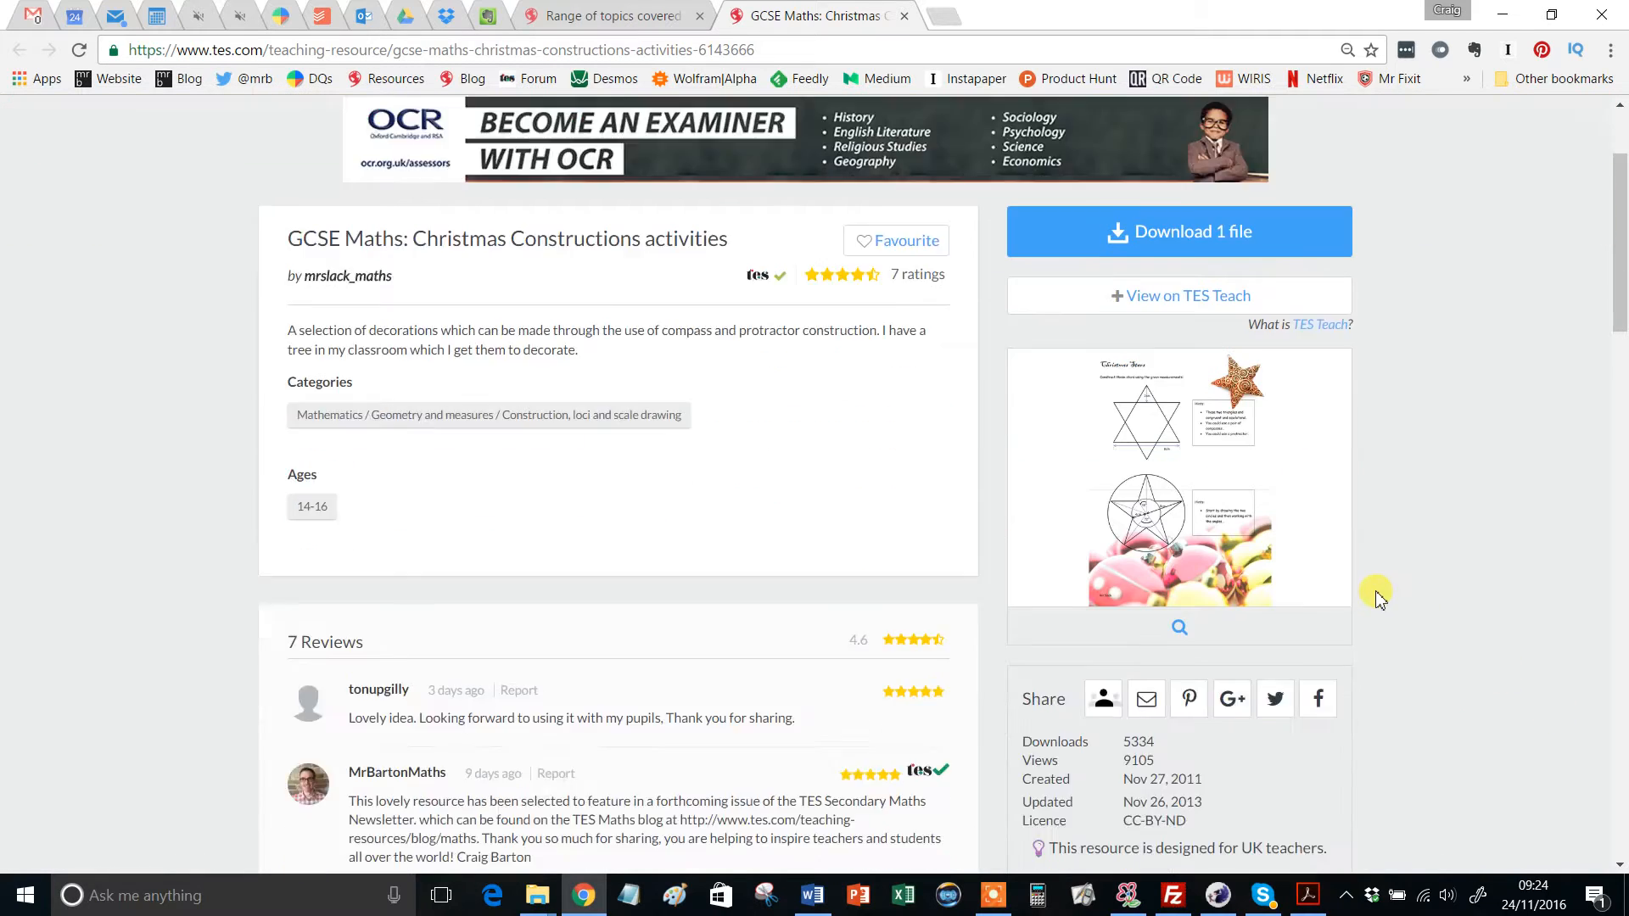
scroll("down", 3)
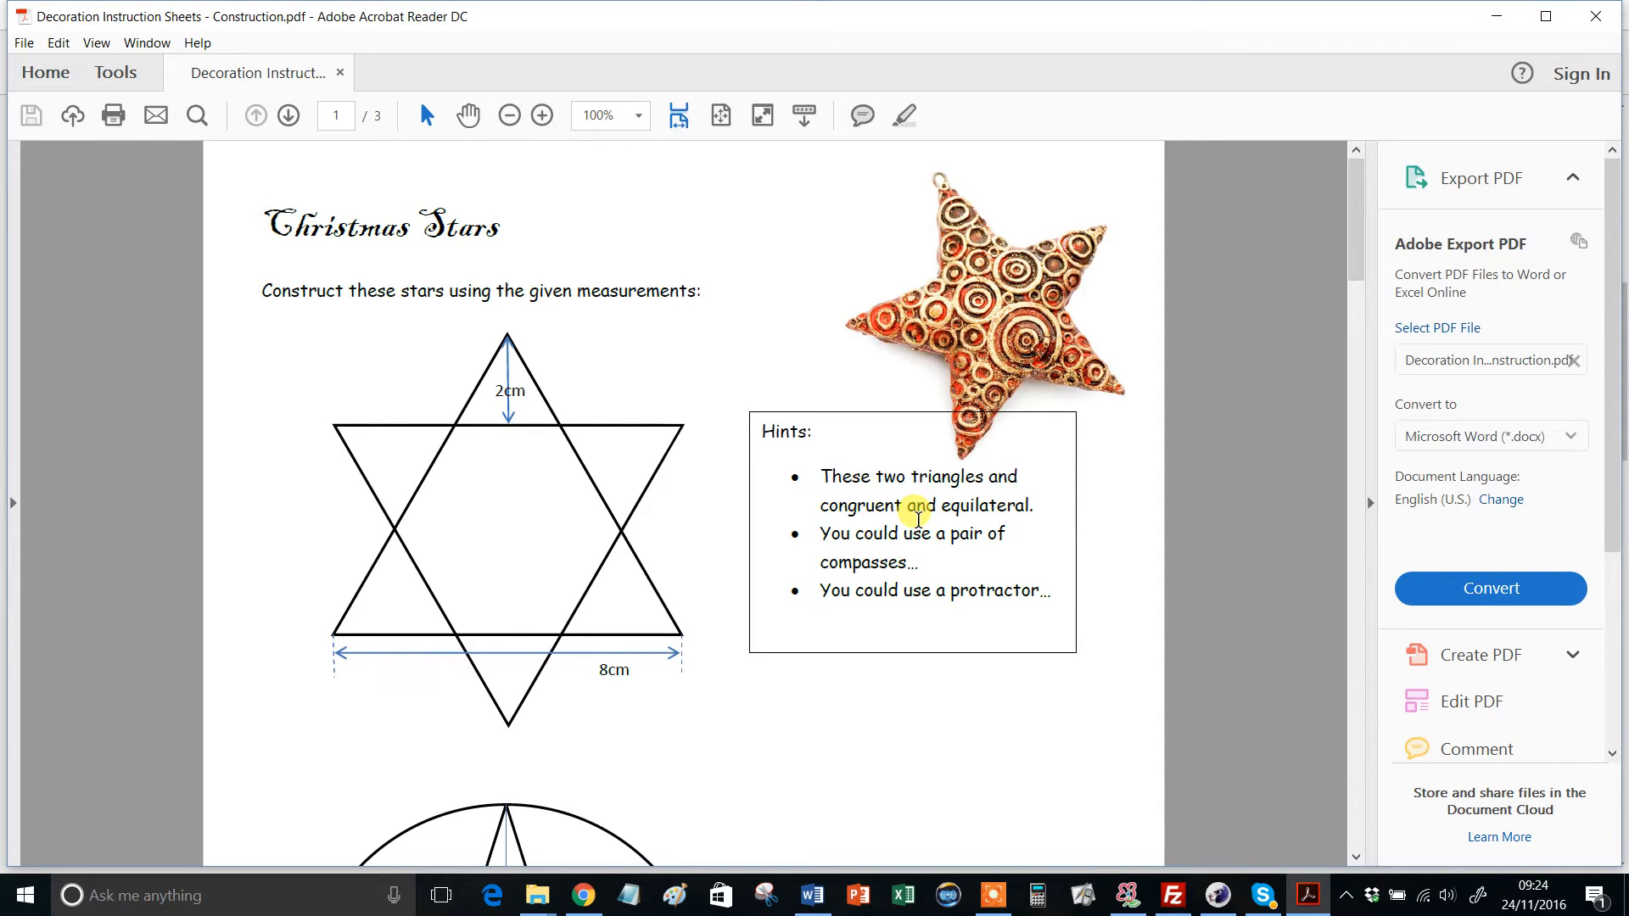
mouse_move(1005, 426)
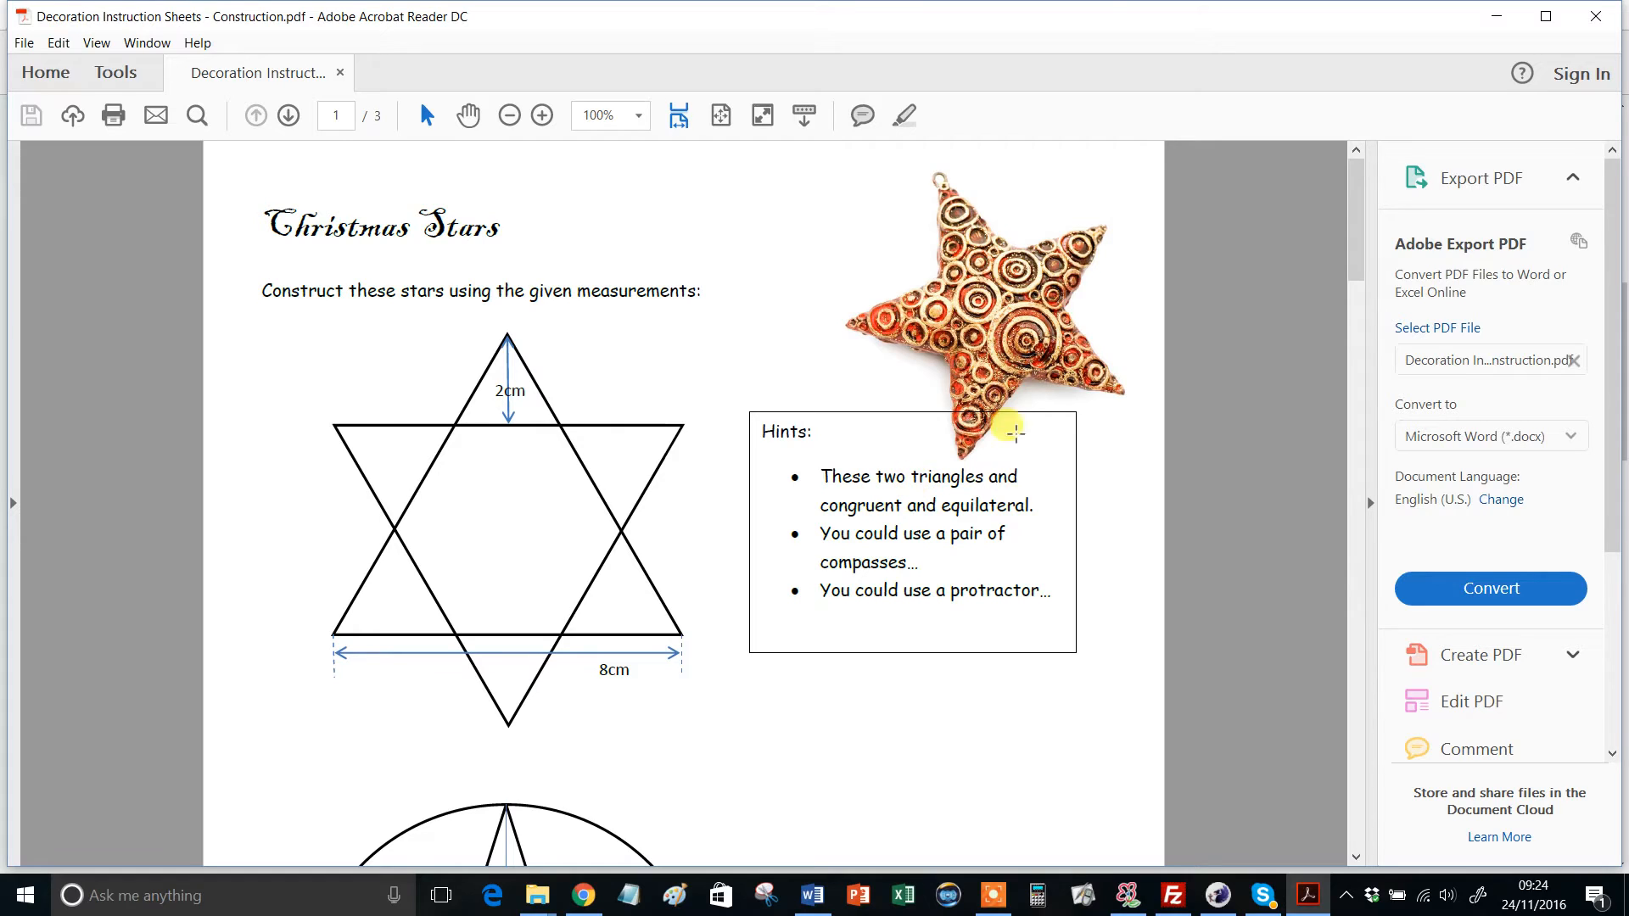
mouse_move(883, 416)
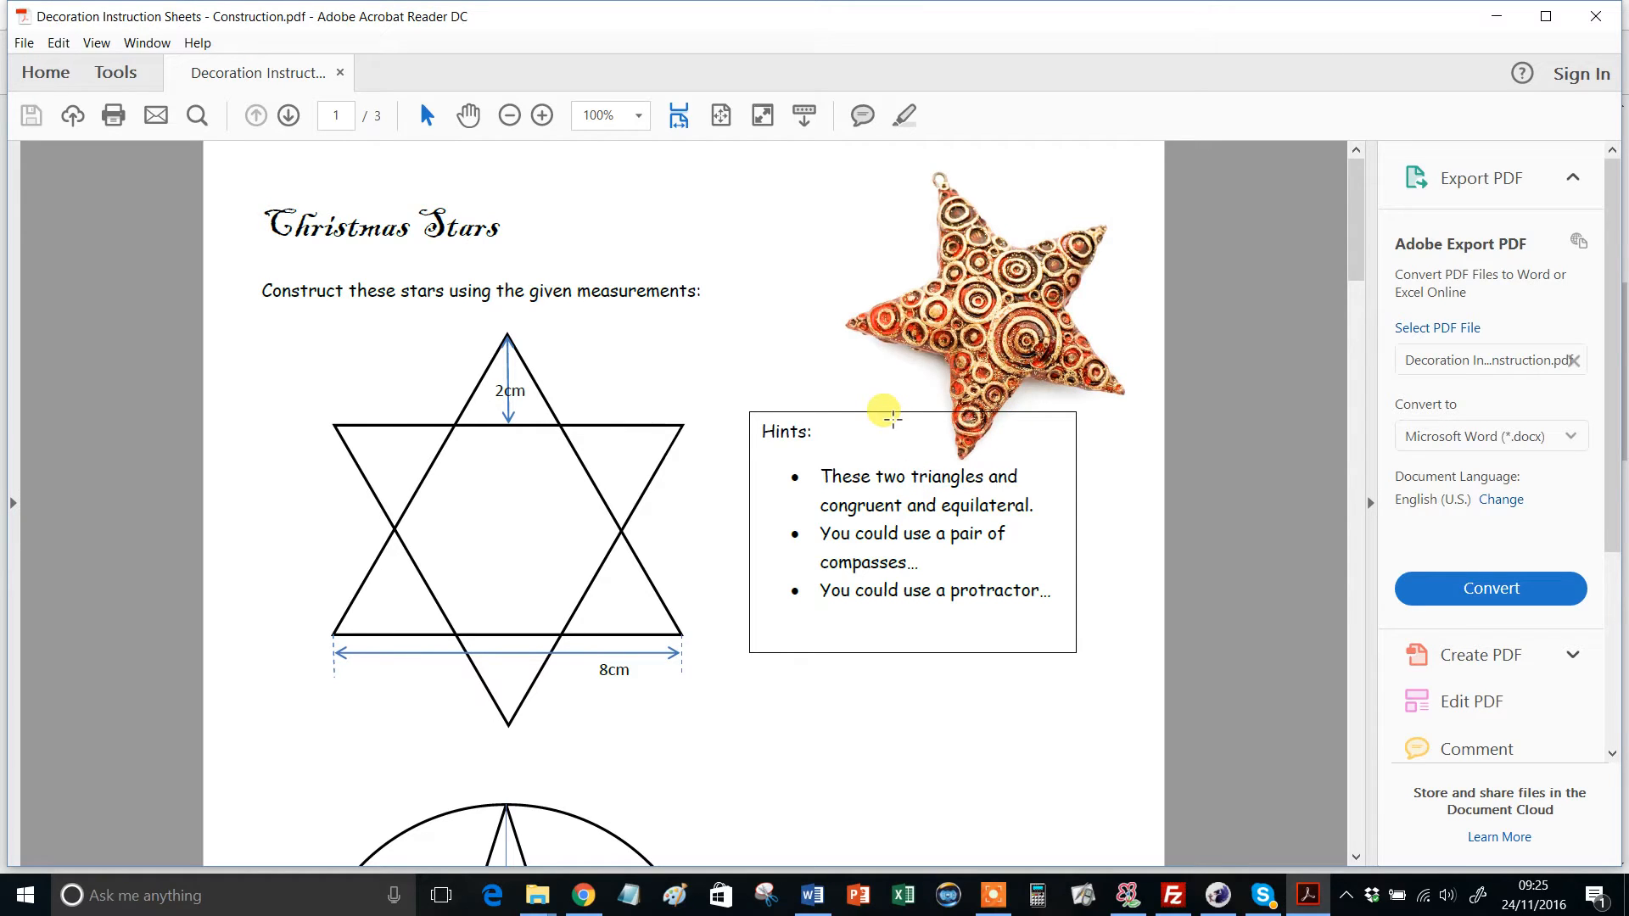
mouse_move(398, 328)
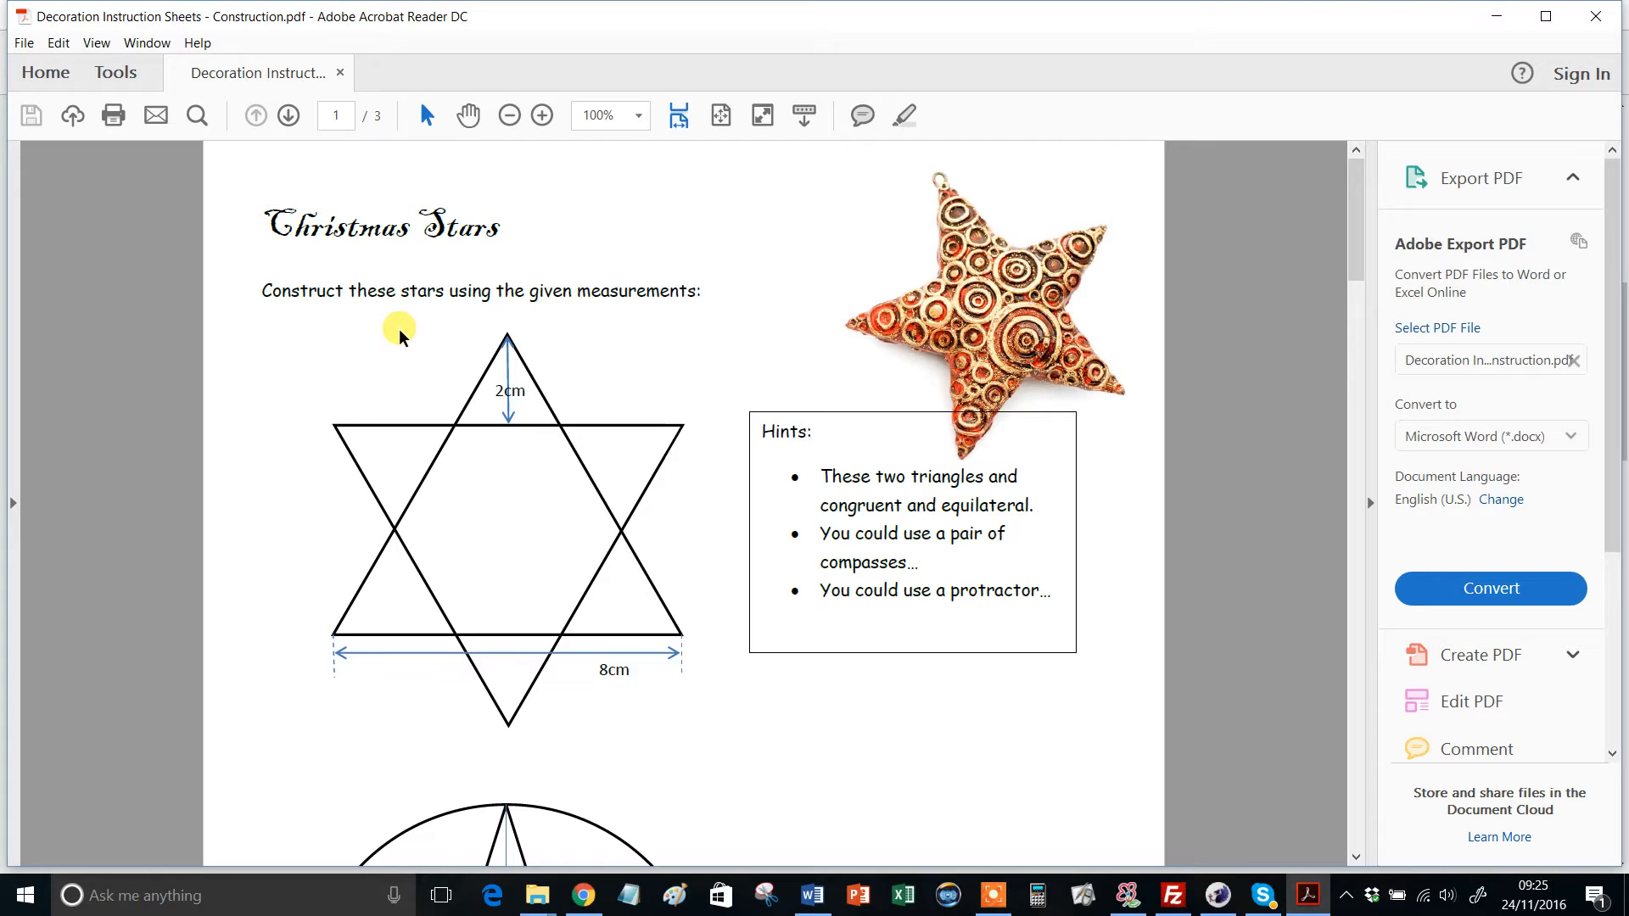
mouse_move(457, 221)
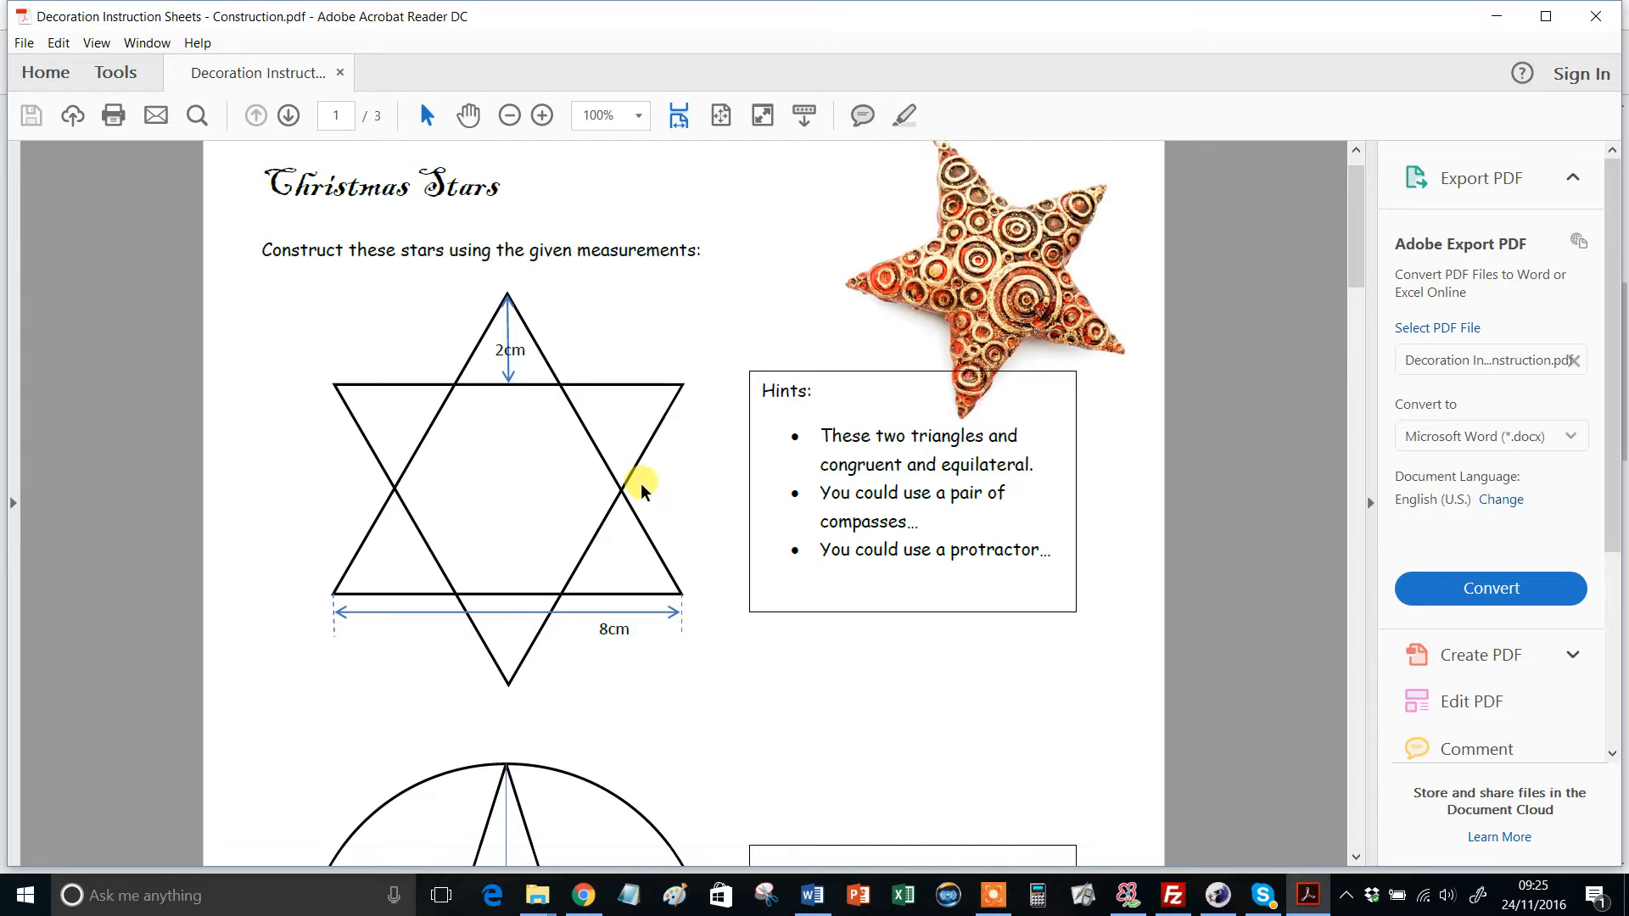
mouse_move(1008, 588)
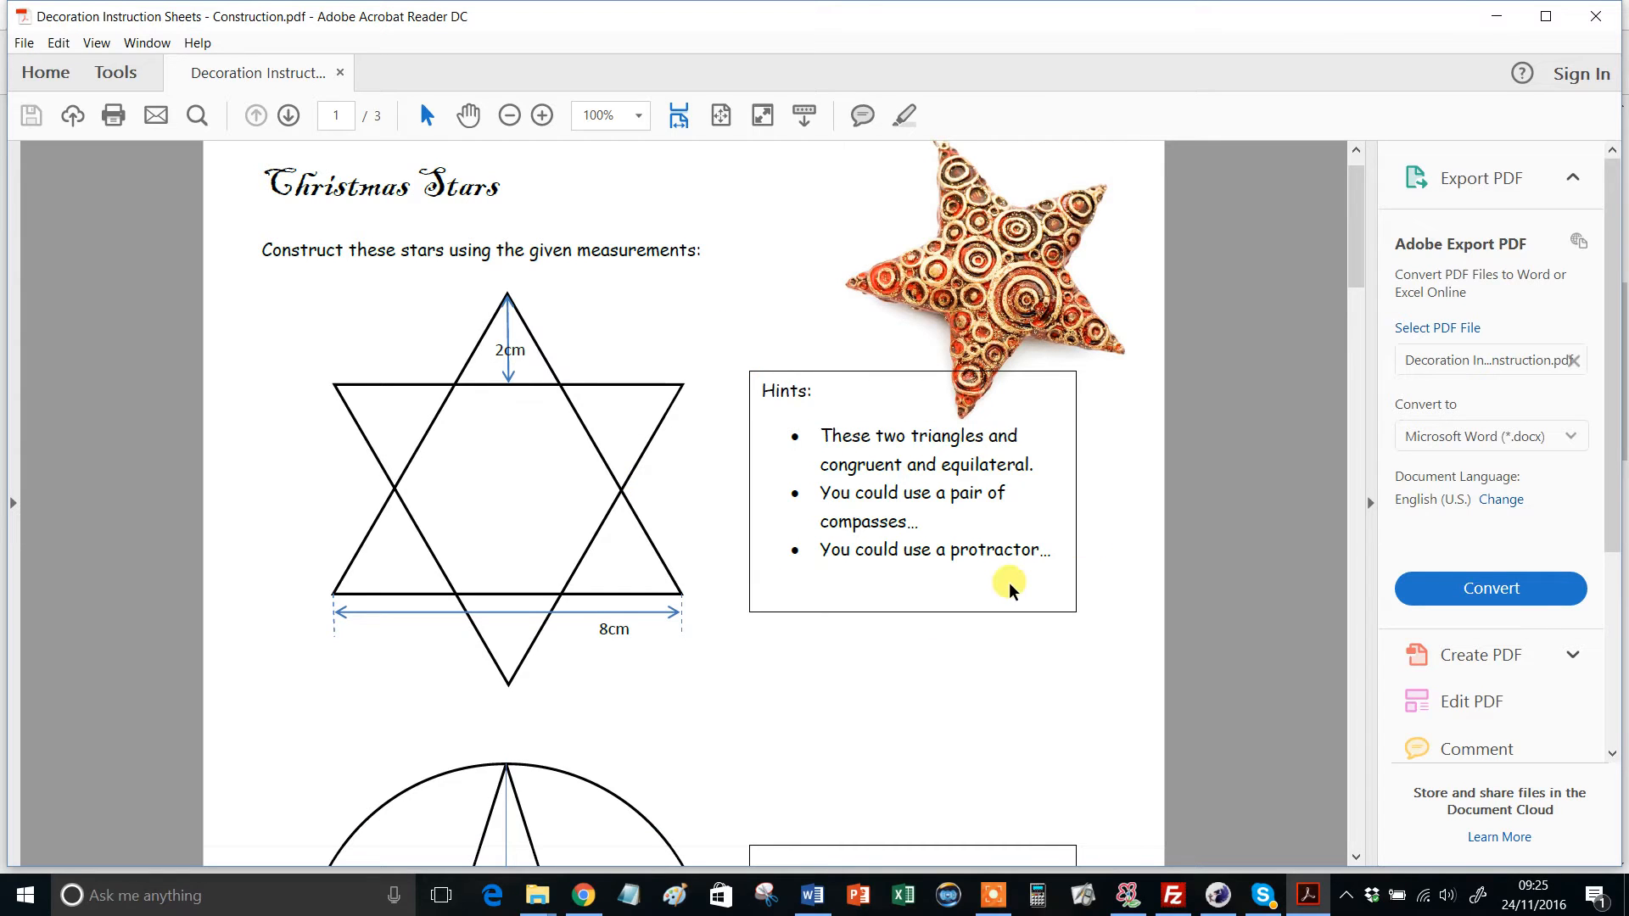
mouse_move(415, 508)
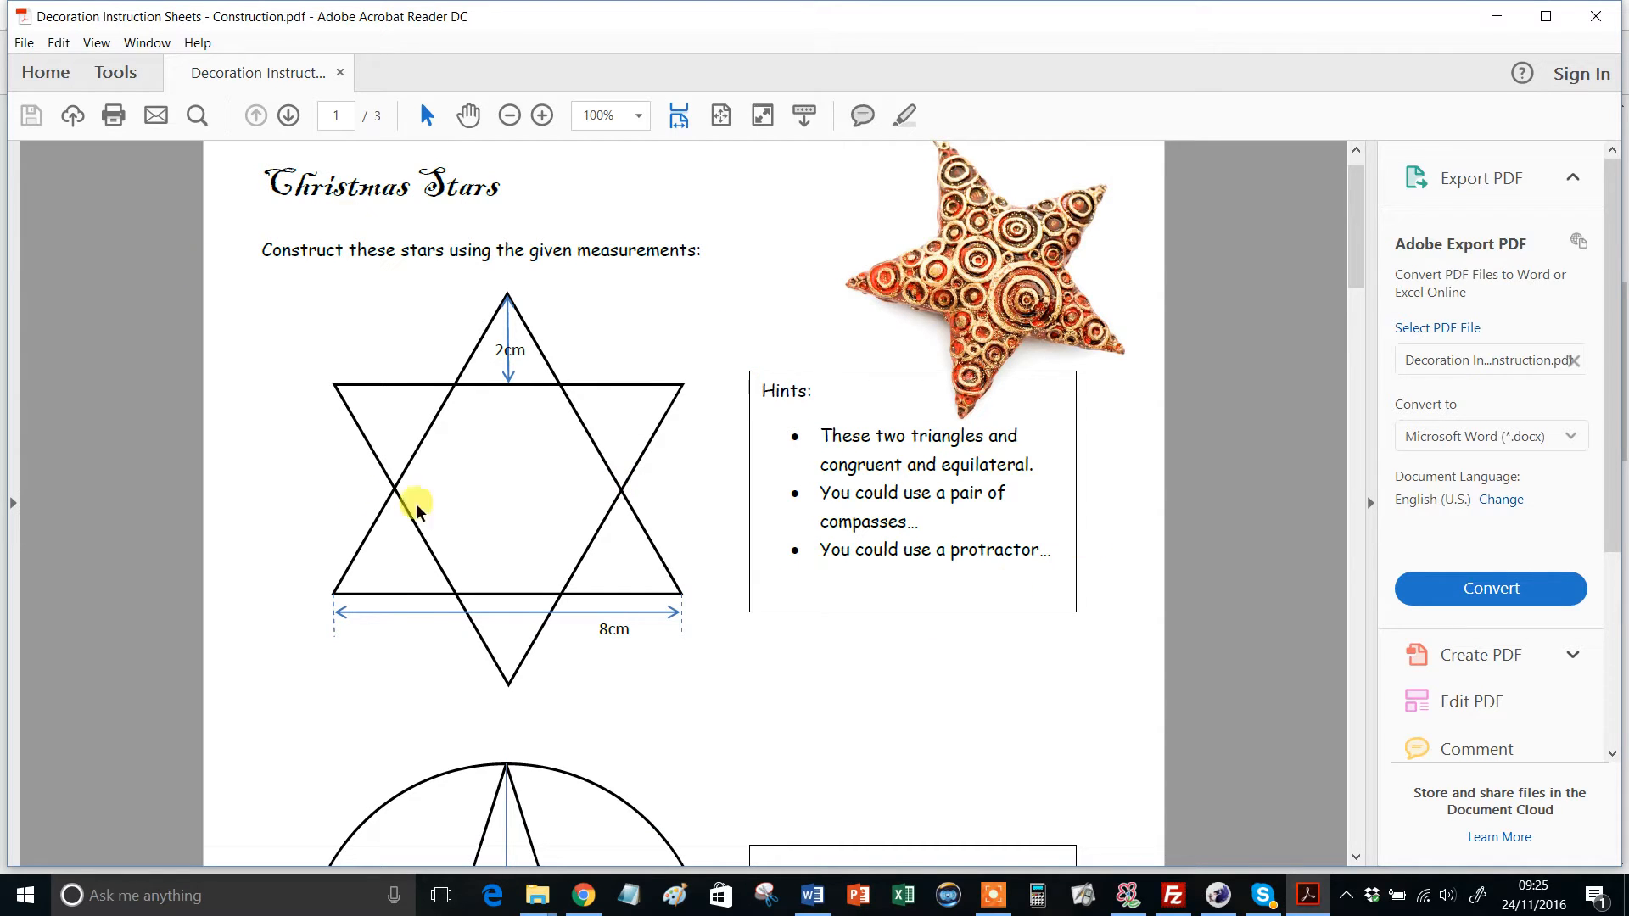
mouse_move(503, 402)
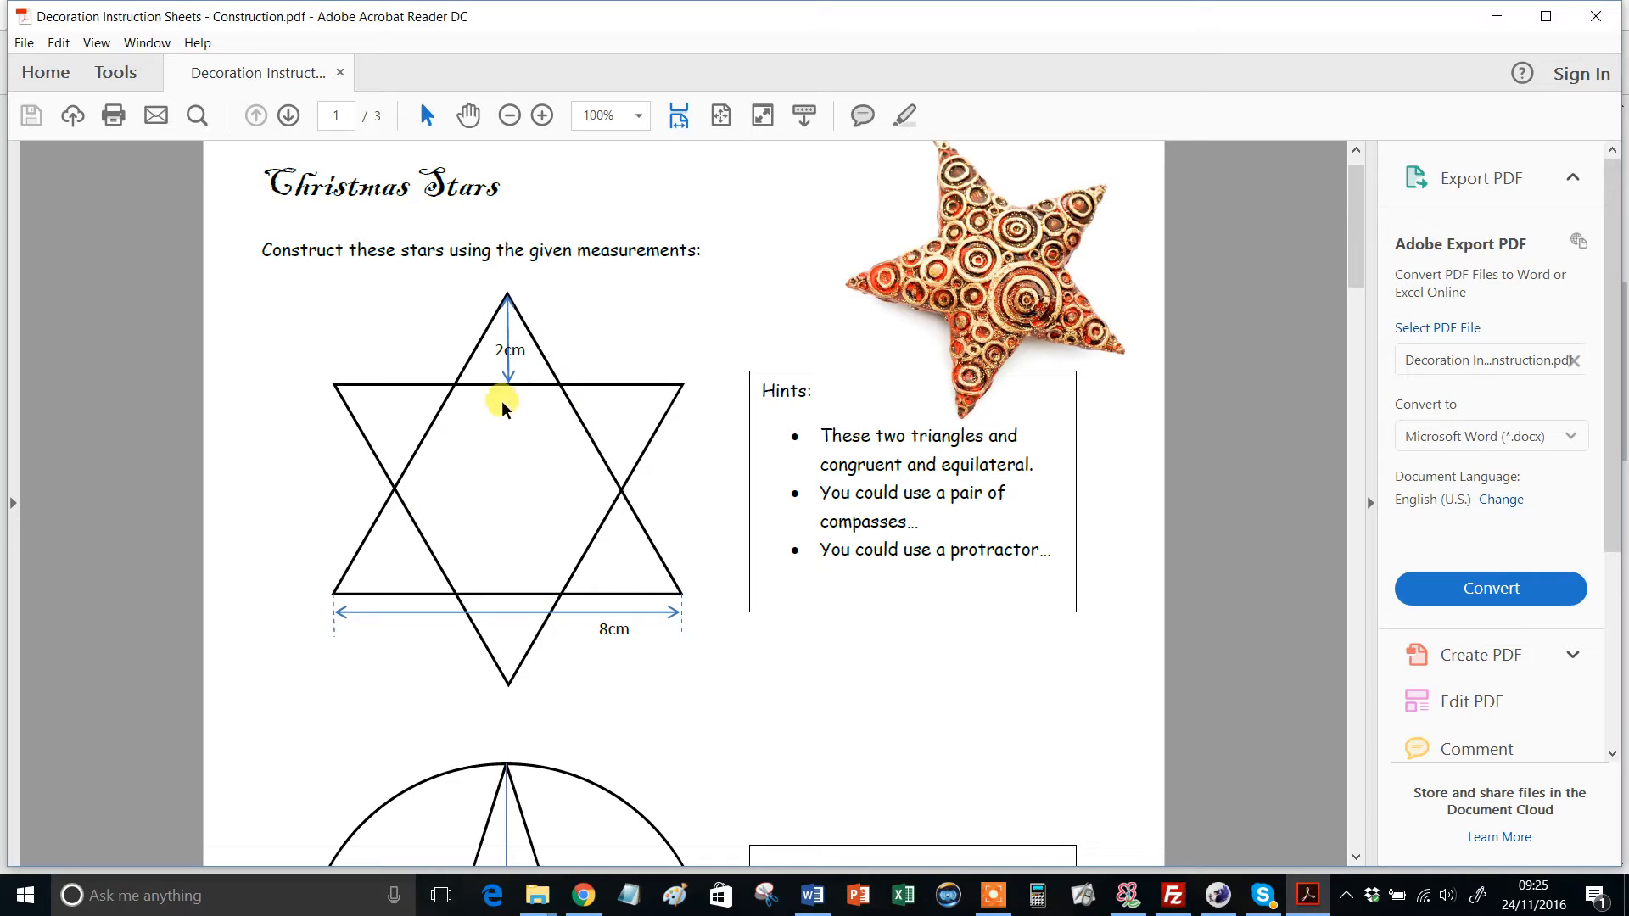
mouse_move(431, 436)
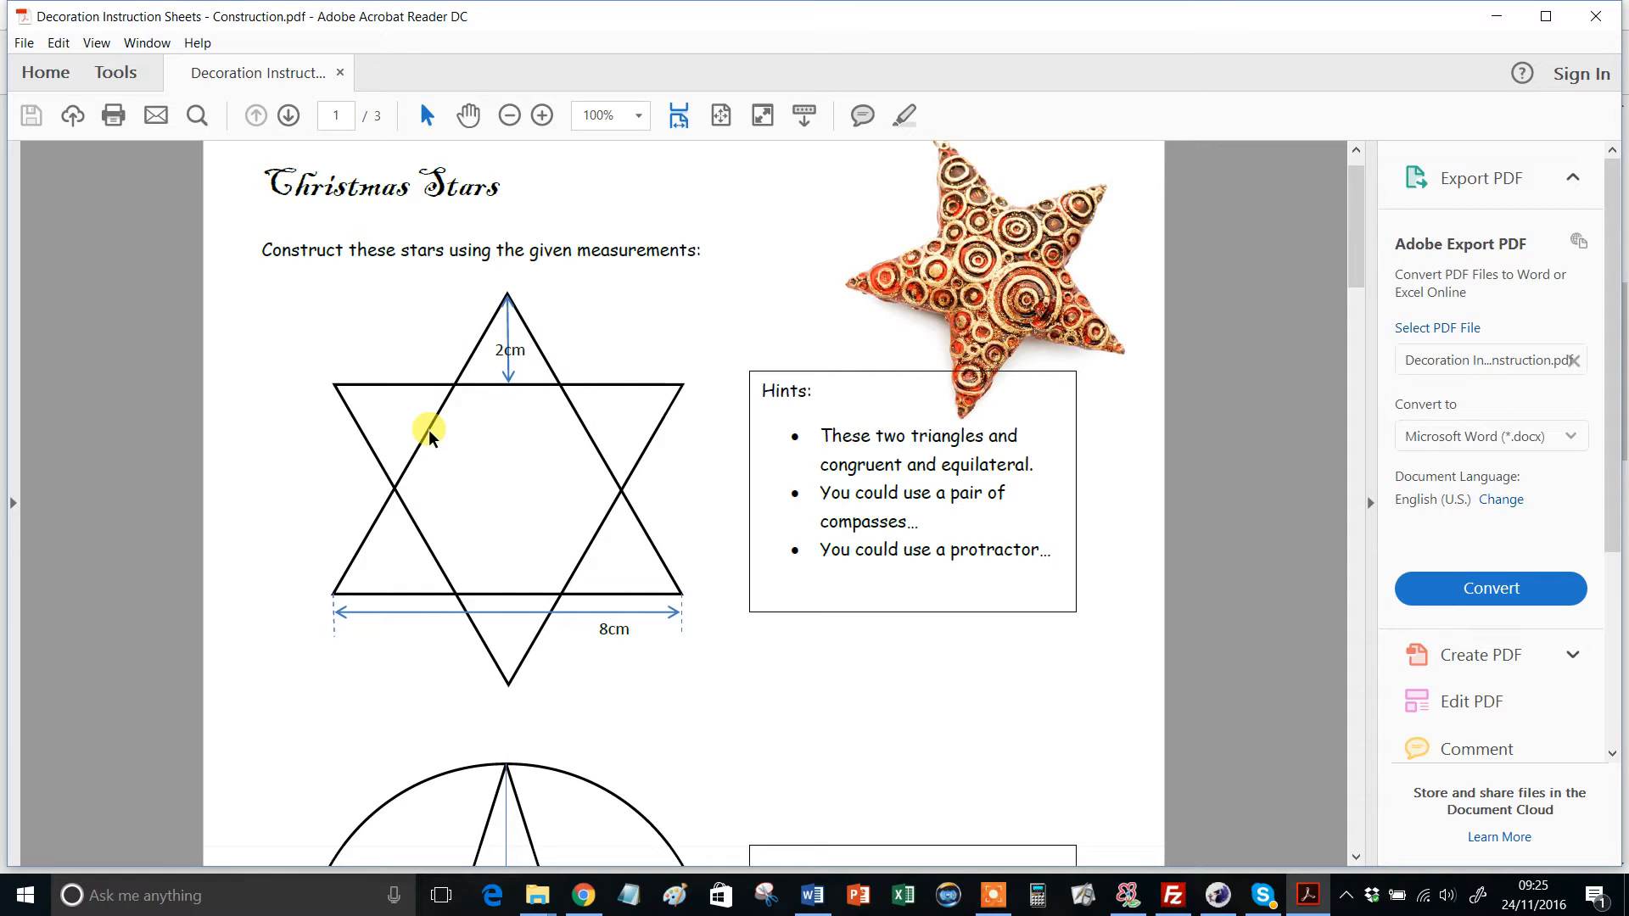
scroll("down", 3)
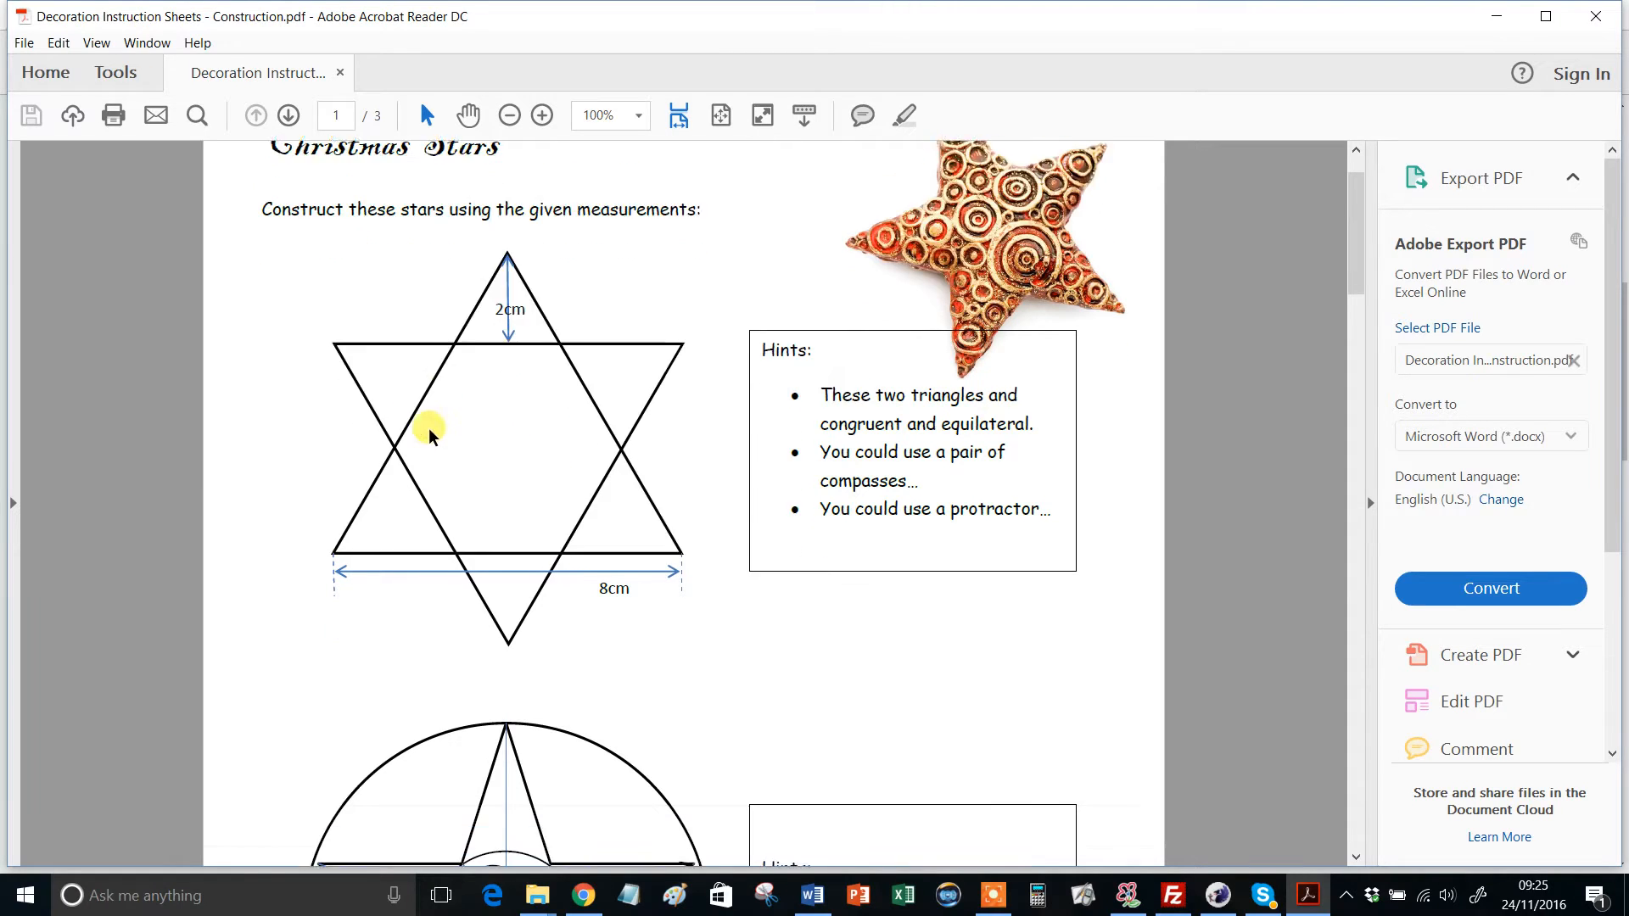
scroll("down", 3)
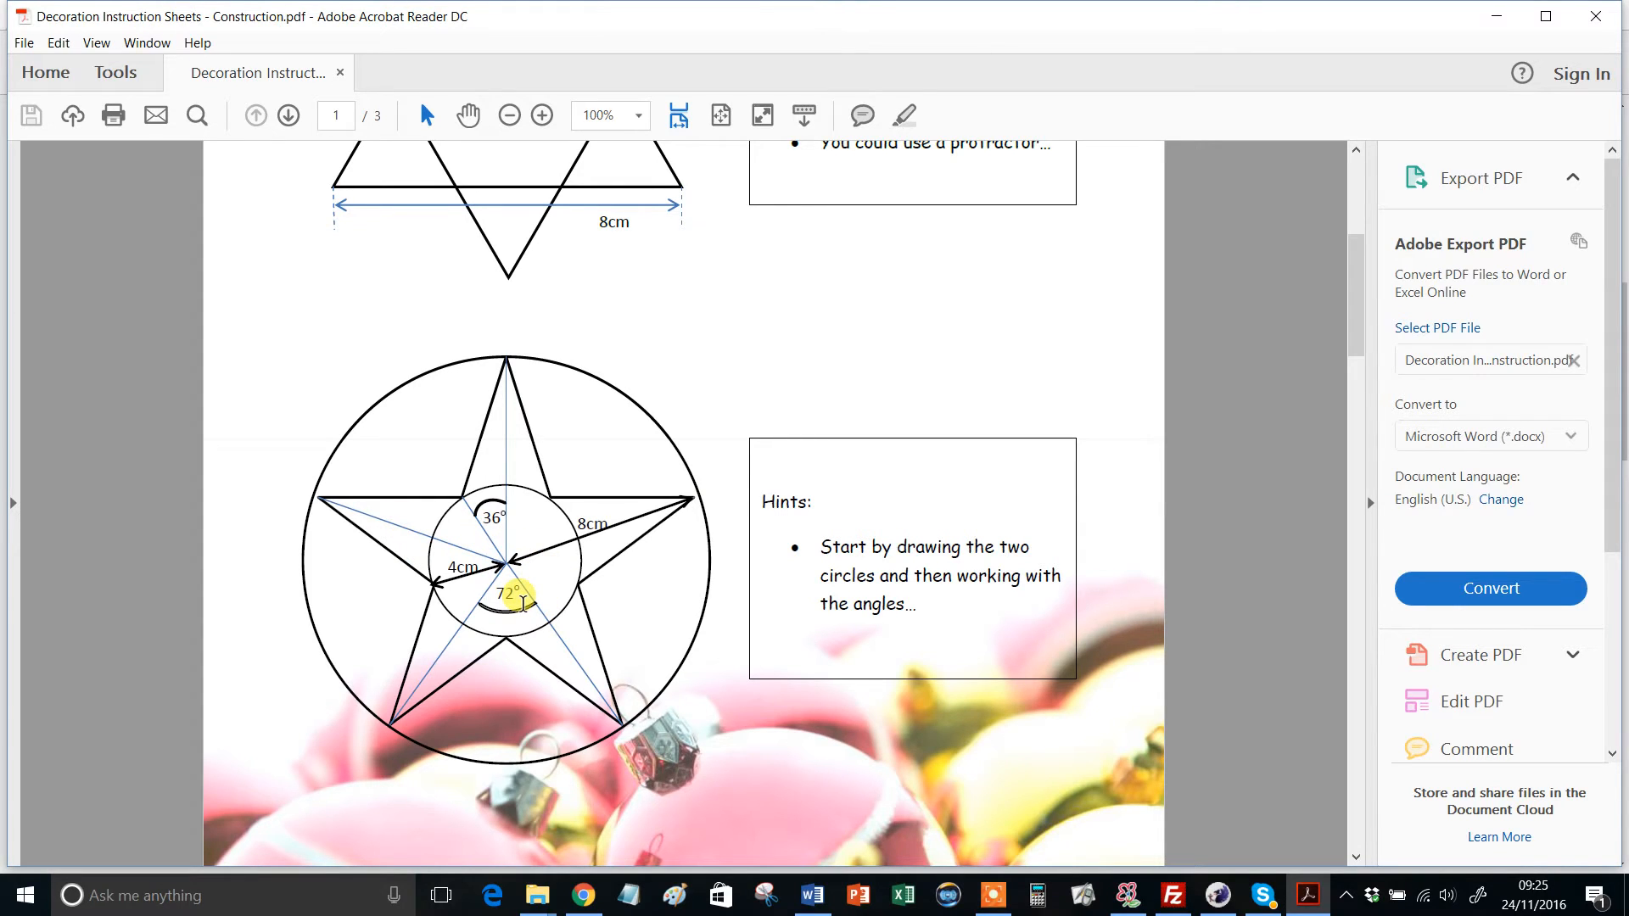
Scroll through page 2's Christmas Tree diagram to its three-triangles question.
scroll("down", 3)
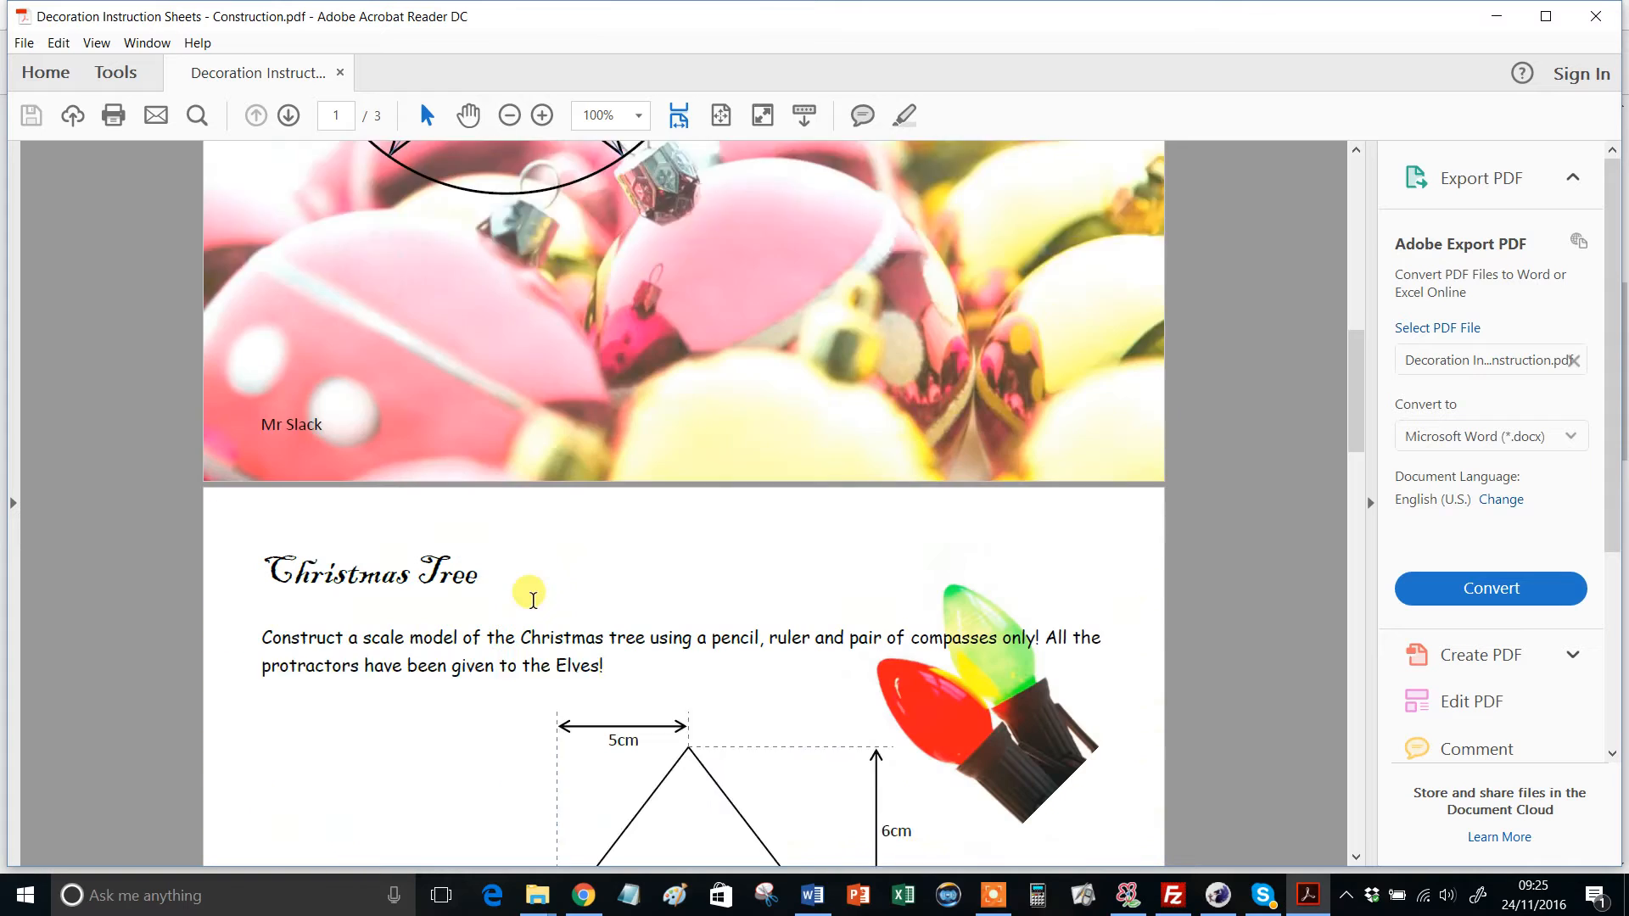
scroll("down", 3)
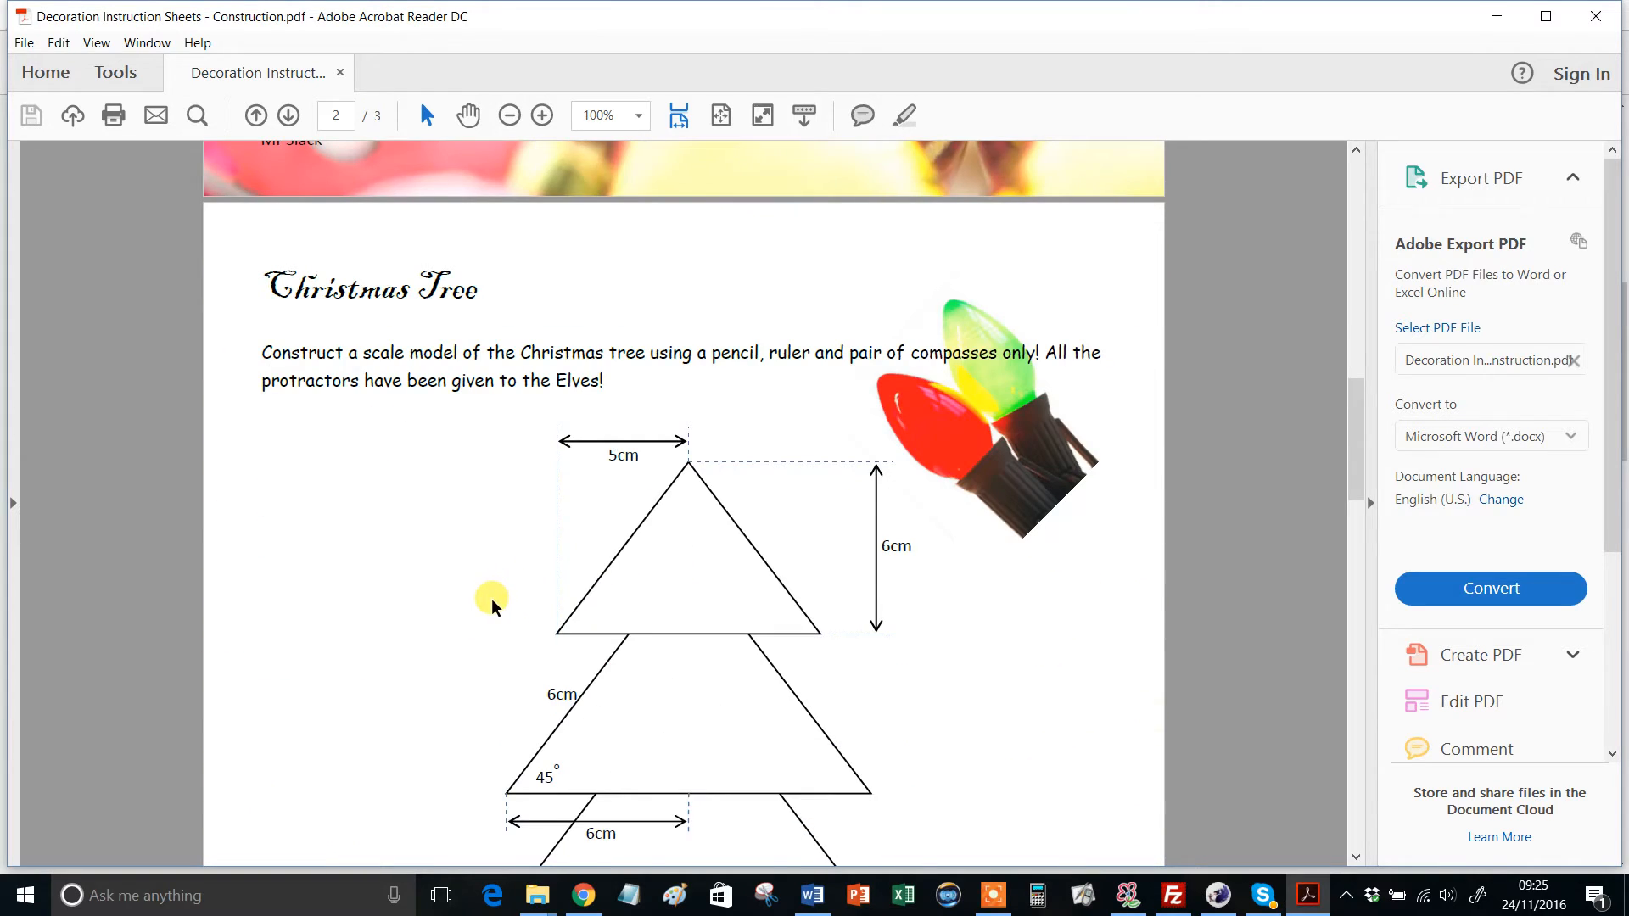
scroll("down", 3)
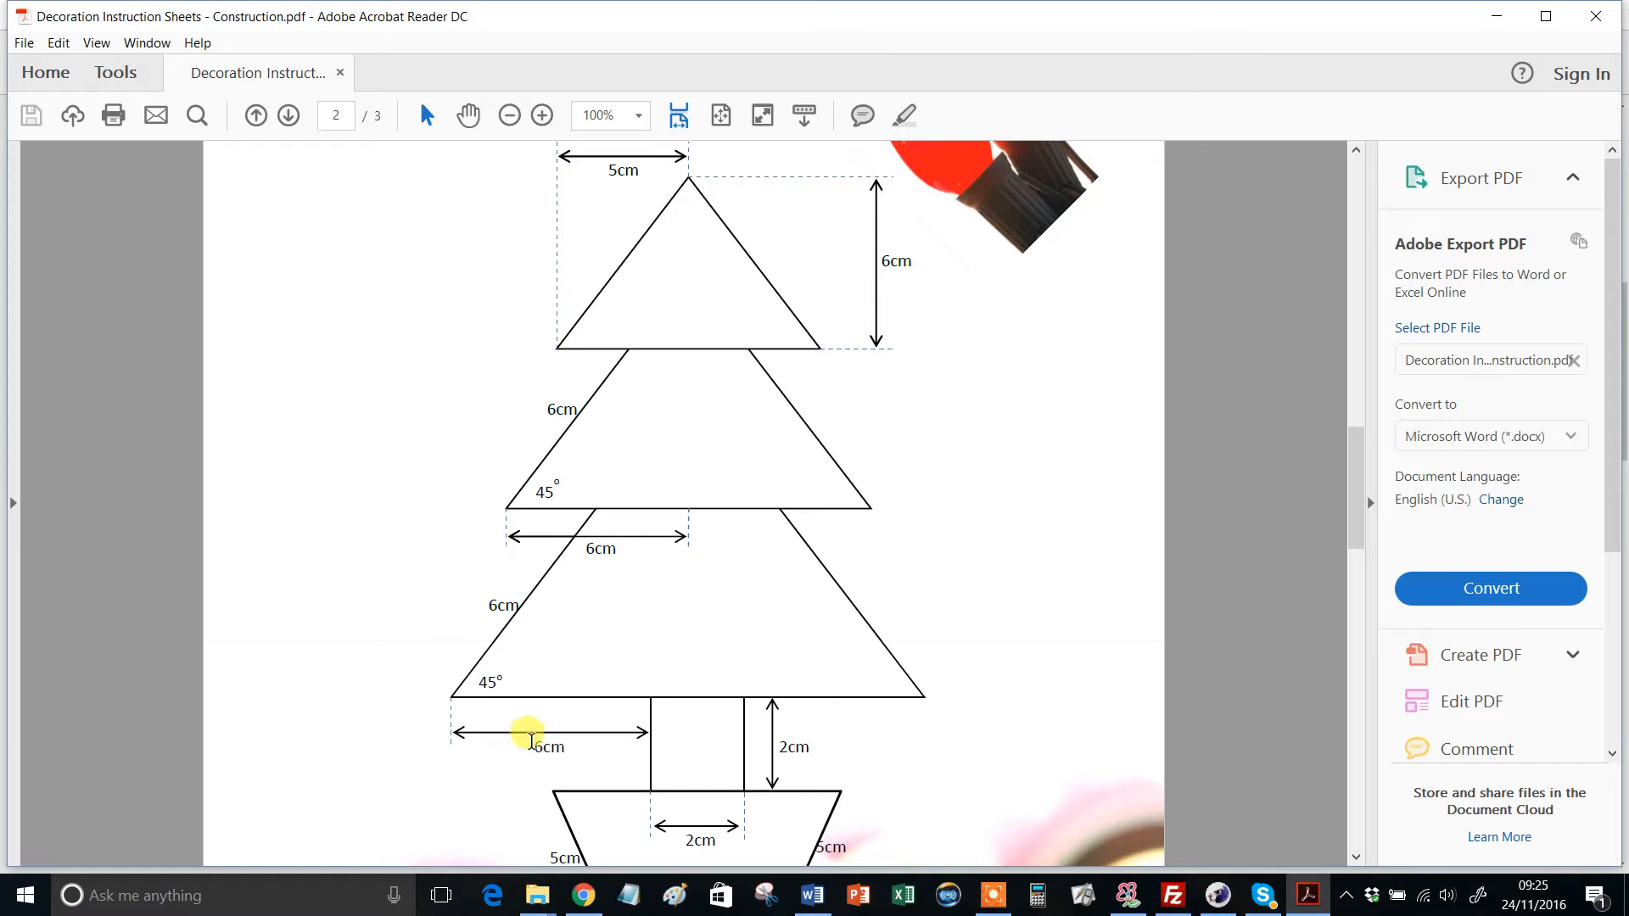
mouse_move(592, 606)
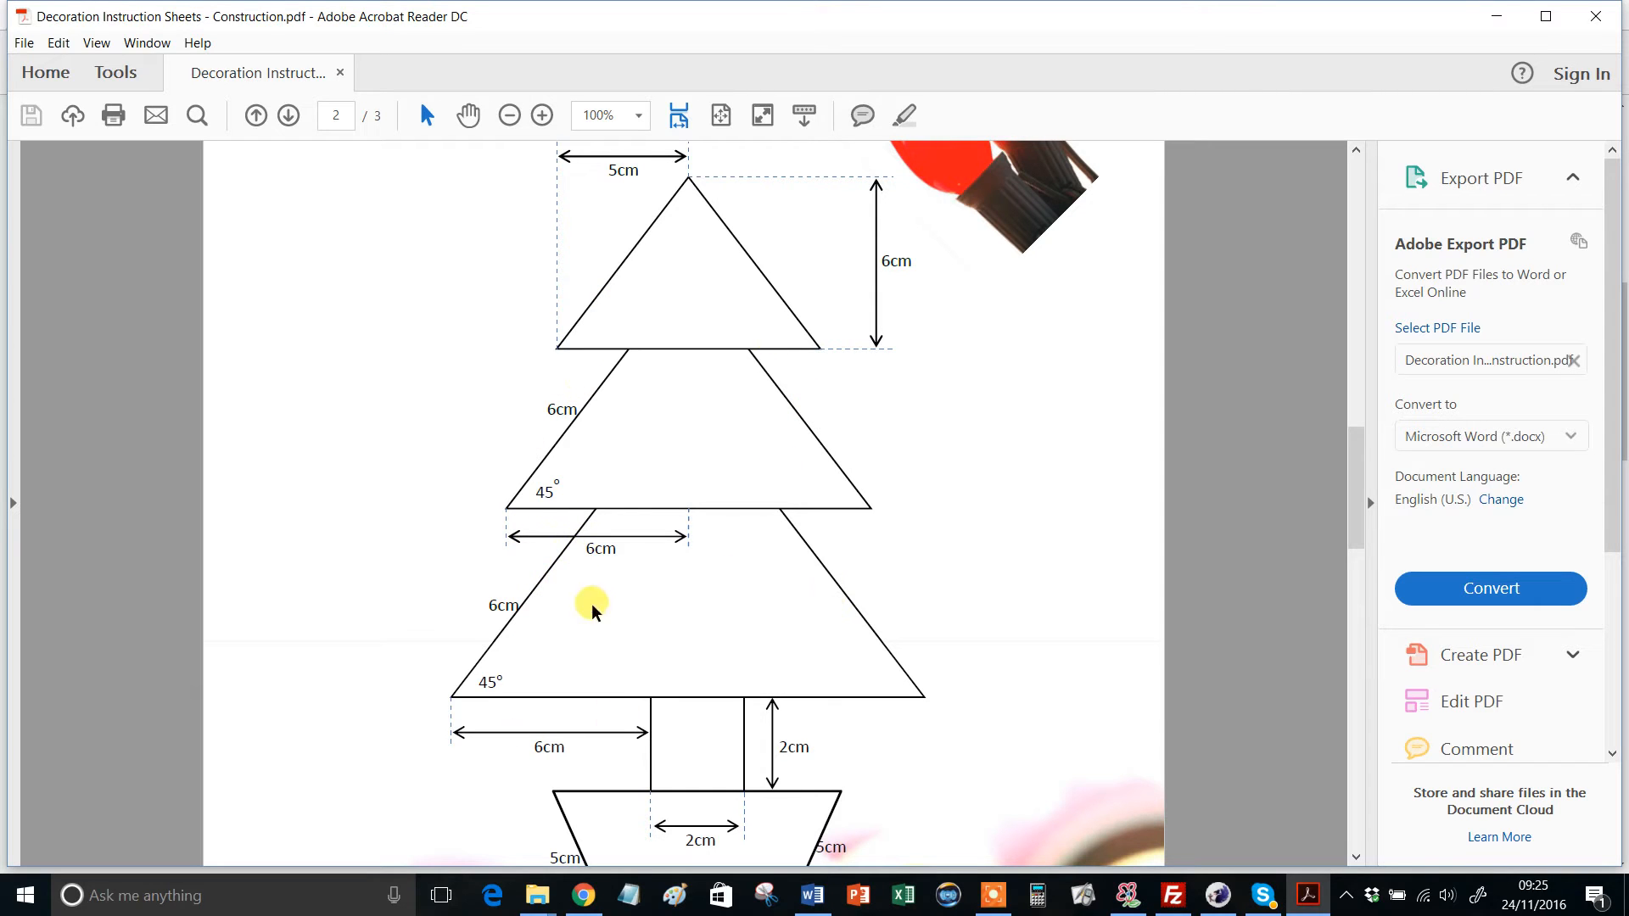
scroll("down", 3)
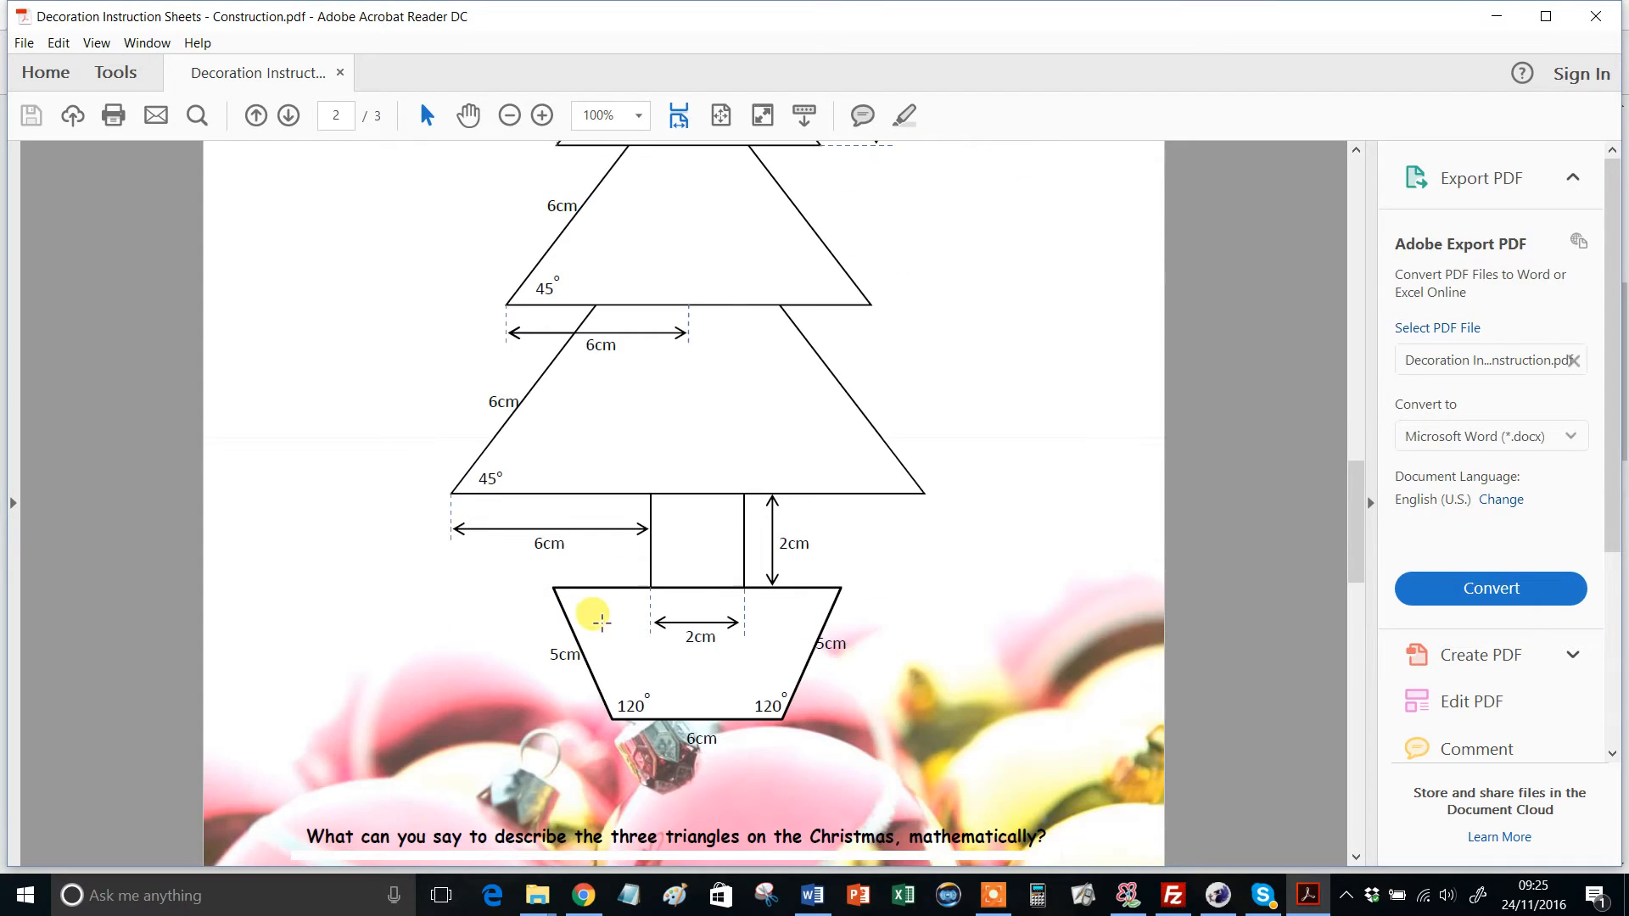
scroll("down", 3)
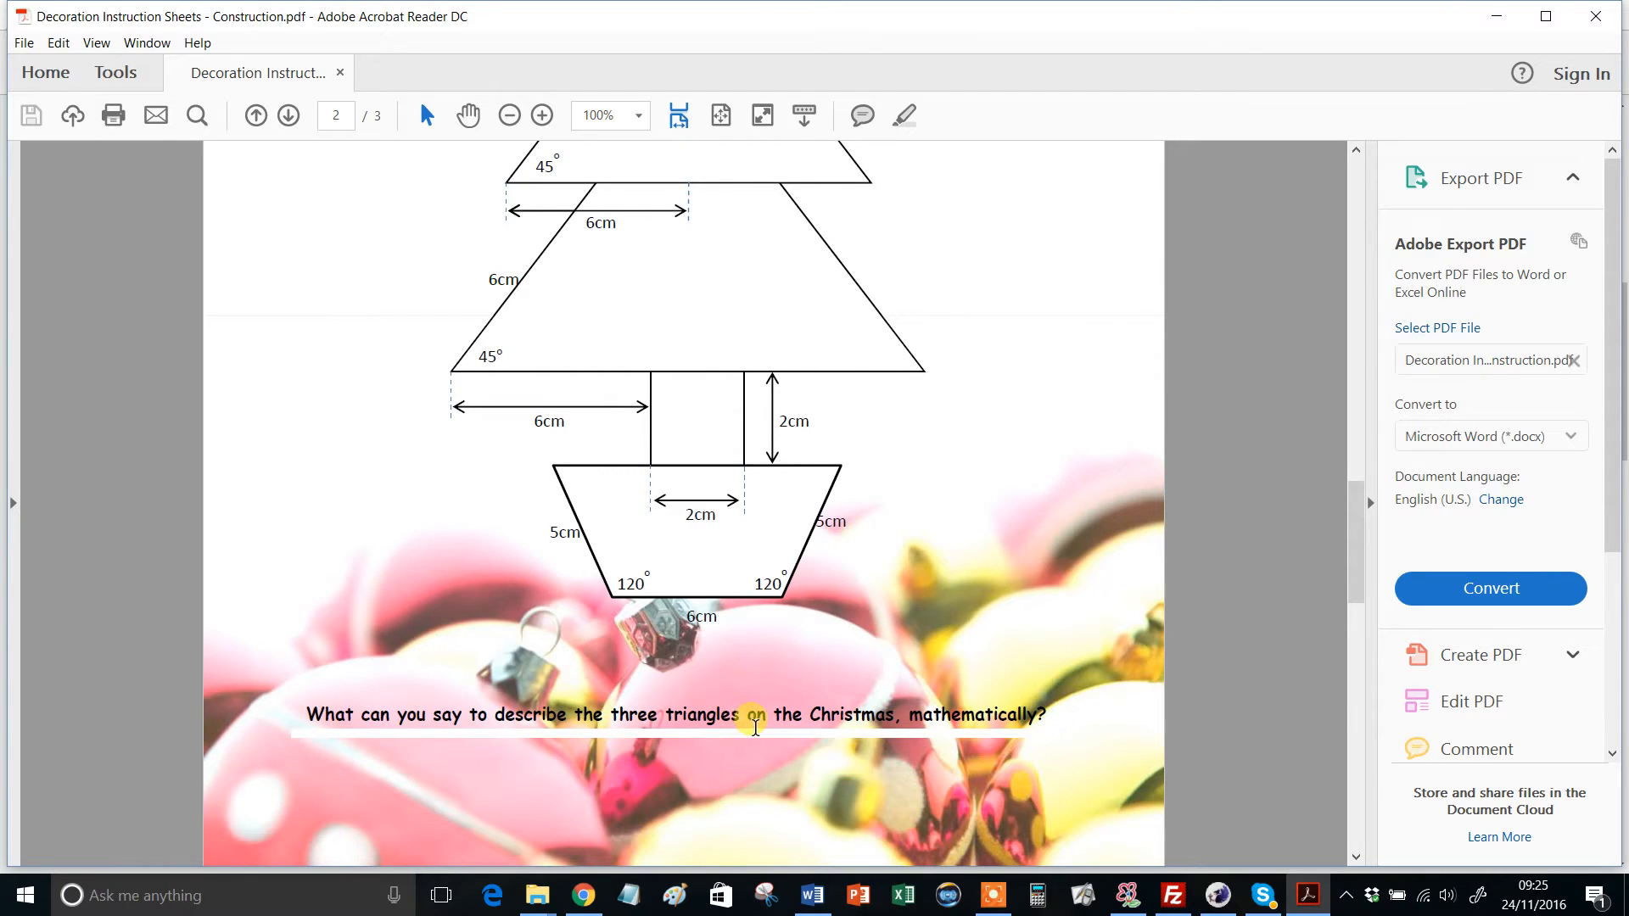
scroll("down", 3)
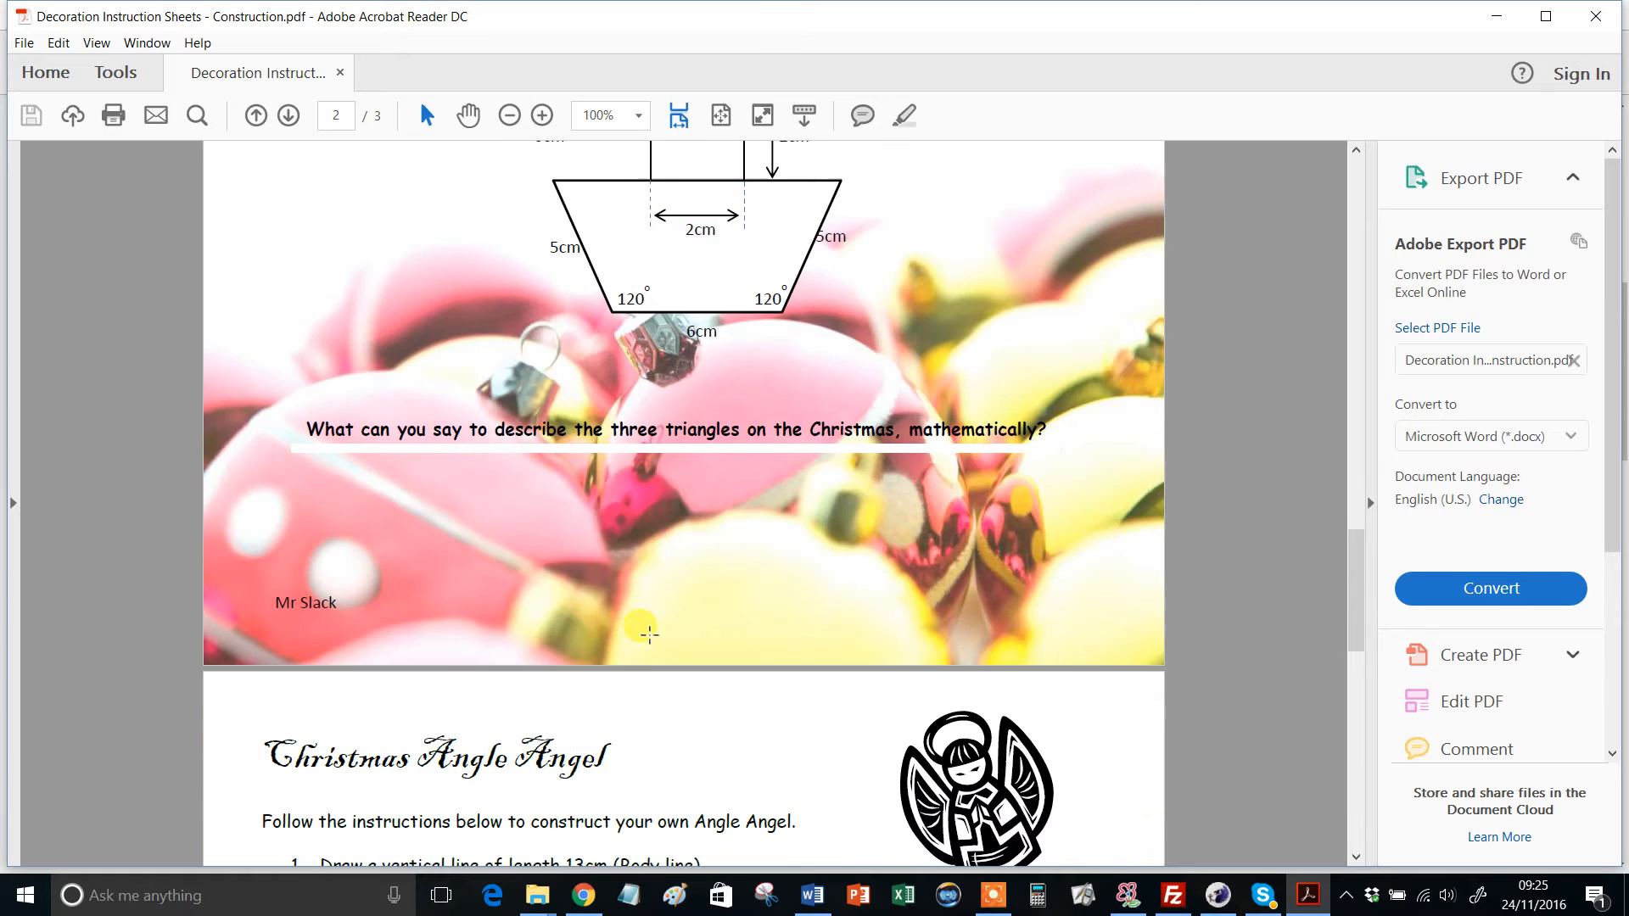
mouse_move(641, 621)
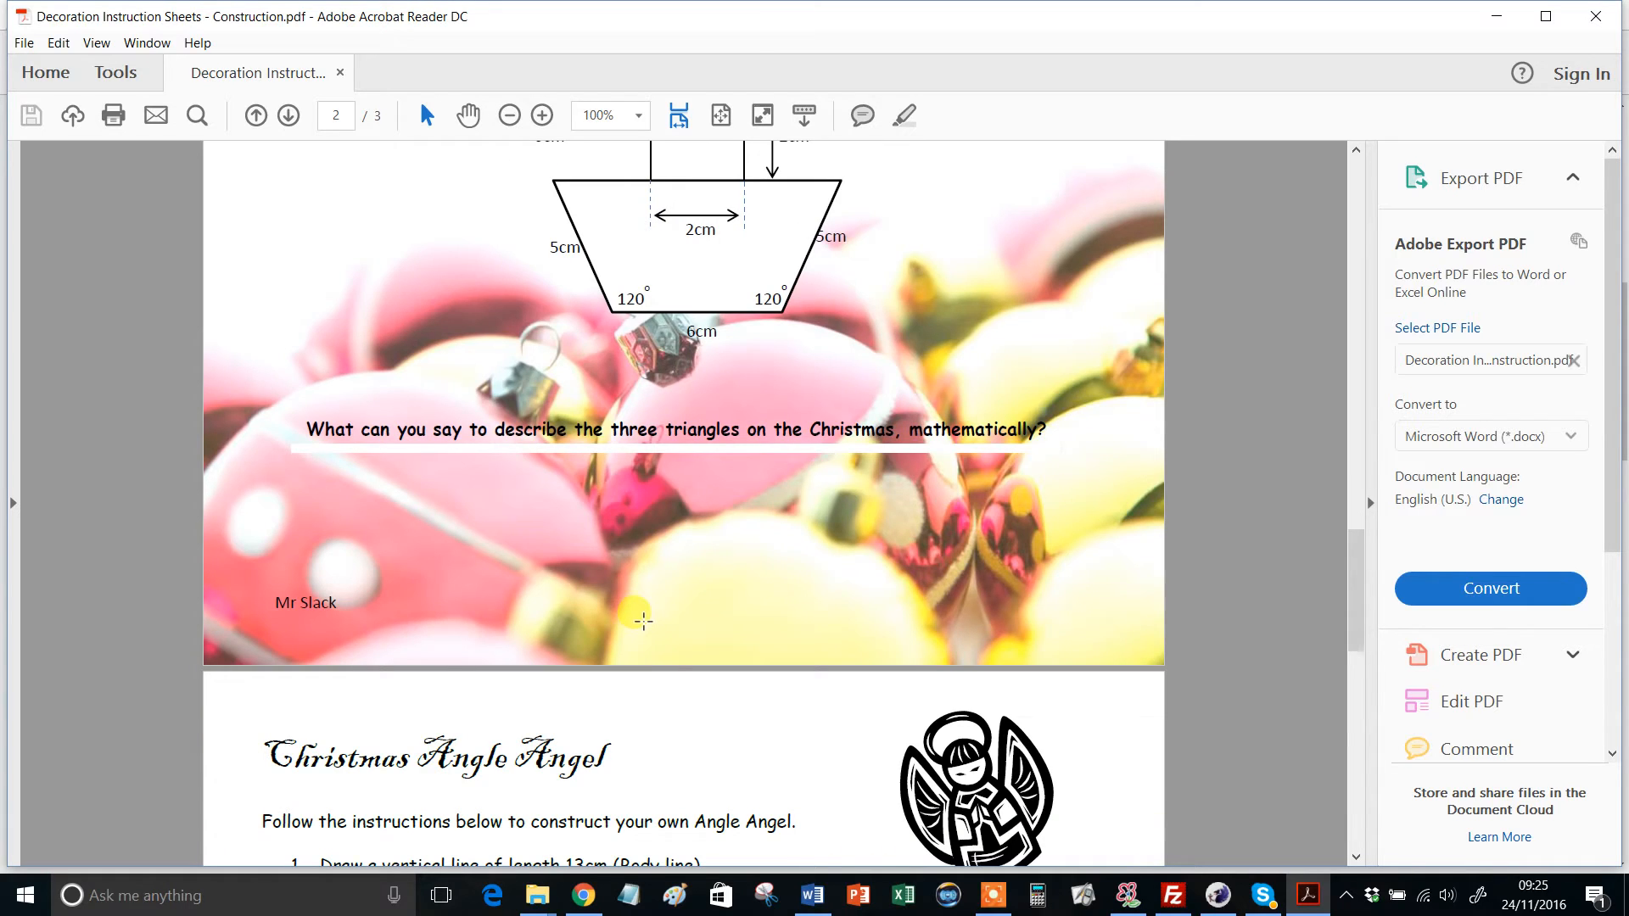
Scroll down to the labelled Angle Angel diagram, then back up to the ten numbered steps.
scroll("down", 3)
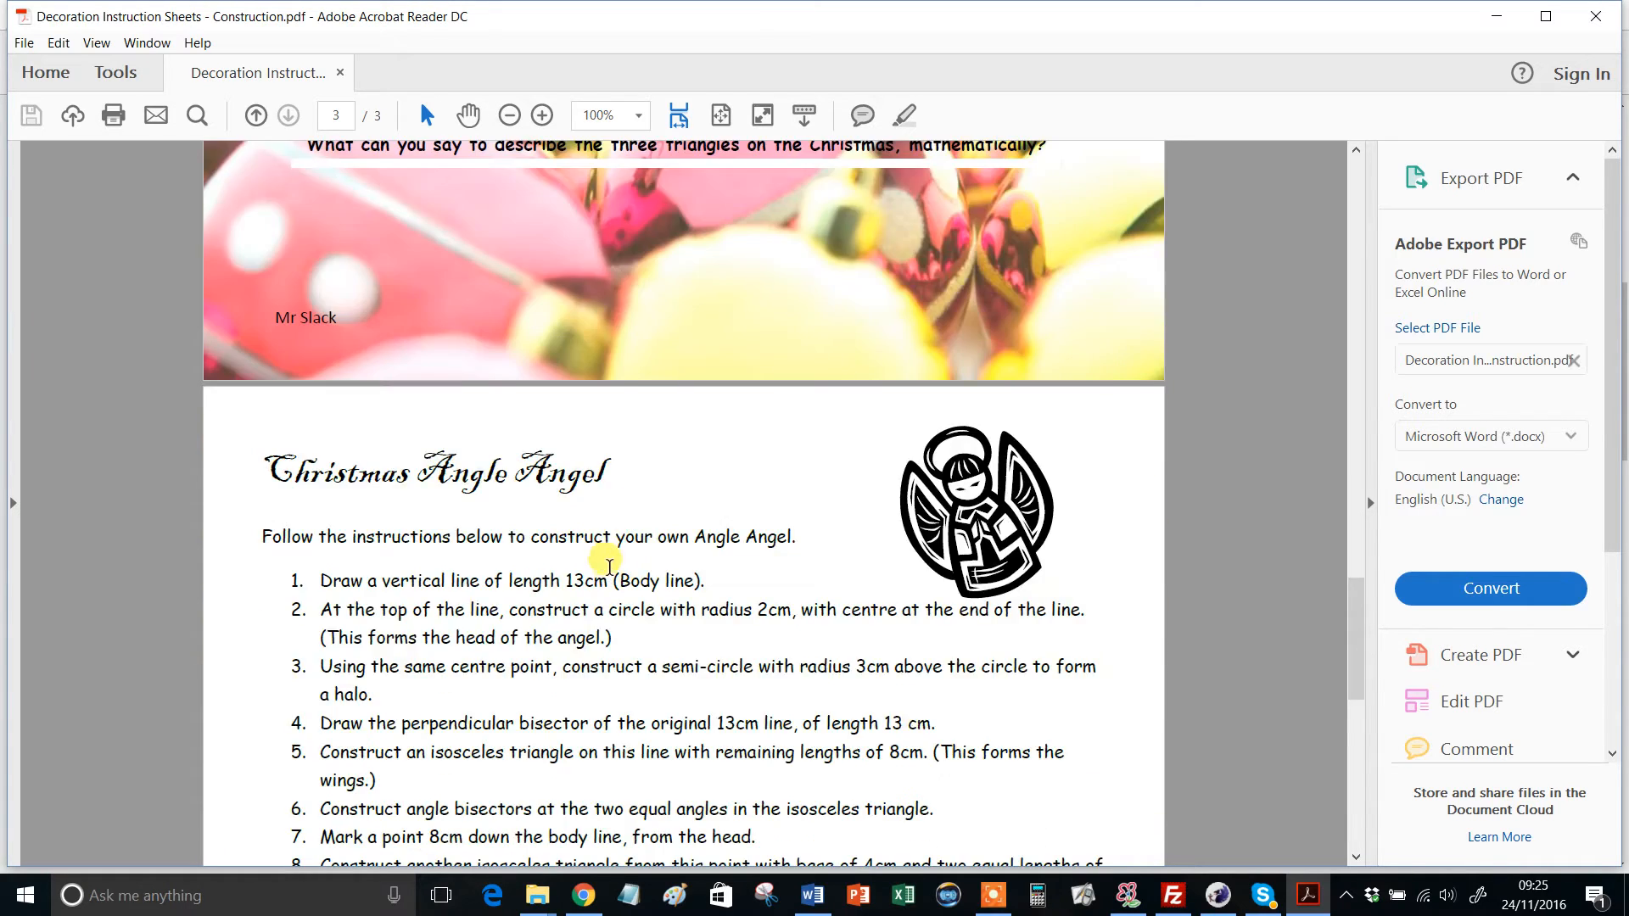
scroll("down", 3)
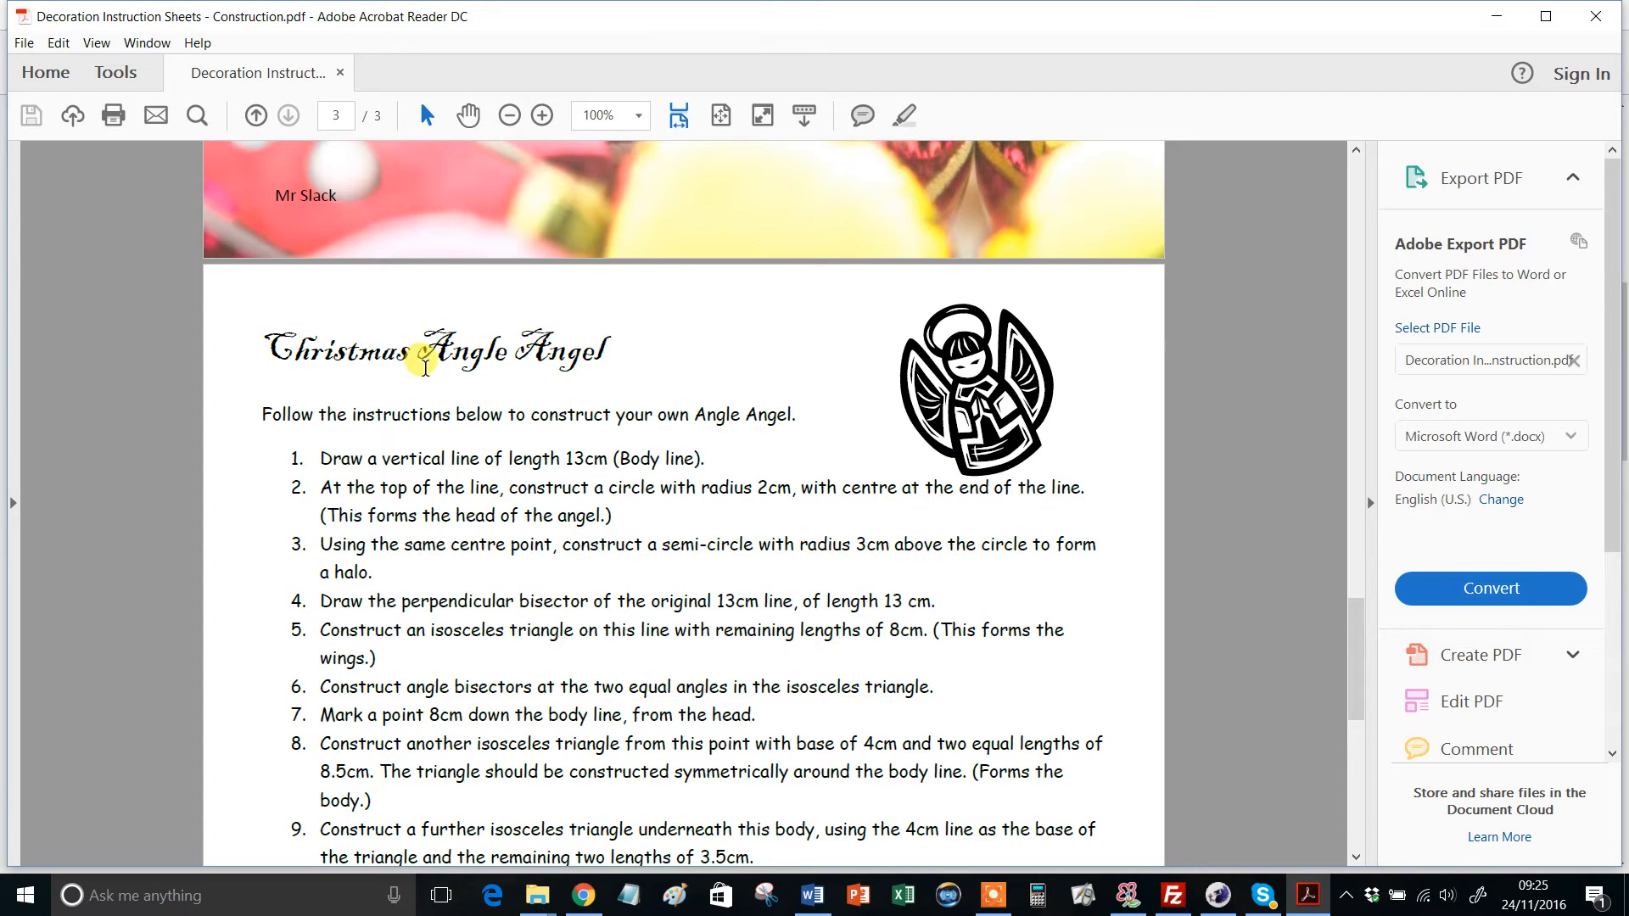
scroll("down", 3)
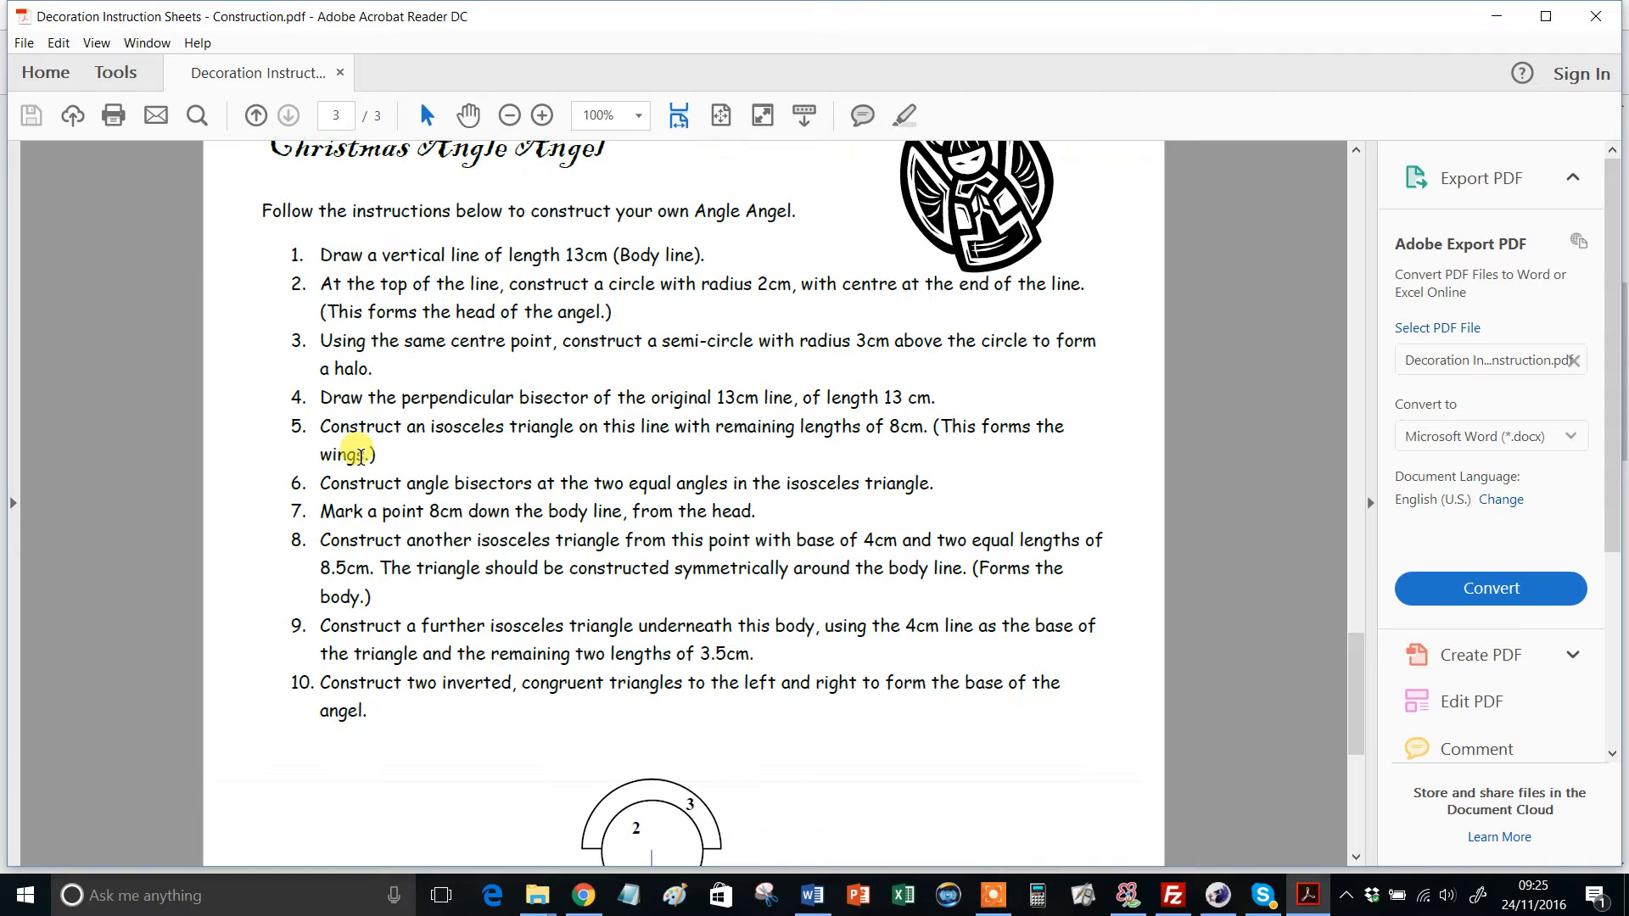
scroll("down", 3)
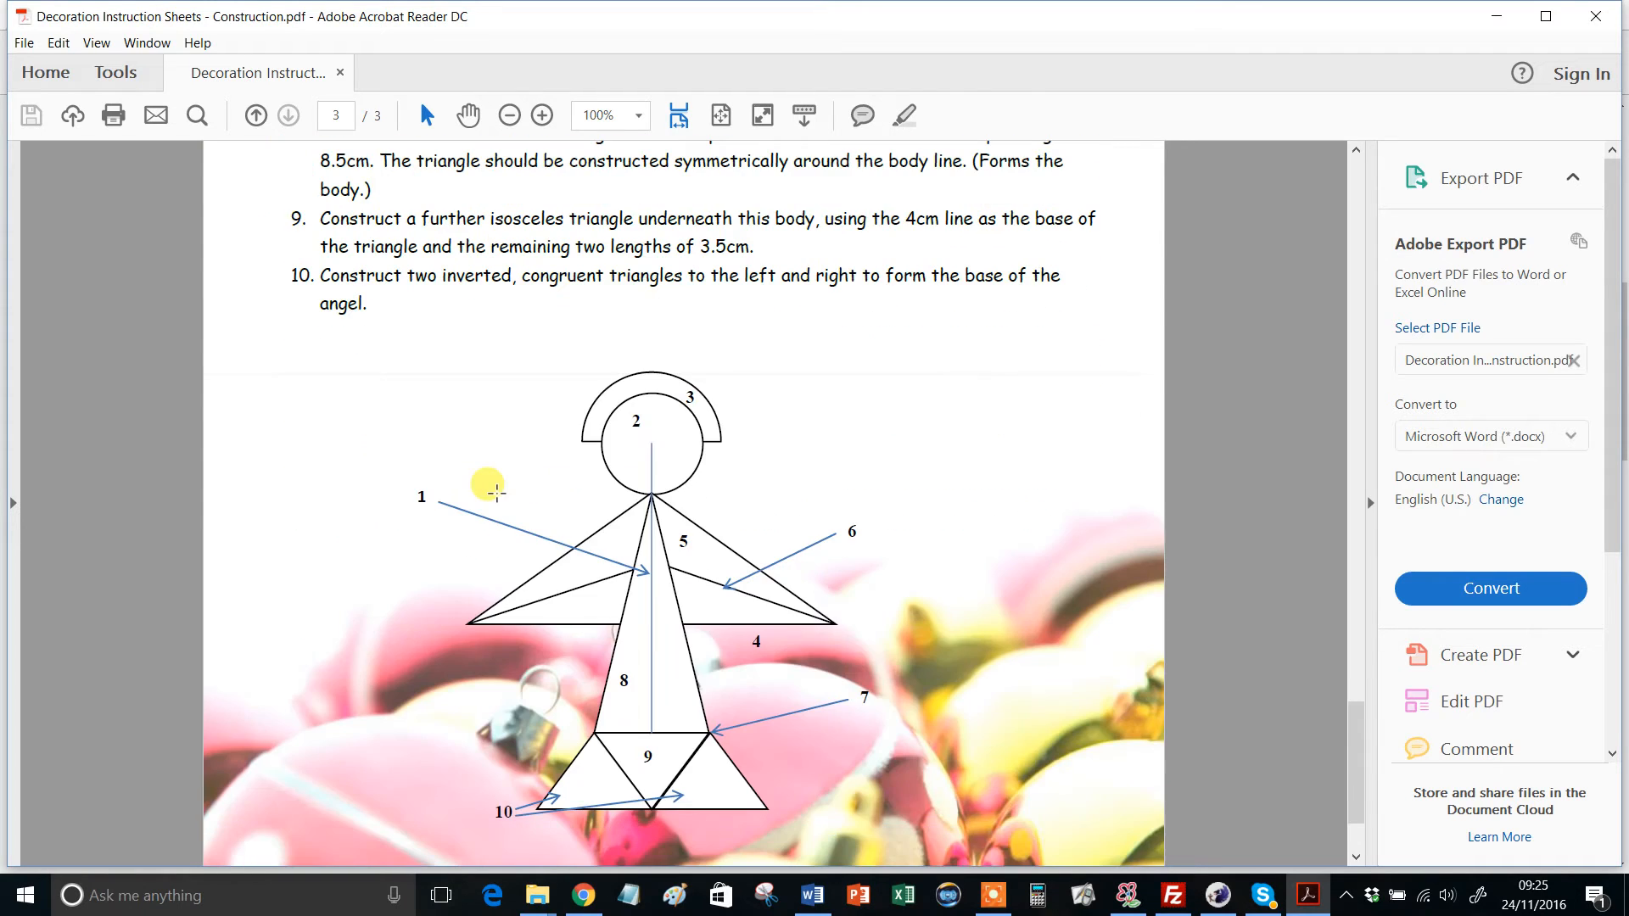
scroll("down", 3)
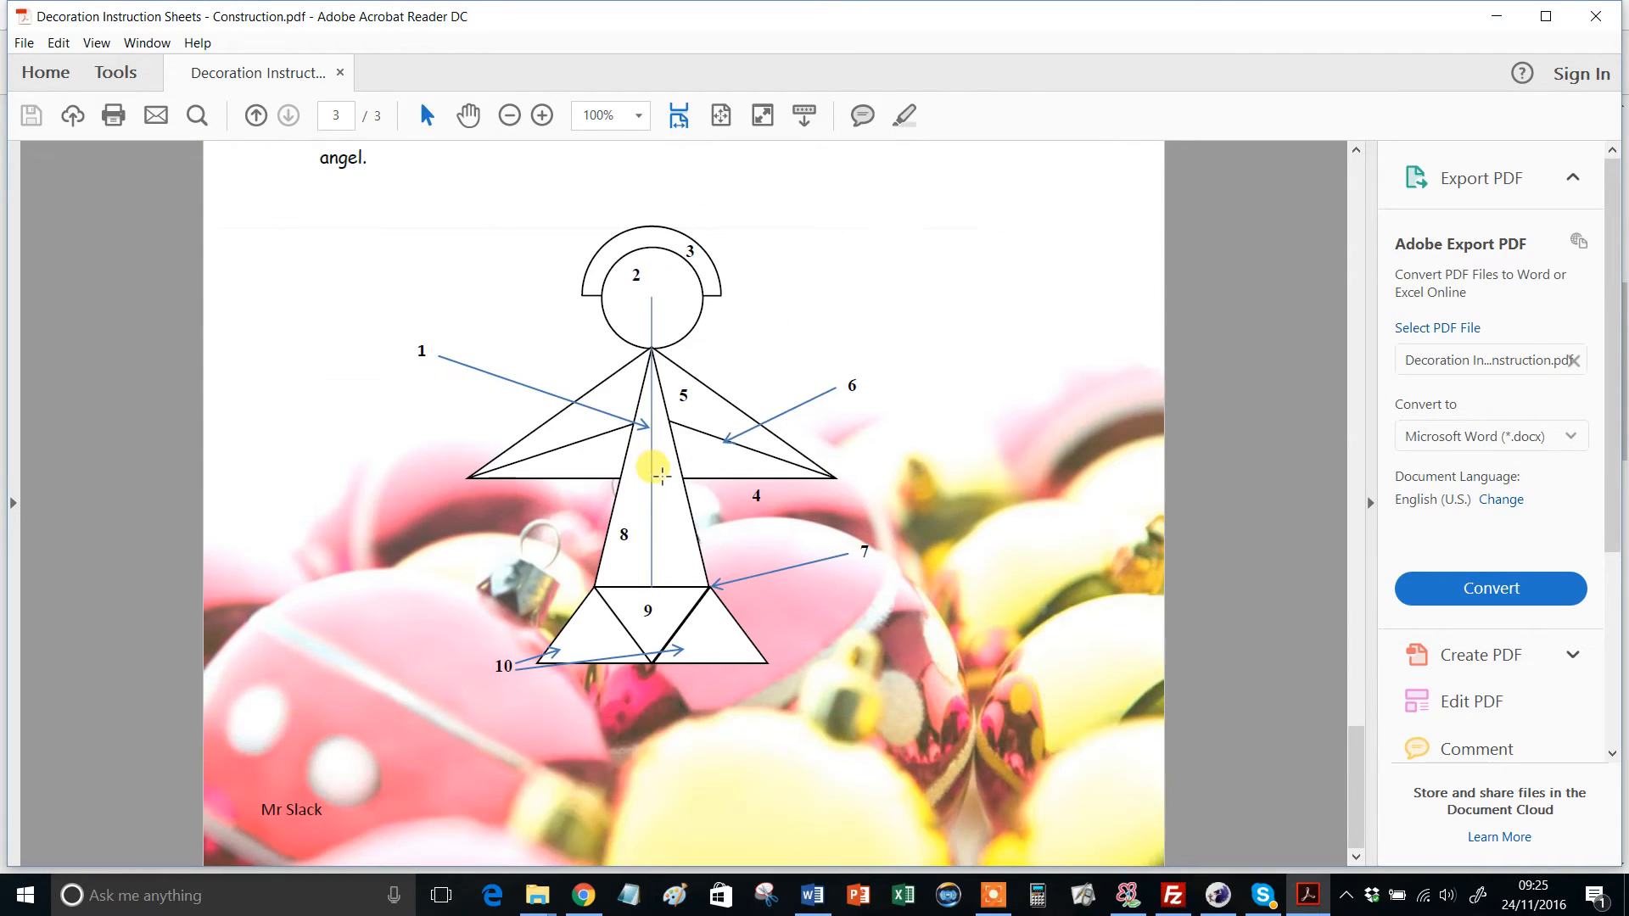
mouse_move(237, 831)
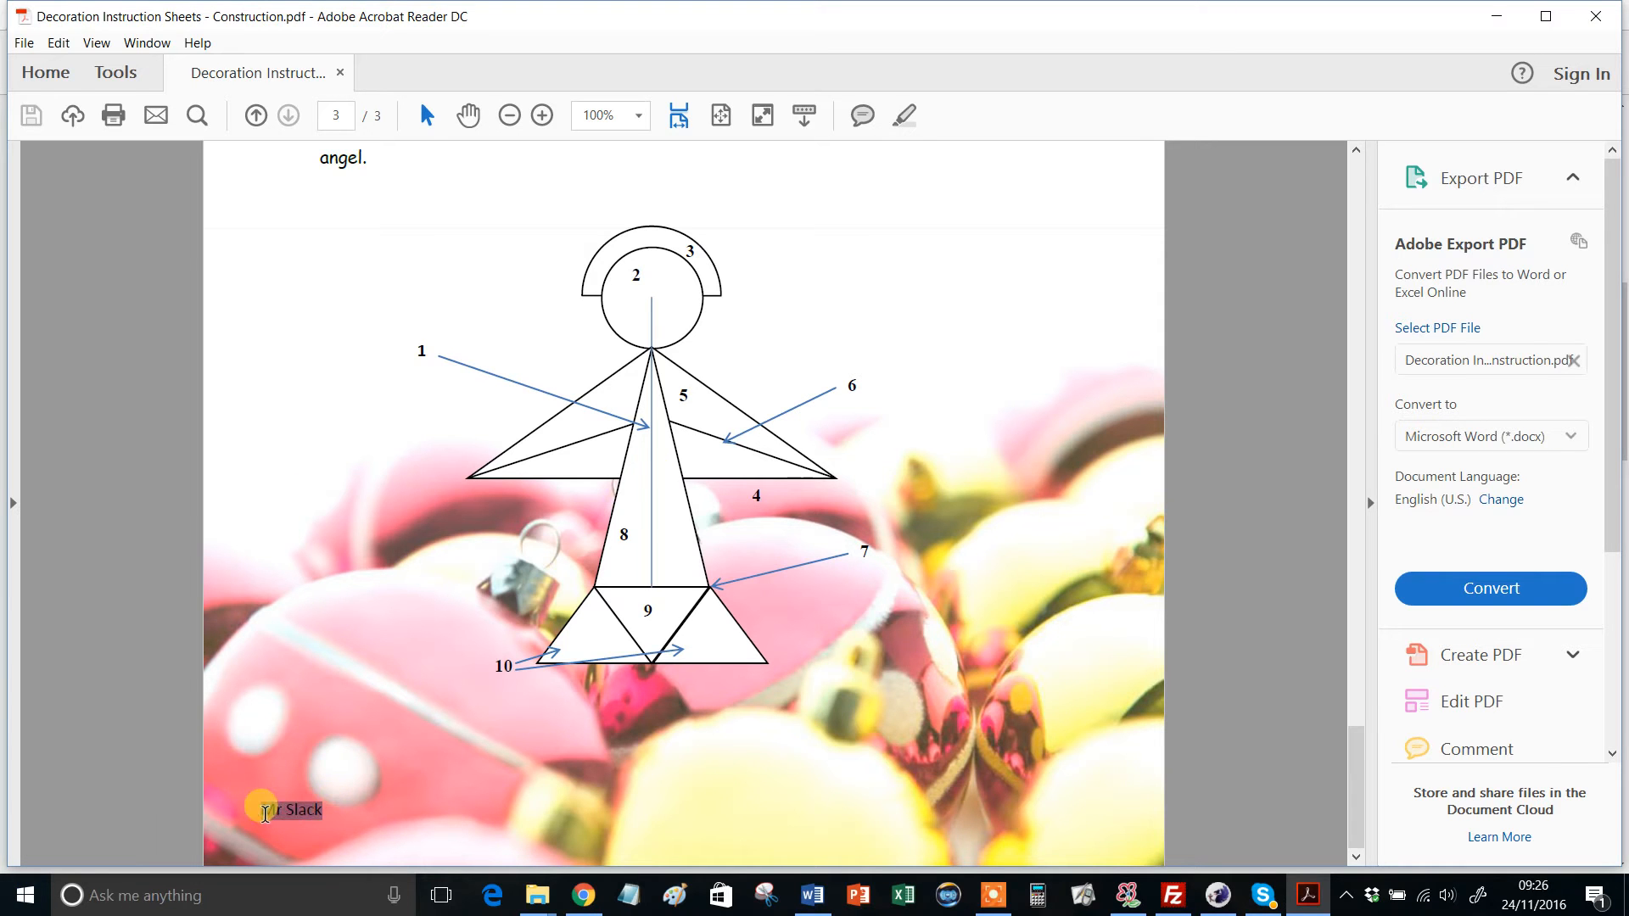
scroll("up", 3)
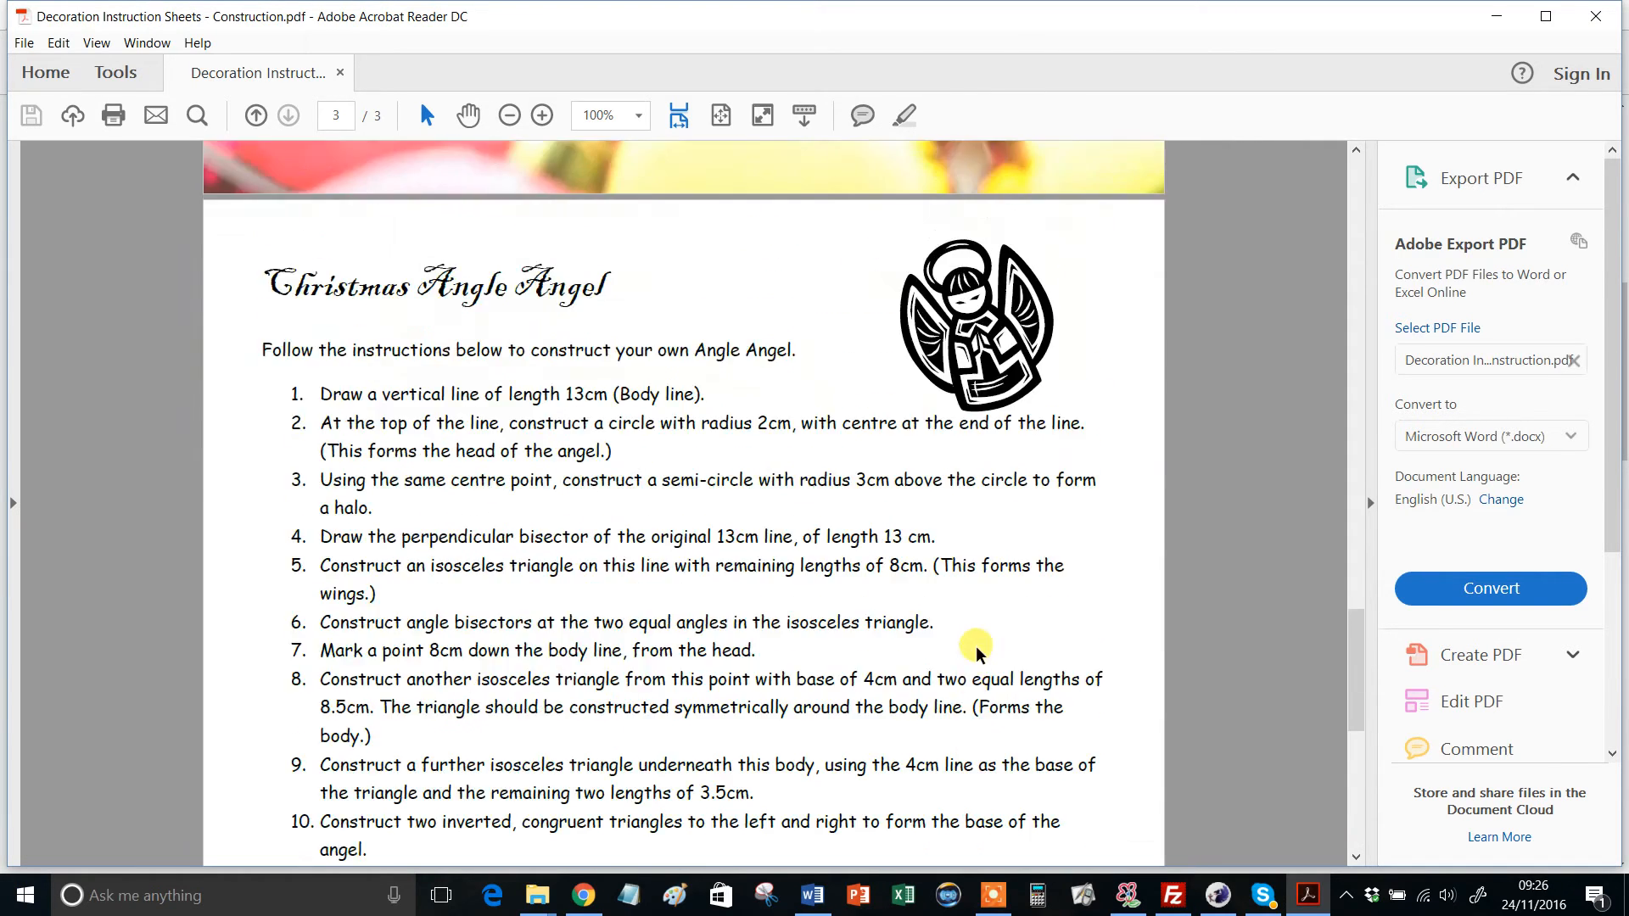
Jump to page 1's Christmas Stars, then scroll on to page 2's Christmas Tree.
left_click(254, 115)
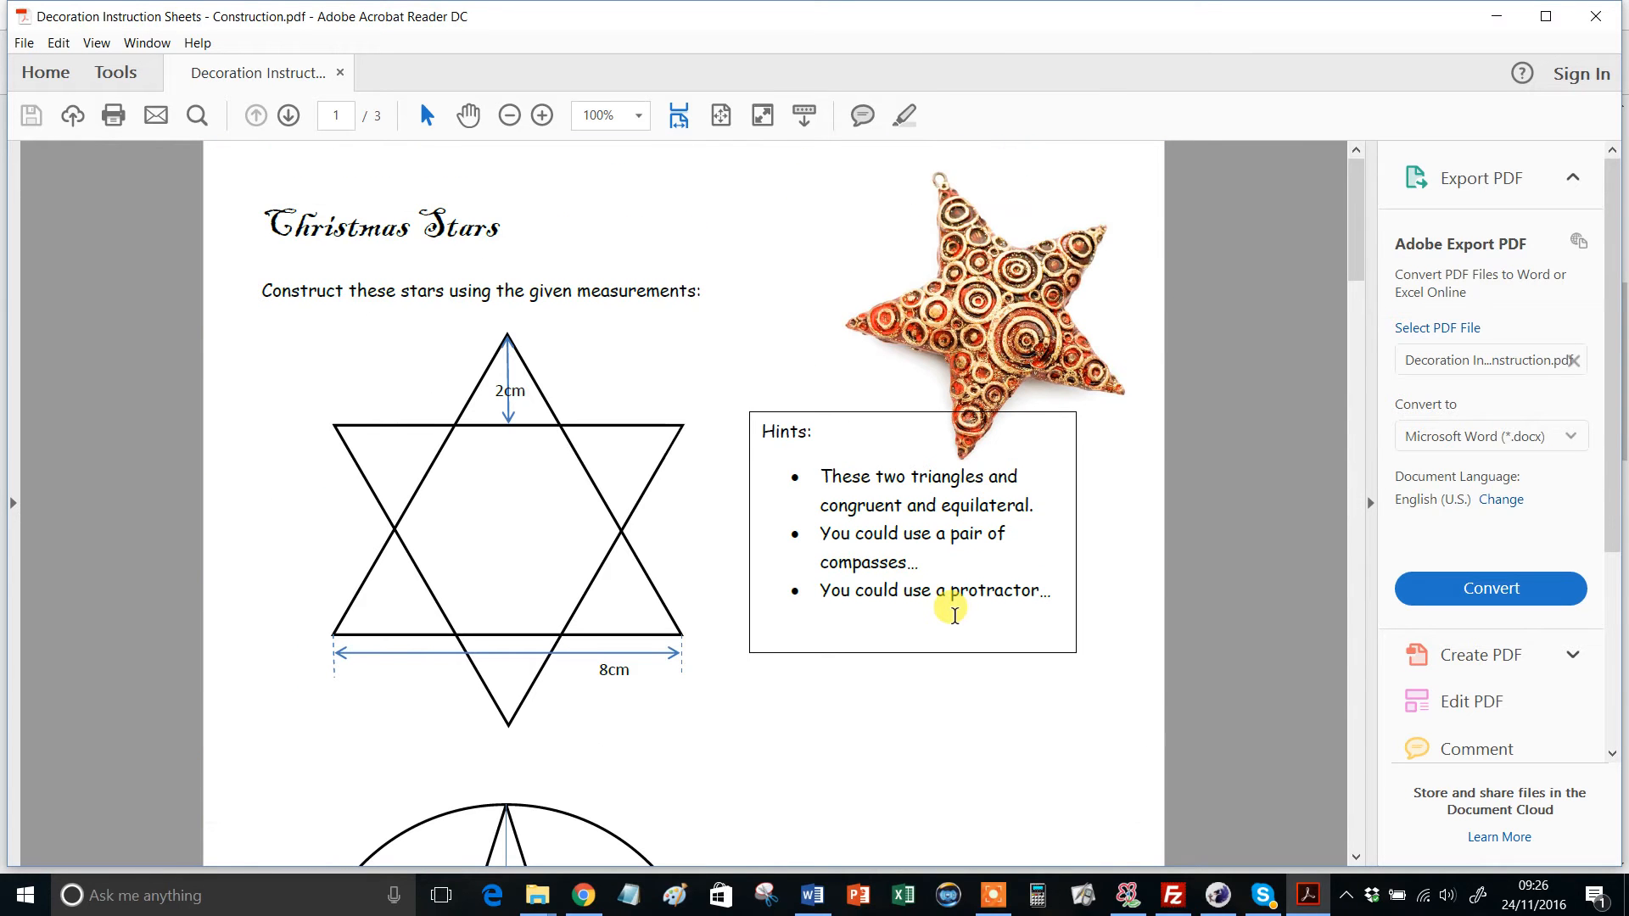
mouse_move(704, 574)
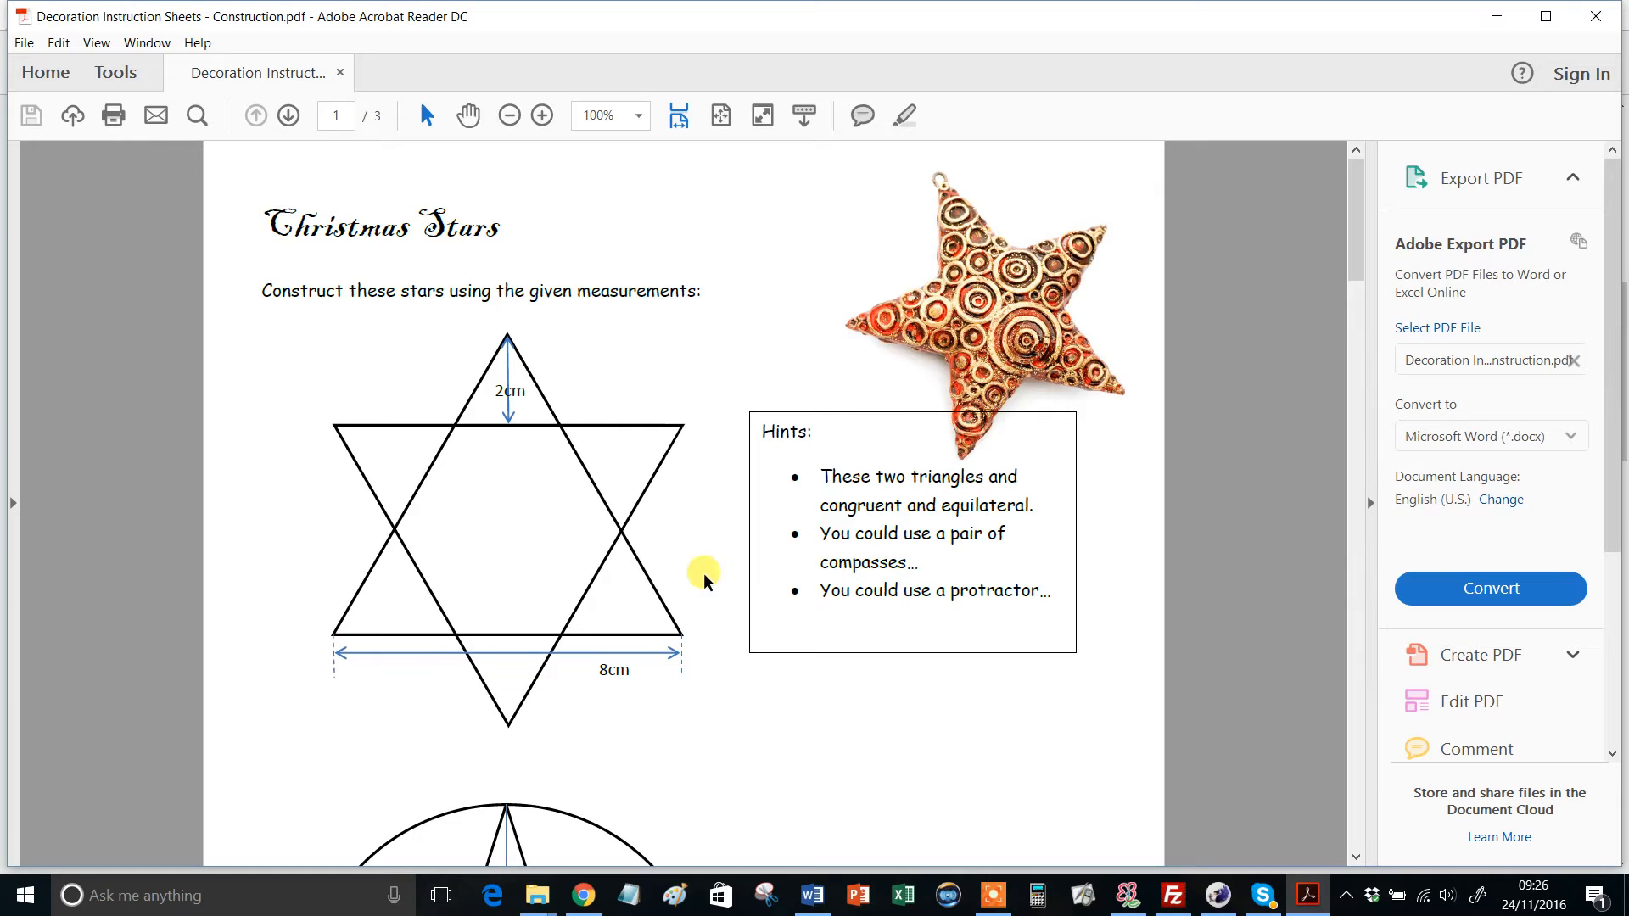
mouse_move(514, 639)
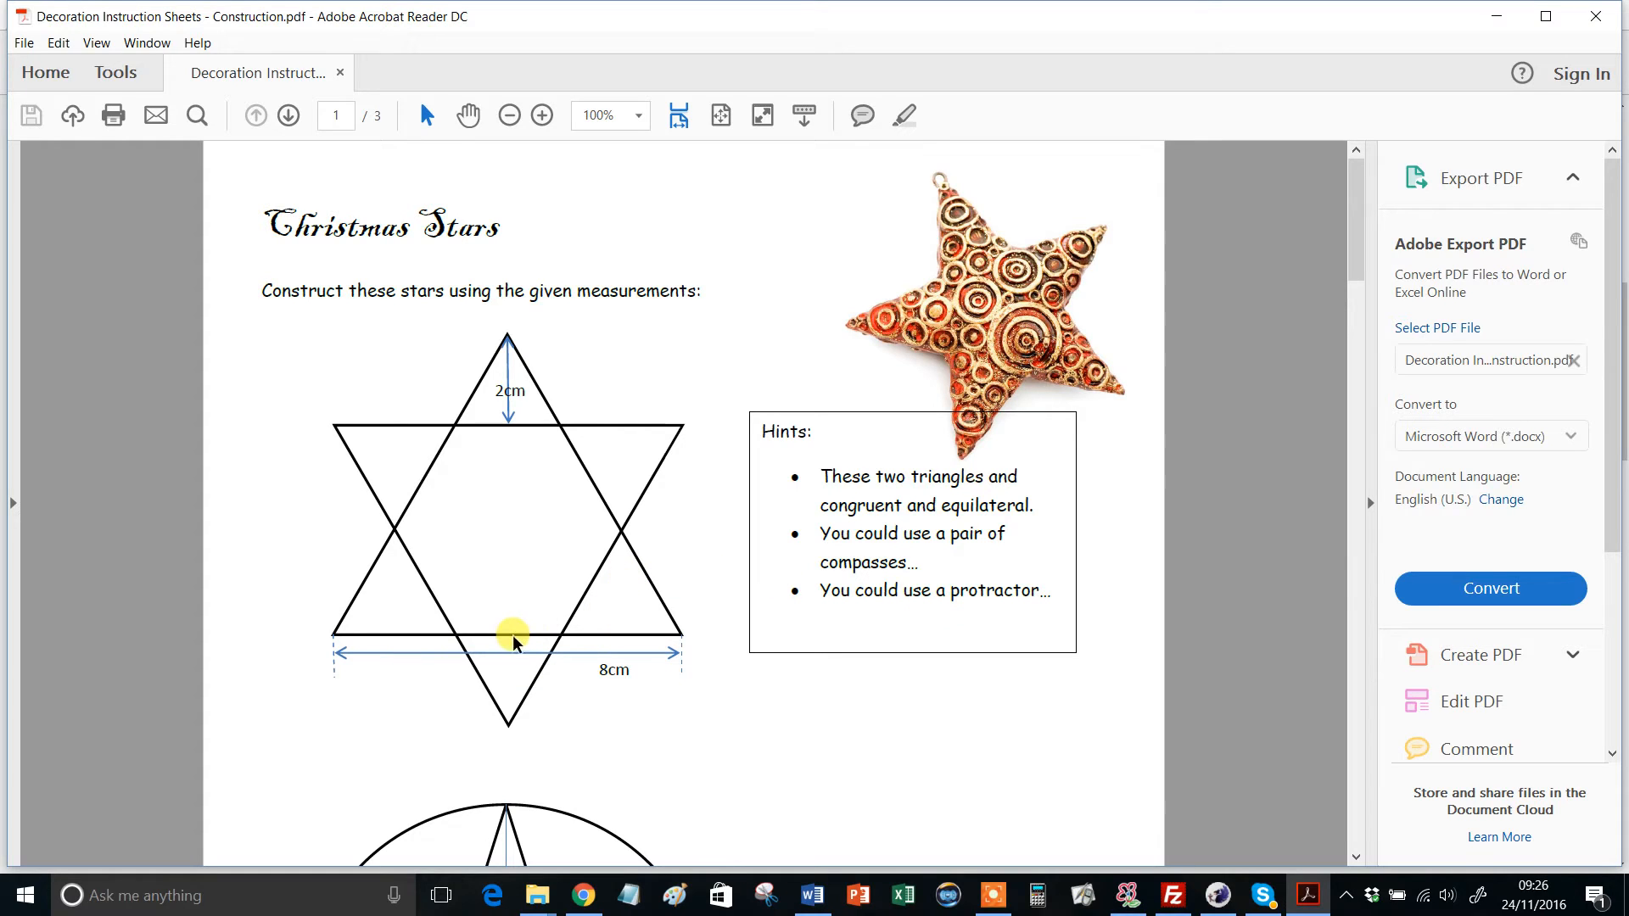
mouse_move(451, 719)
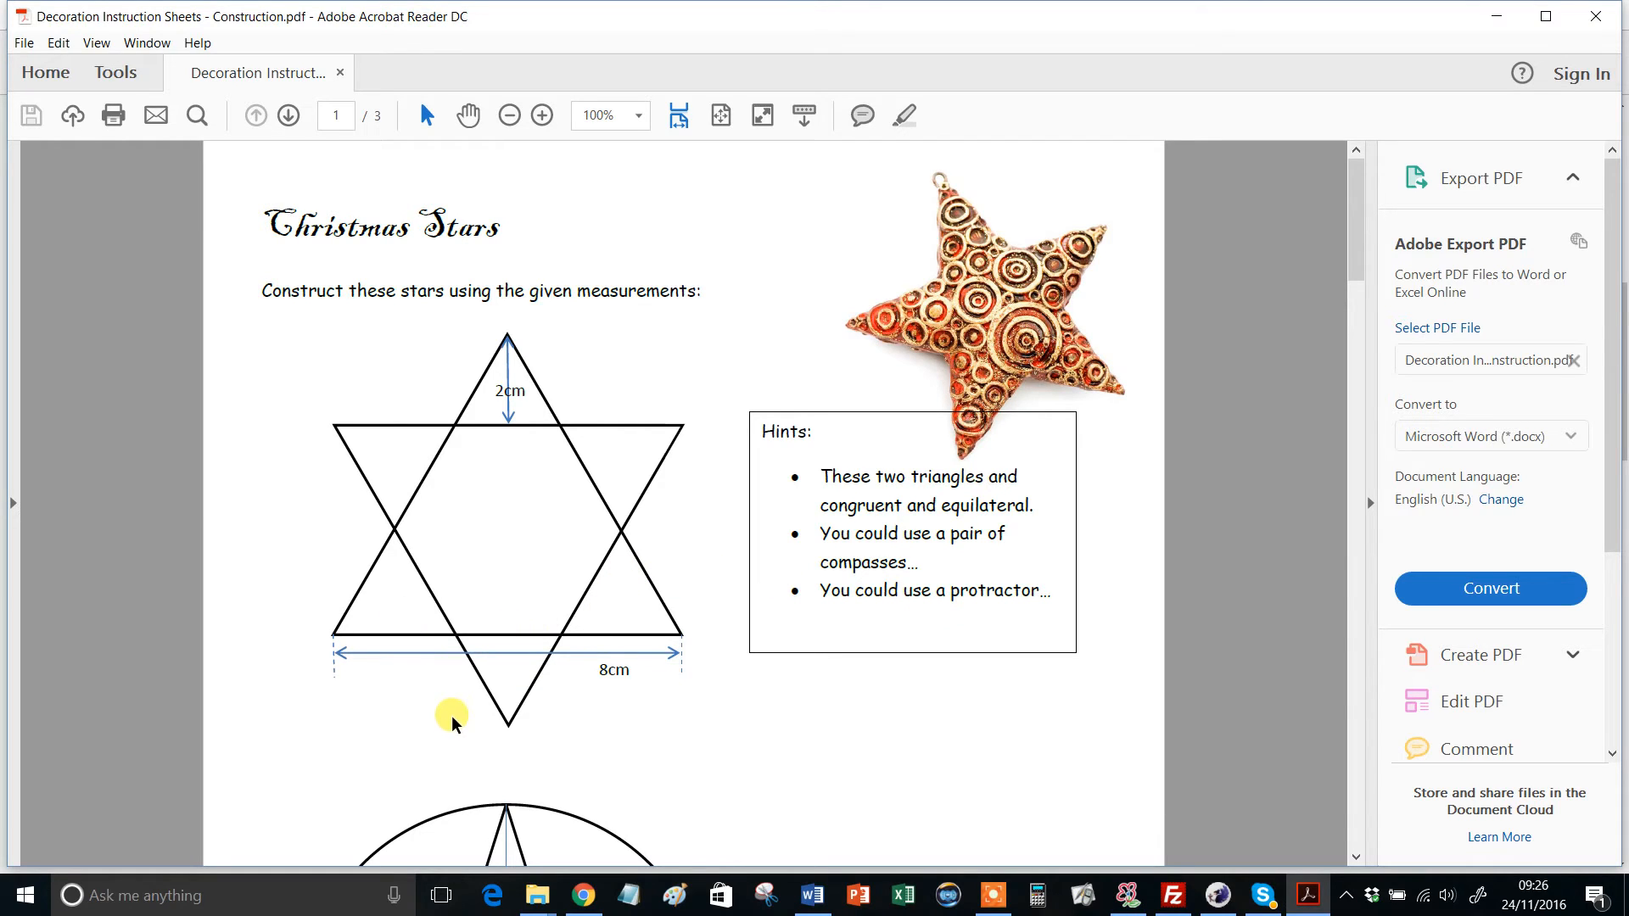
mouse_move(489, 598)
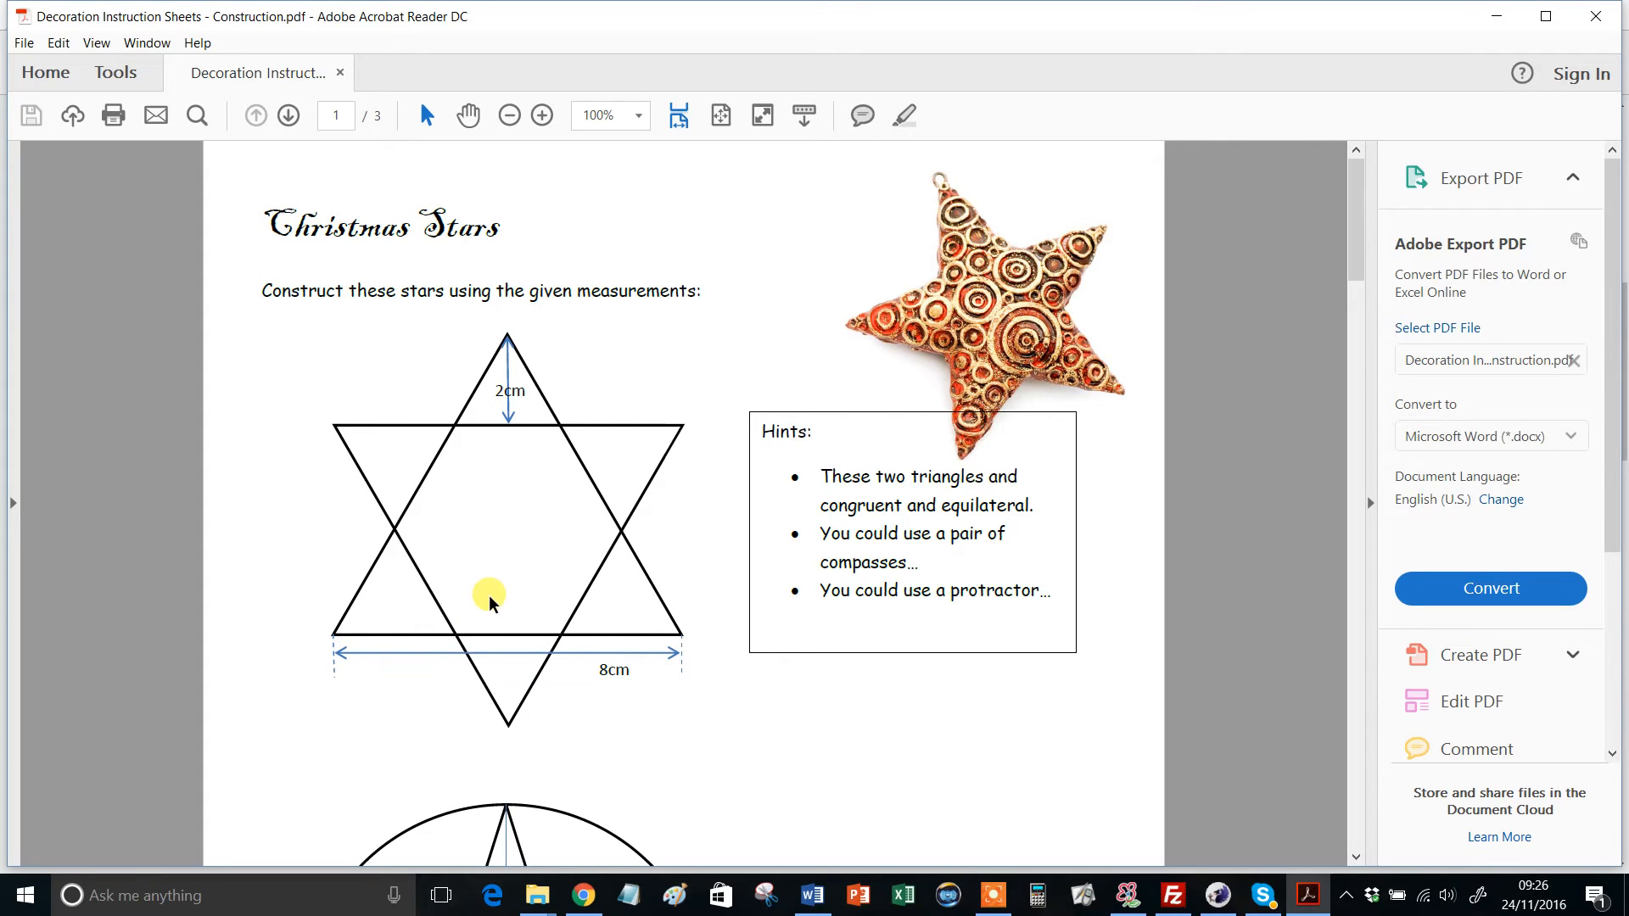
scroll("down", 3)
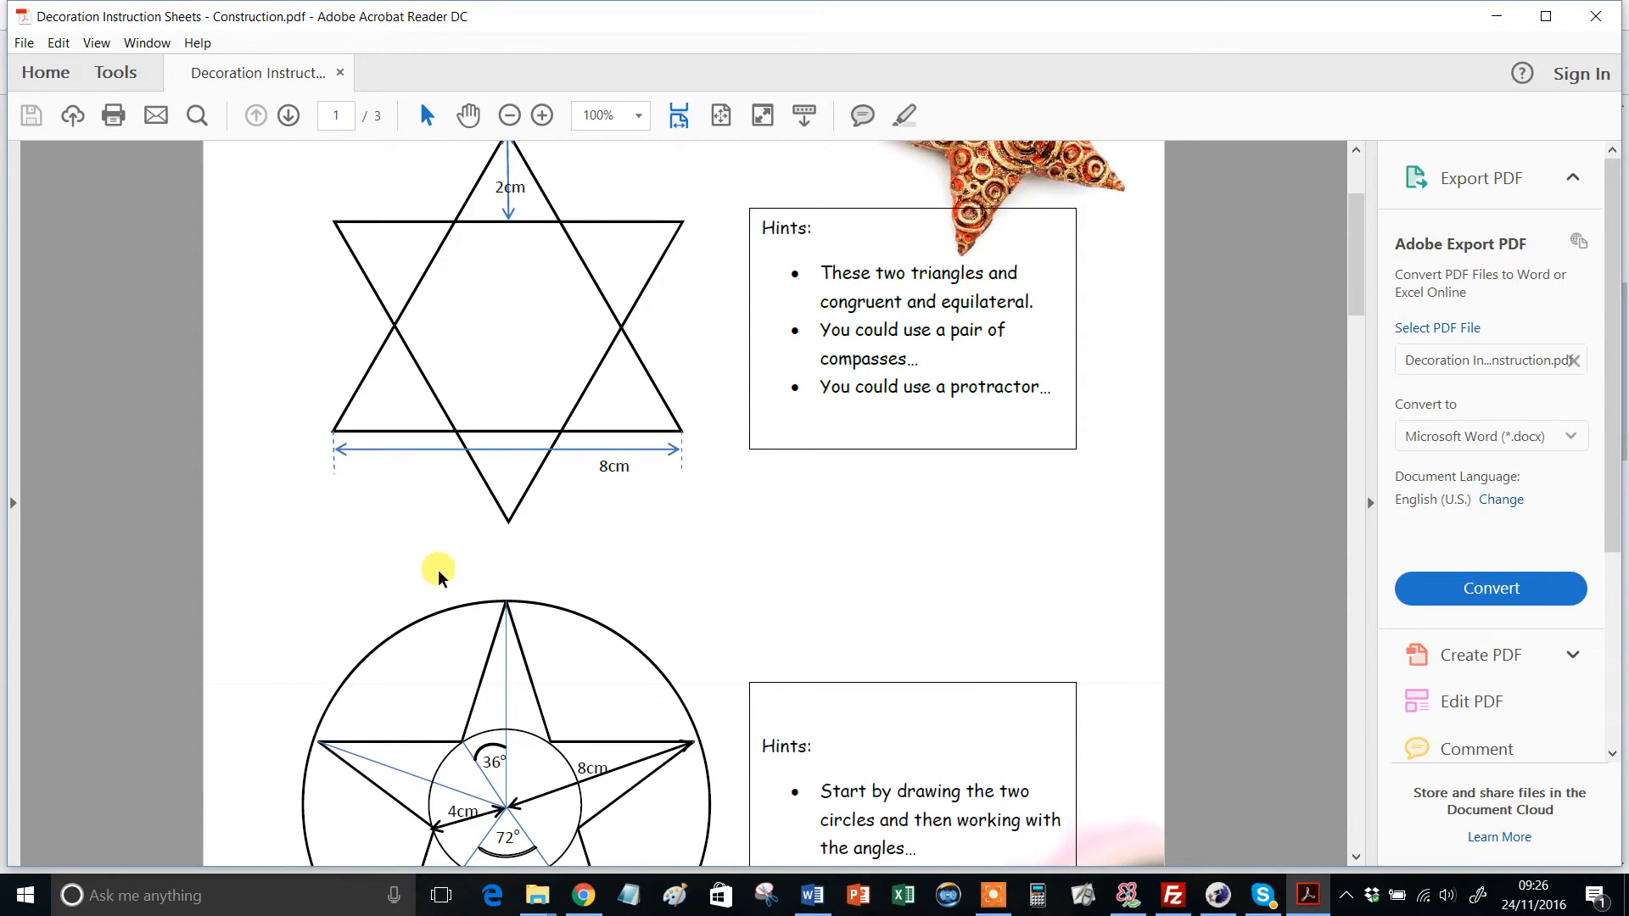
scroll("up", 3)
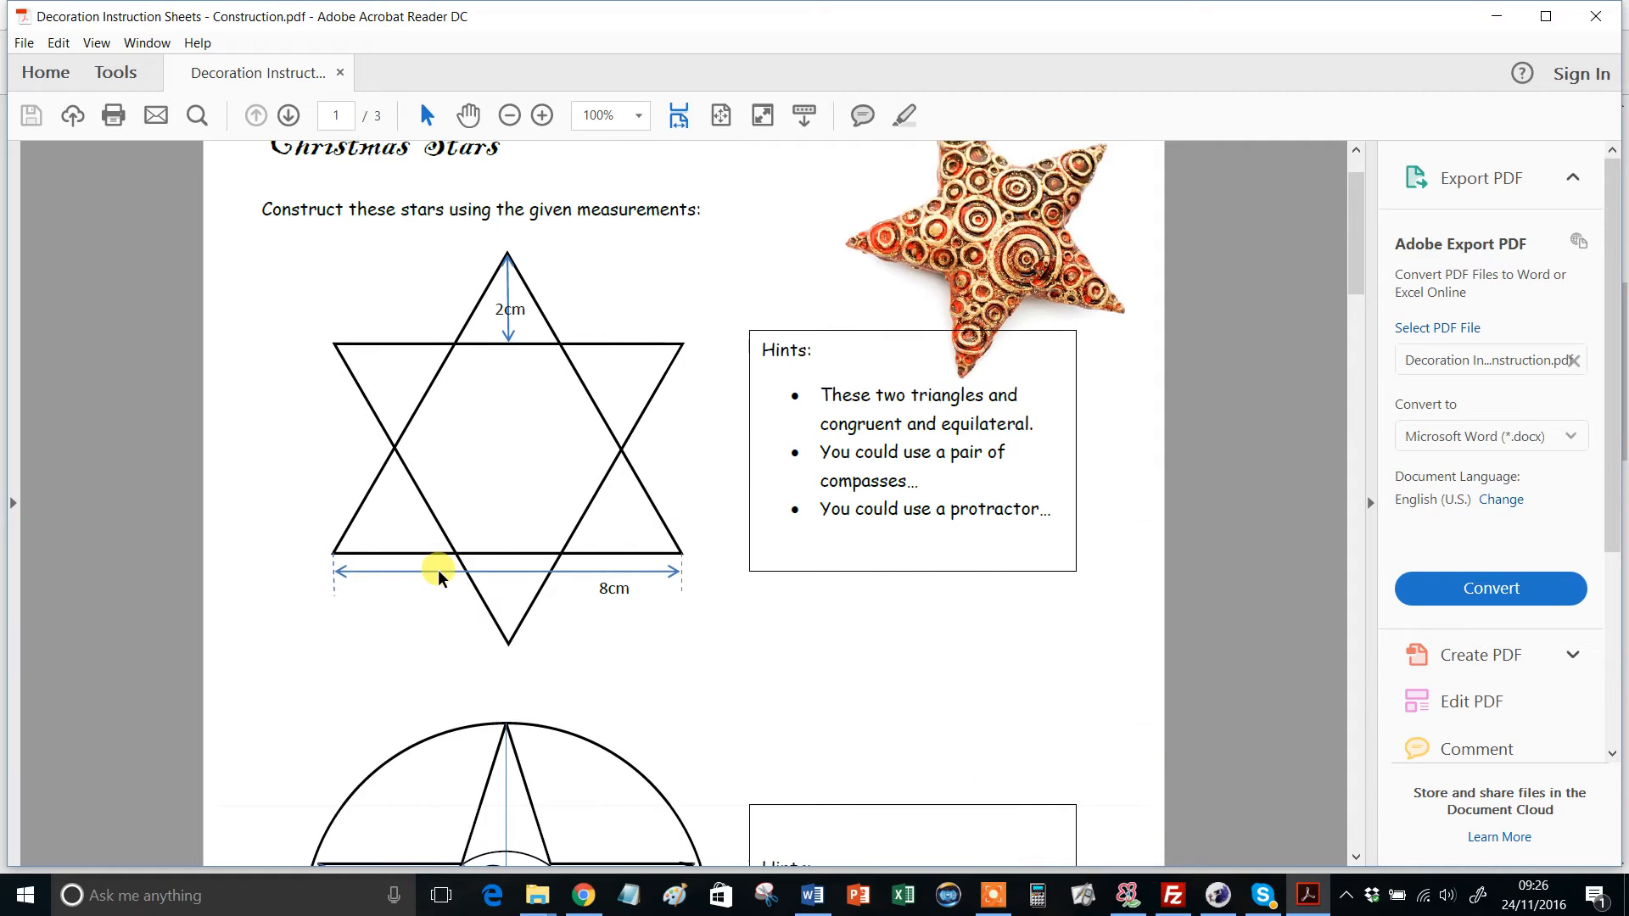
scroll("down", 3)
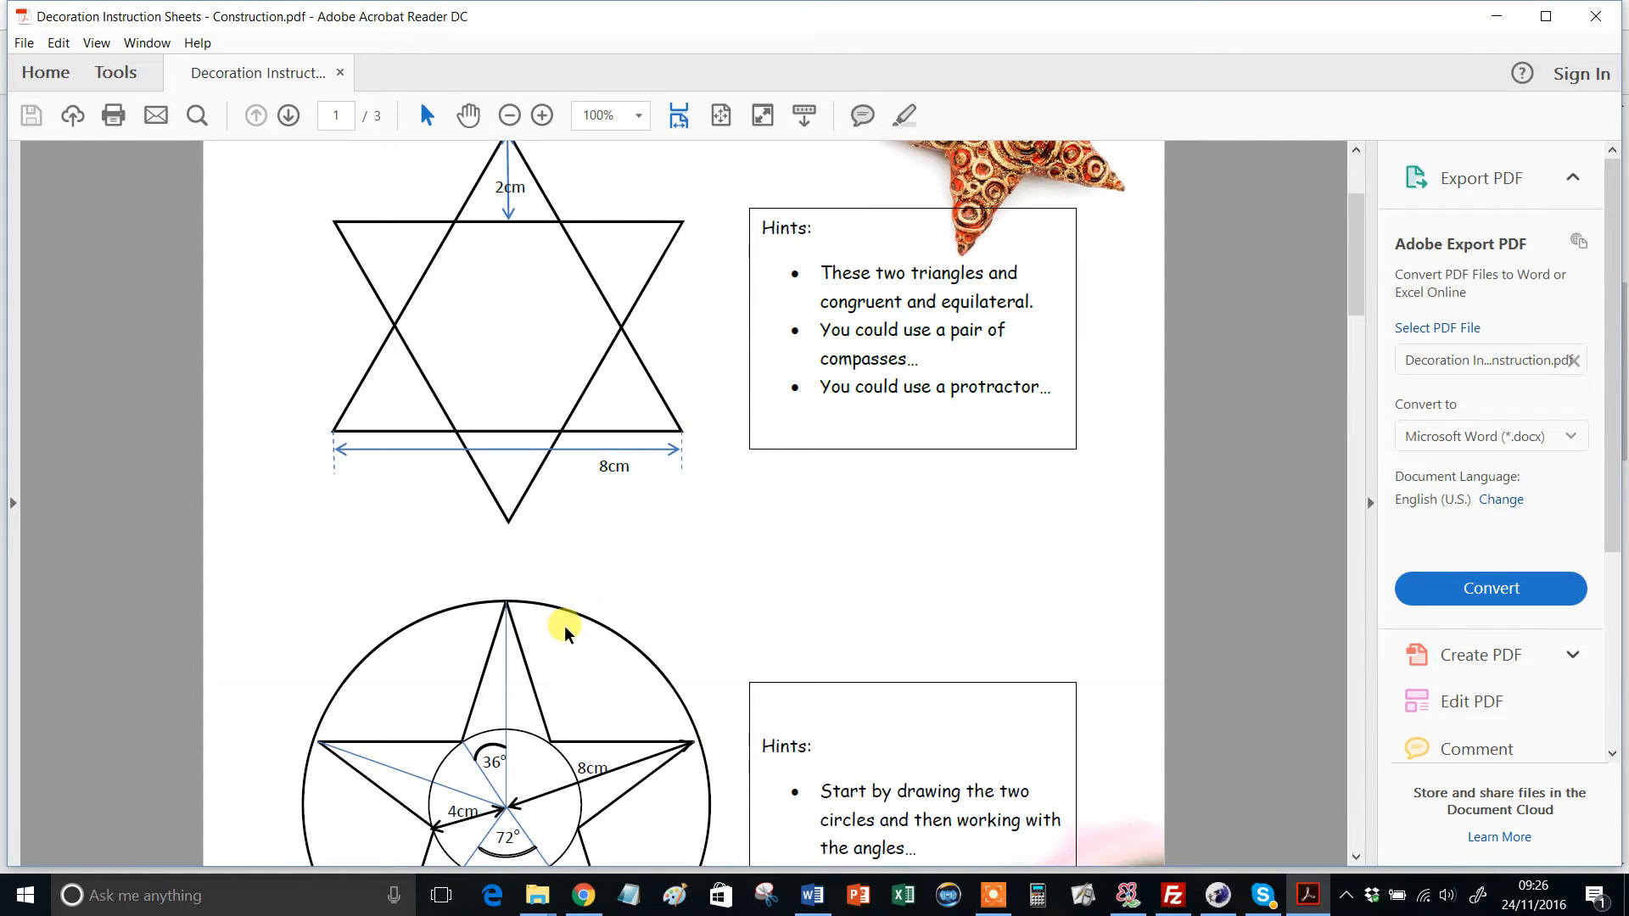
scroll("down", 3)
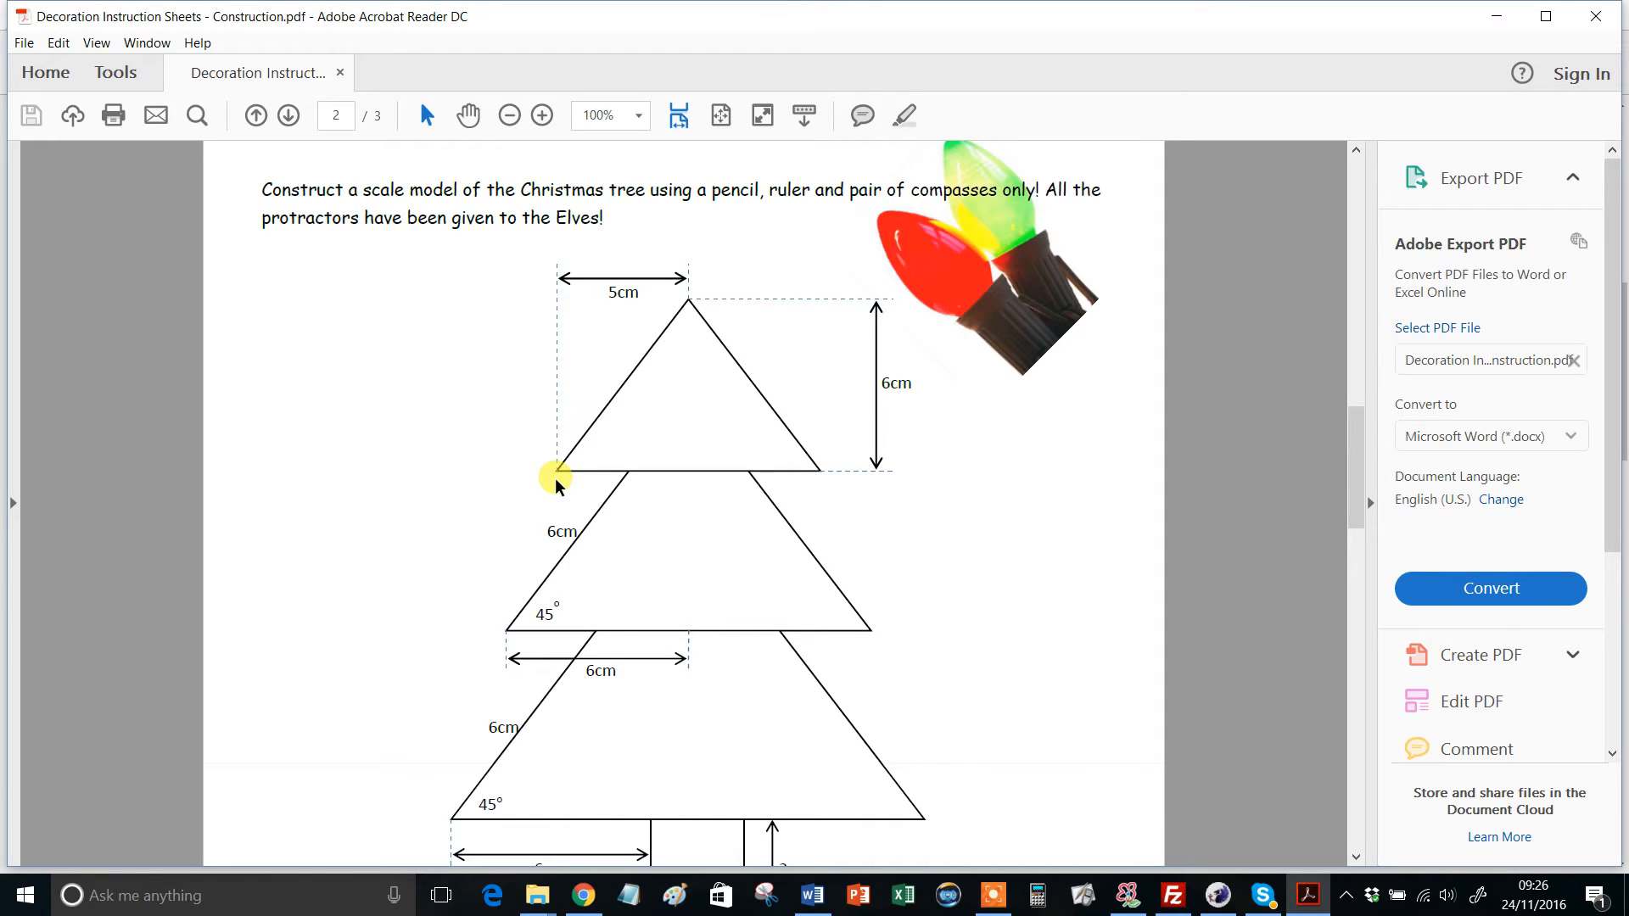
scroll("up", 3)
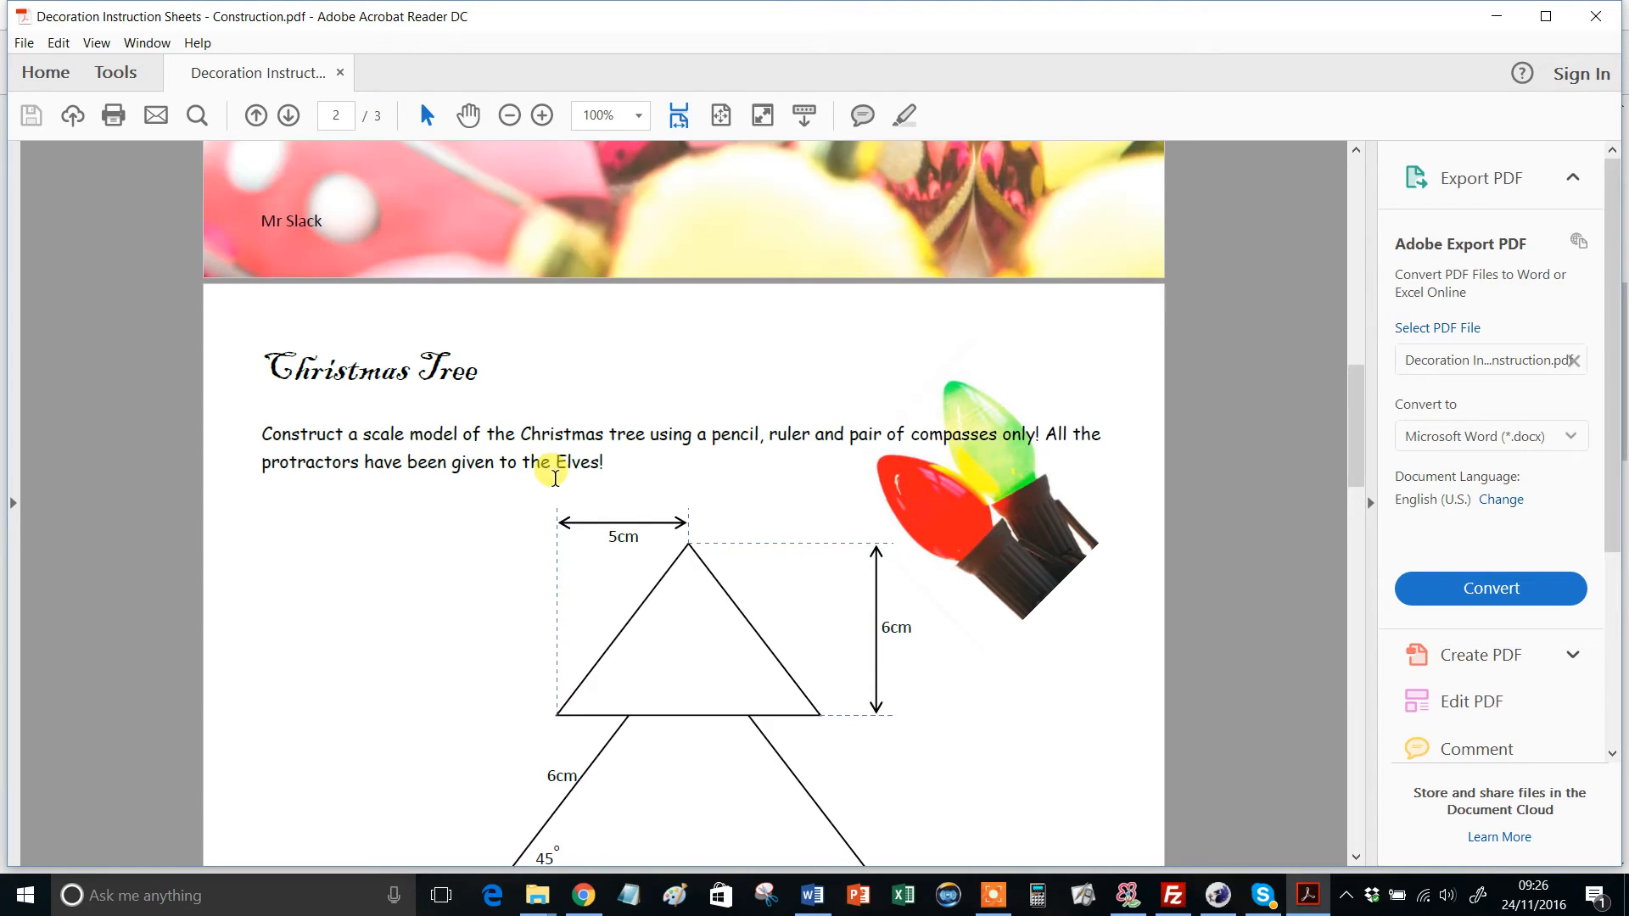
Revisit the star hints on page 1, then move on past the Christmas Tree diagram.
scroll("down", 3)
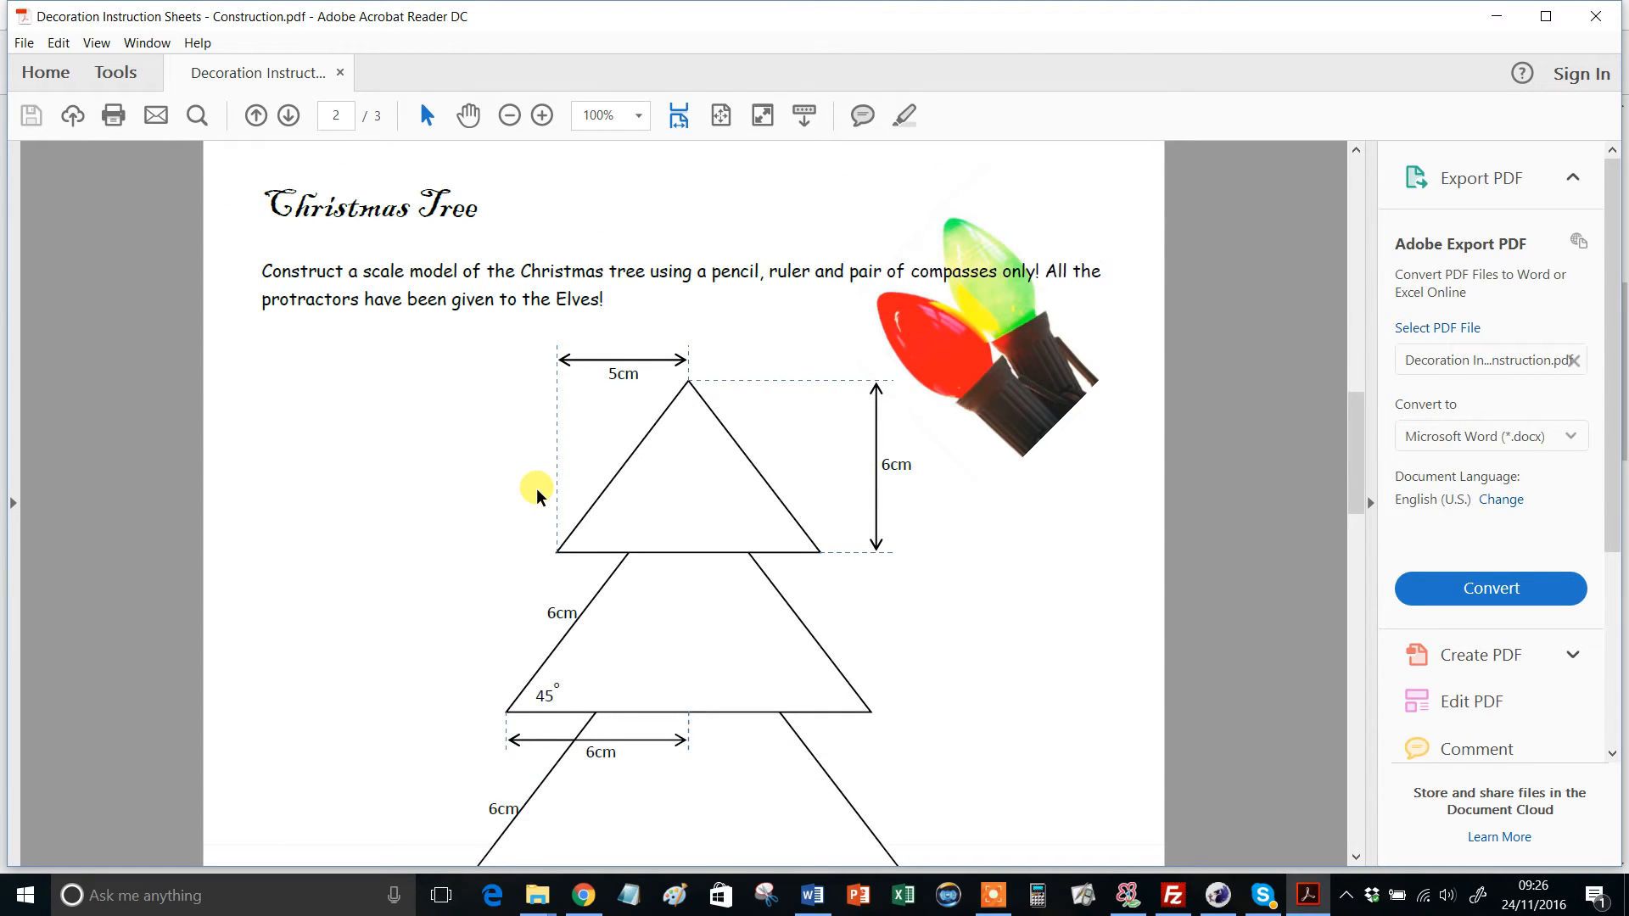
left_click(254, 115)
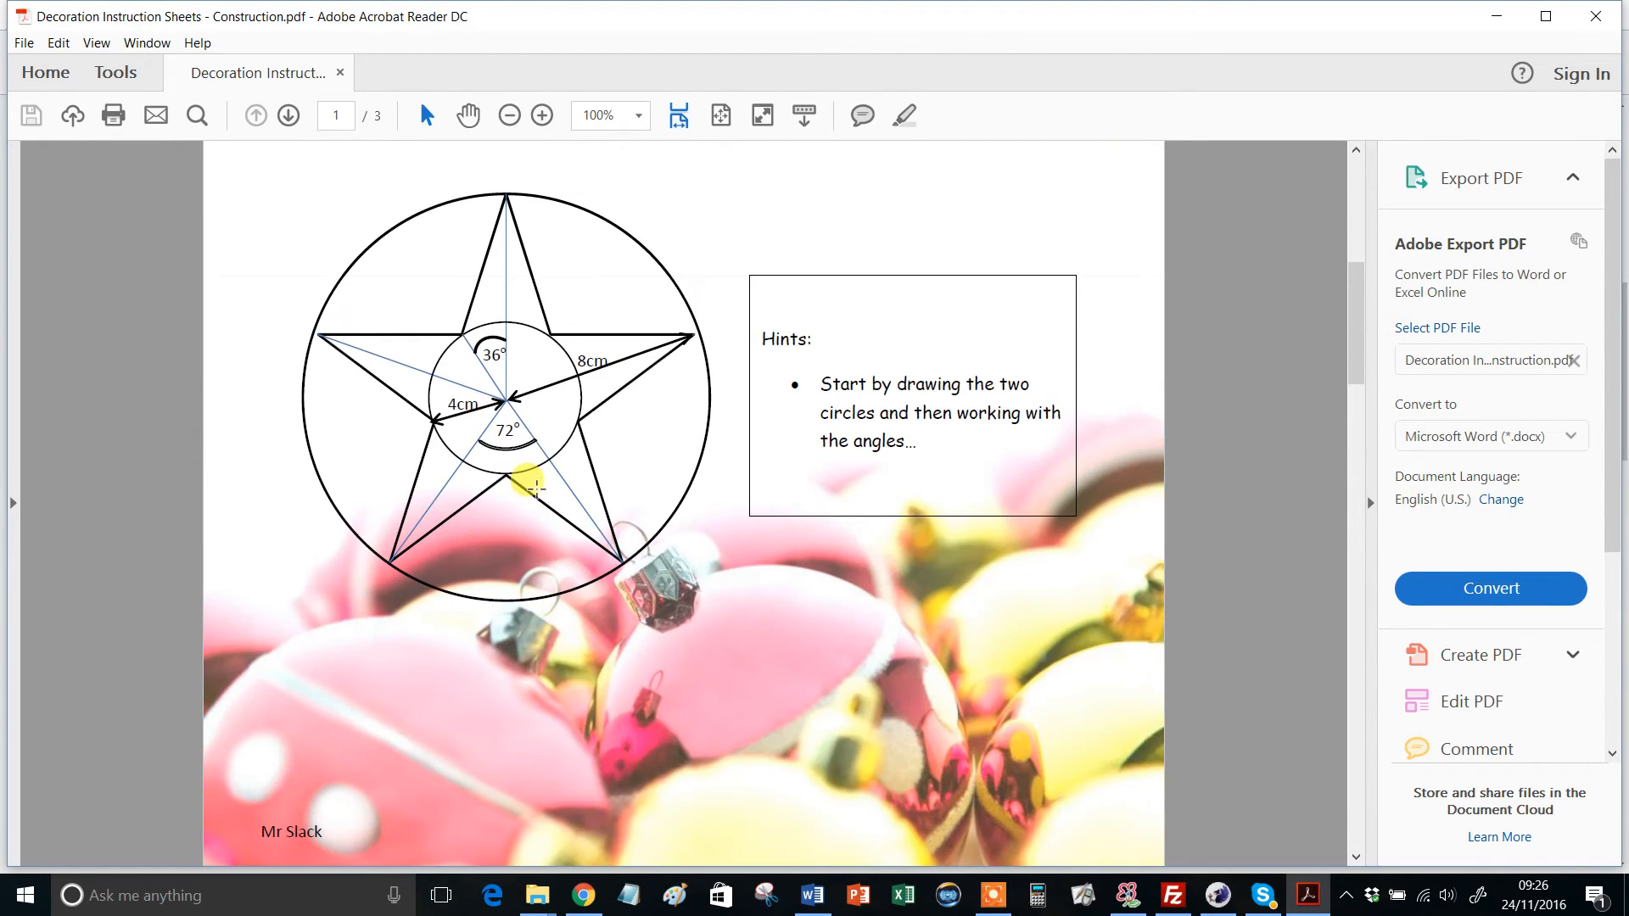
mouse_move(919, 457)
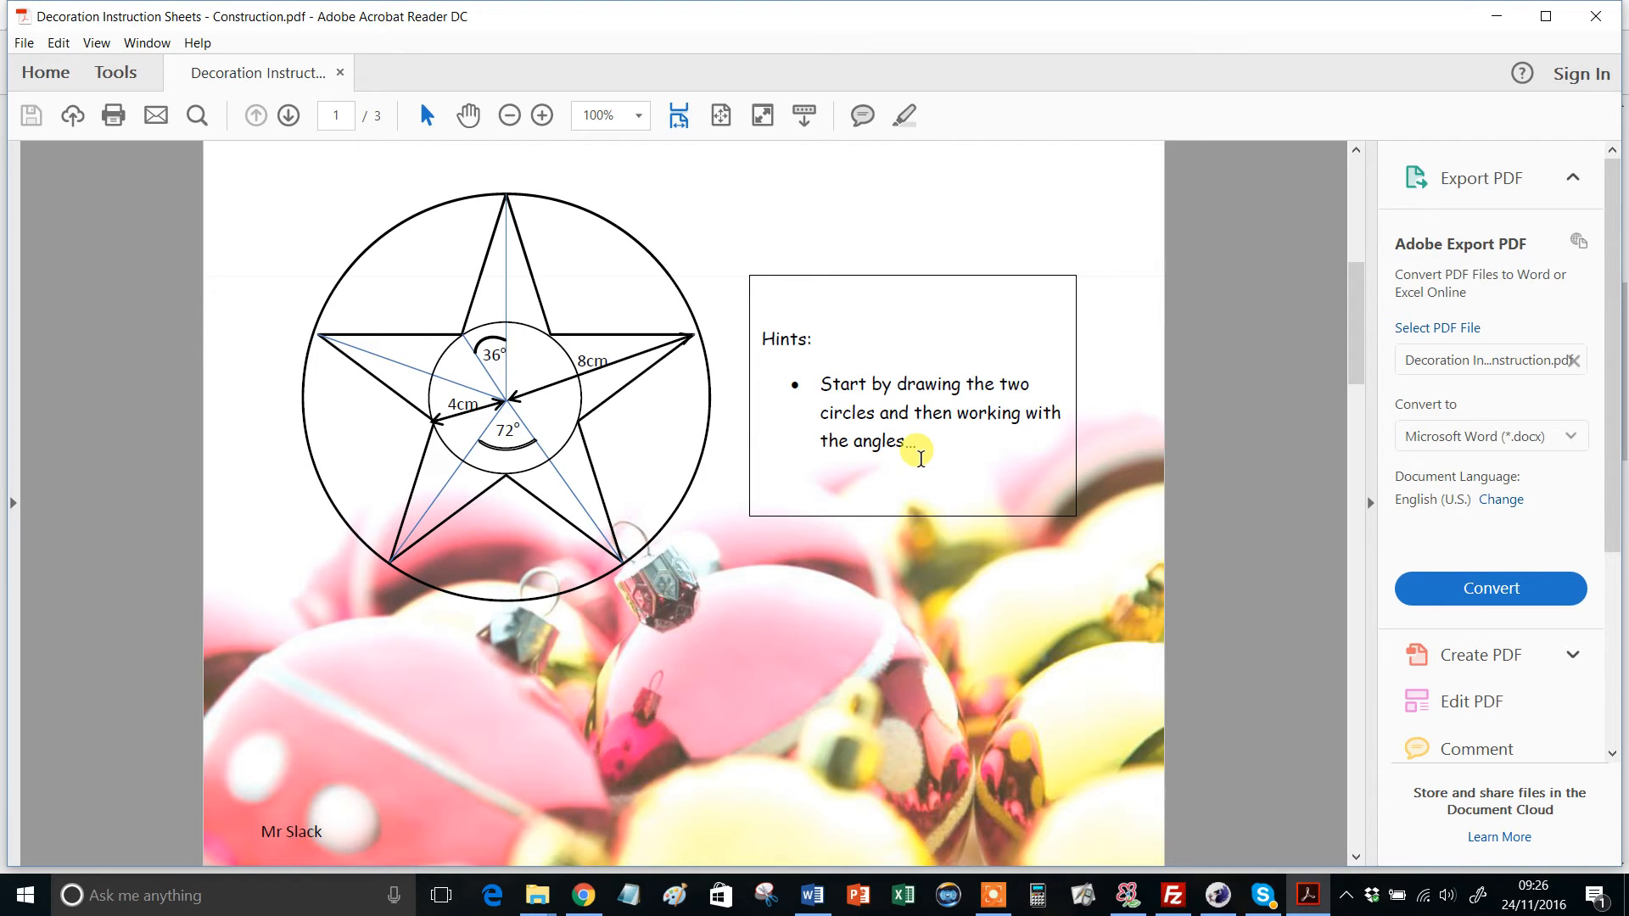
scroll("up", 3)
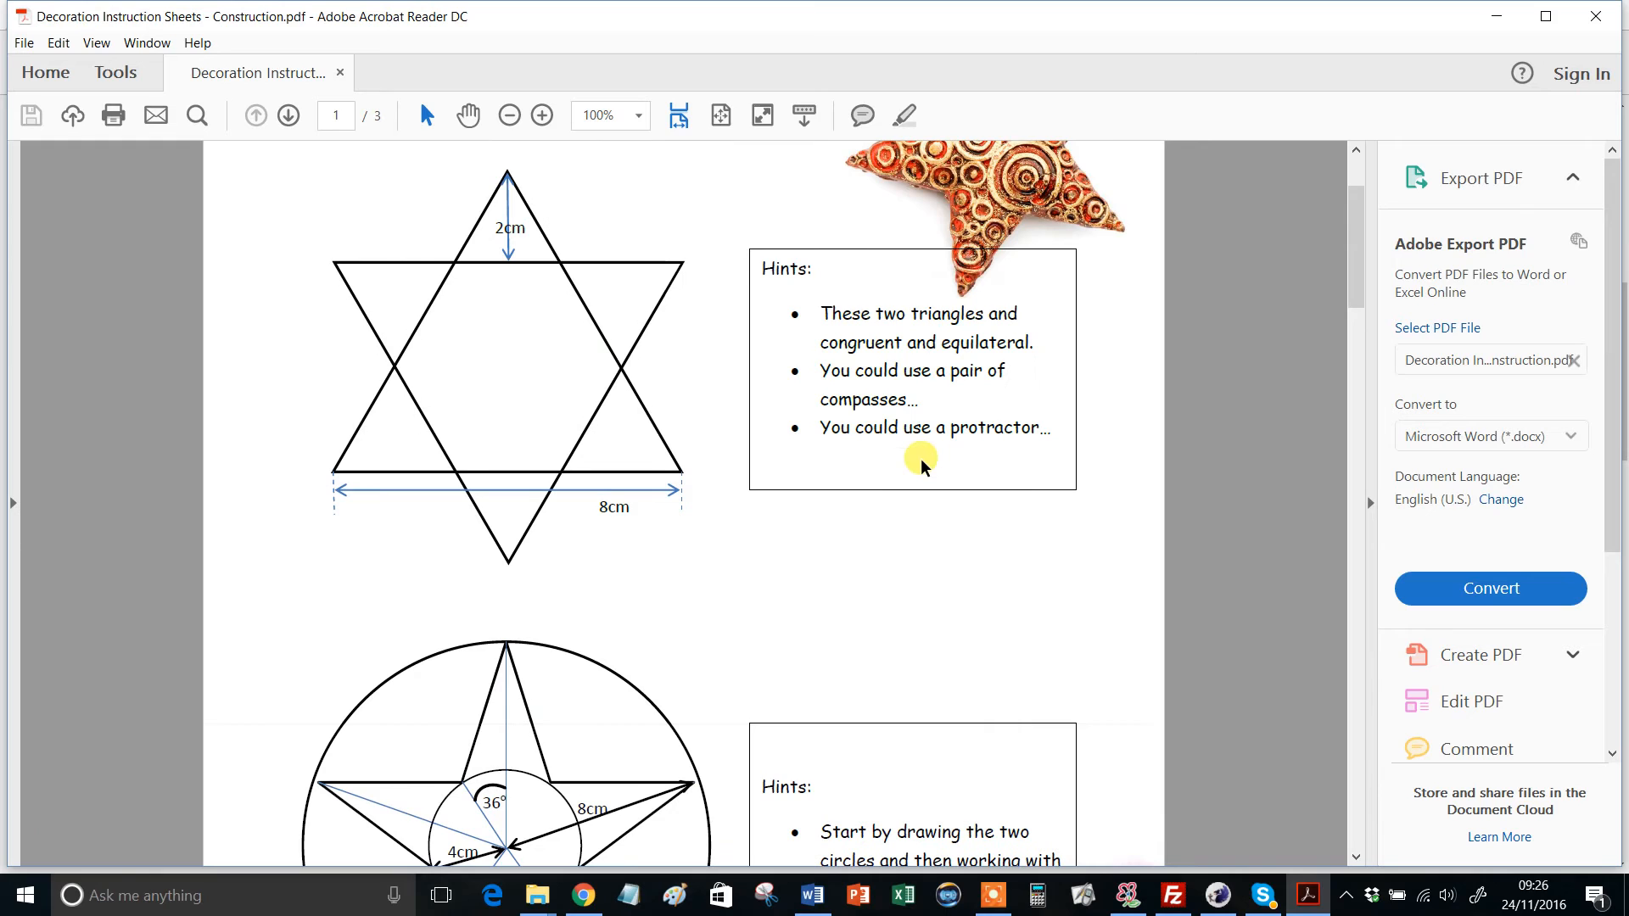
mouse_move(850, 356)
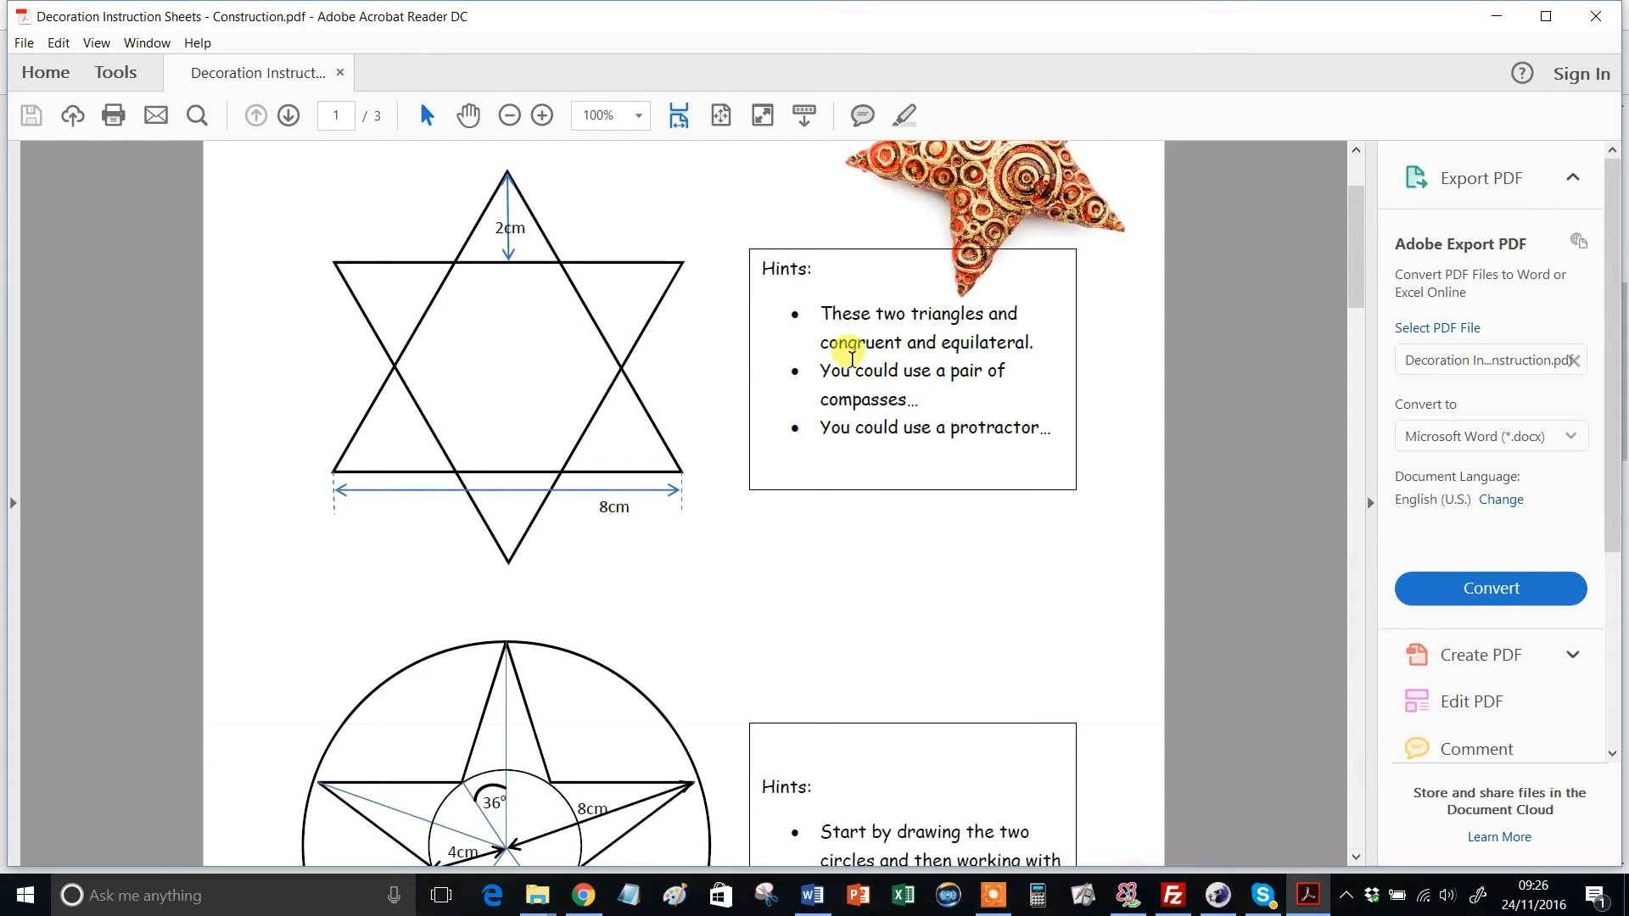
mouse_move(815, 665)
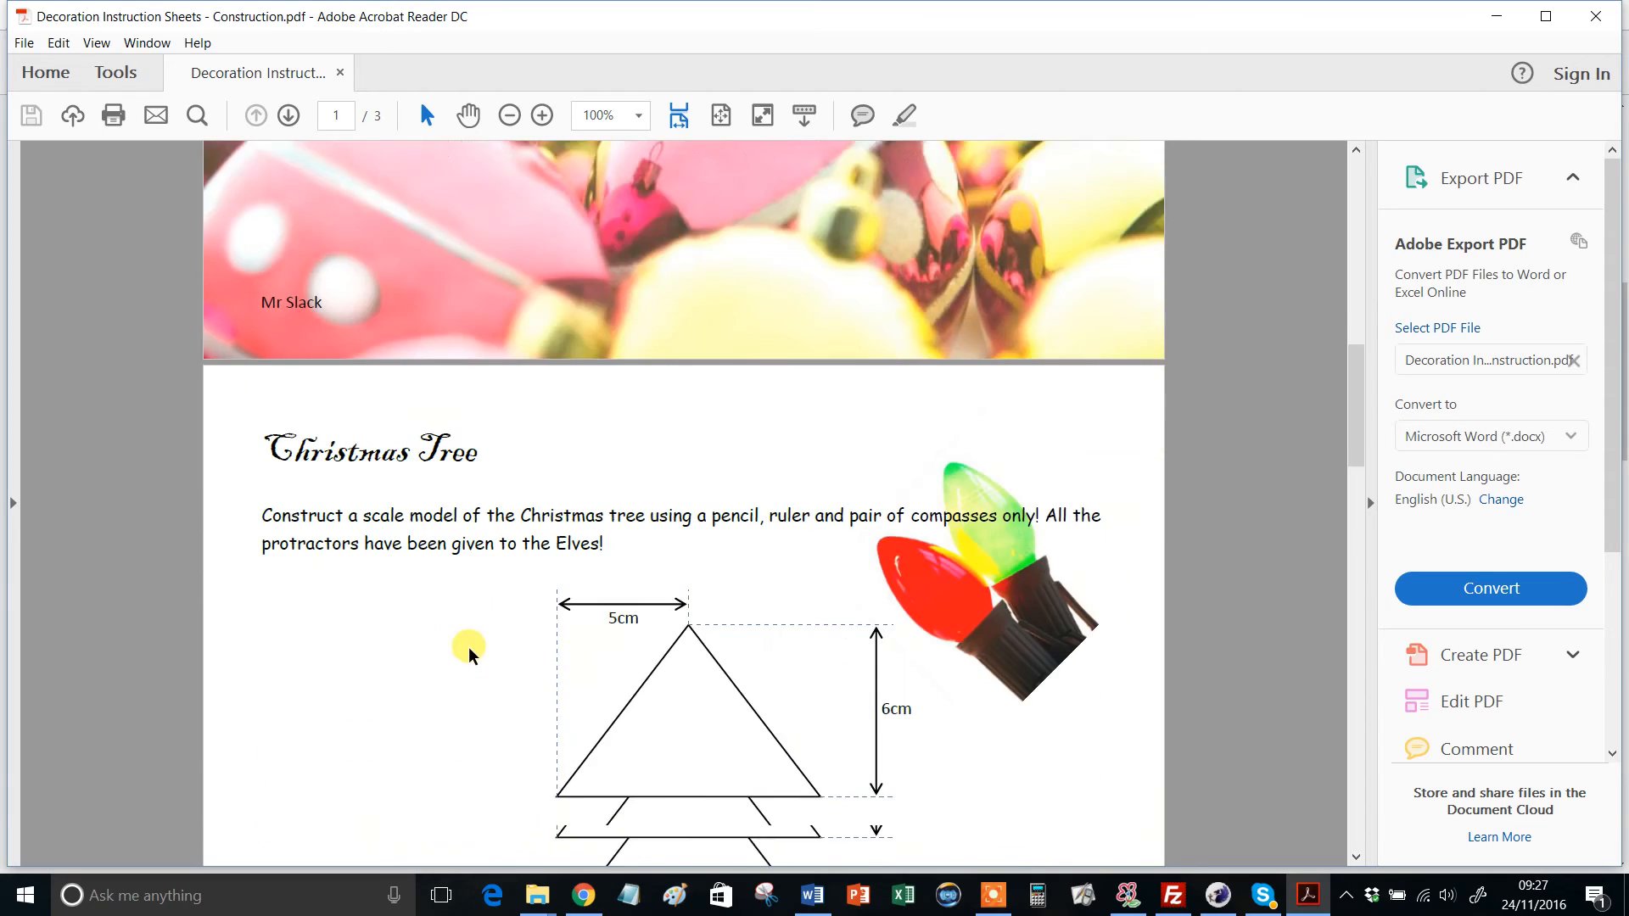
scroll("down", 3)
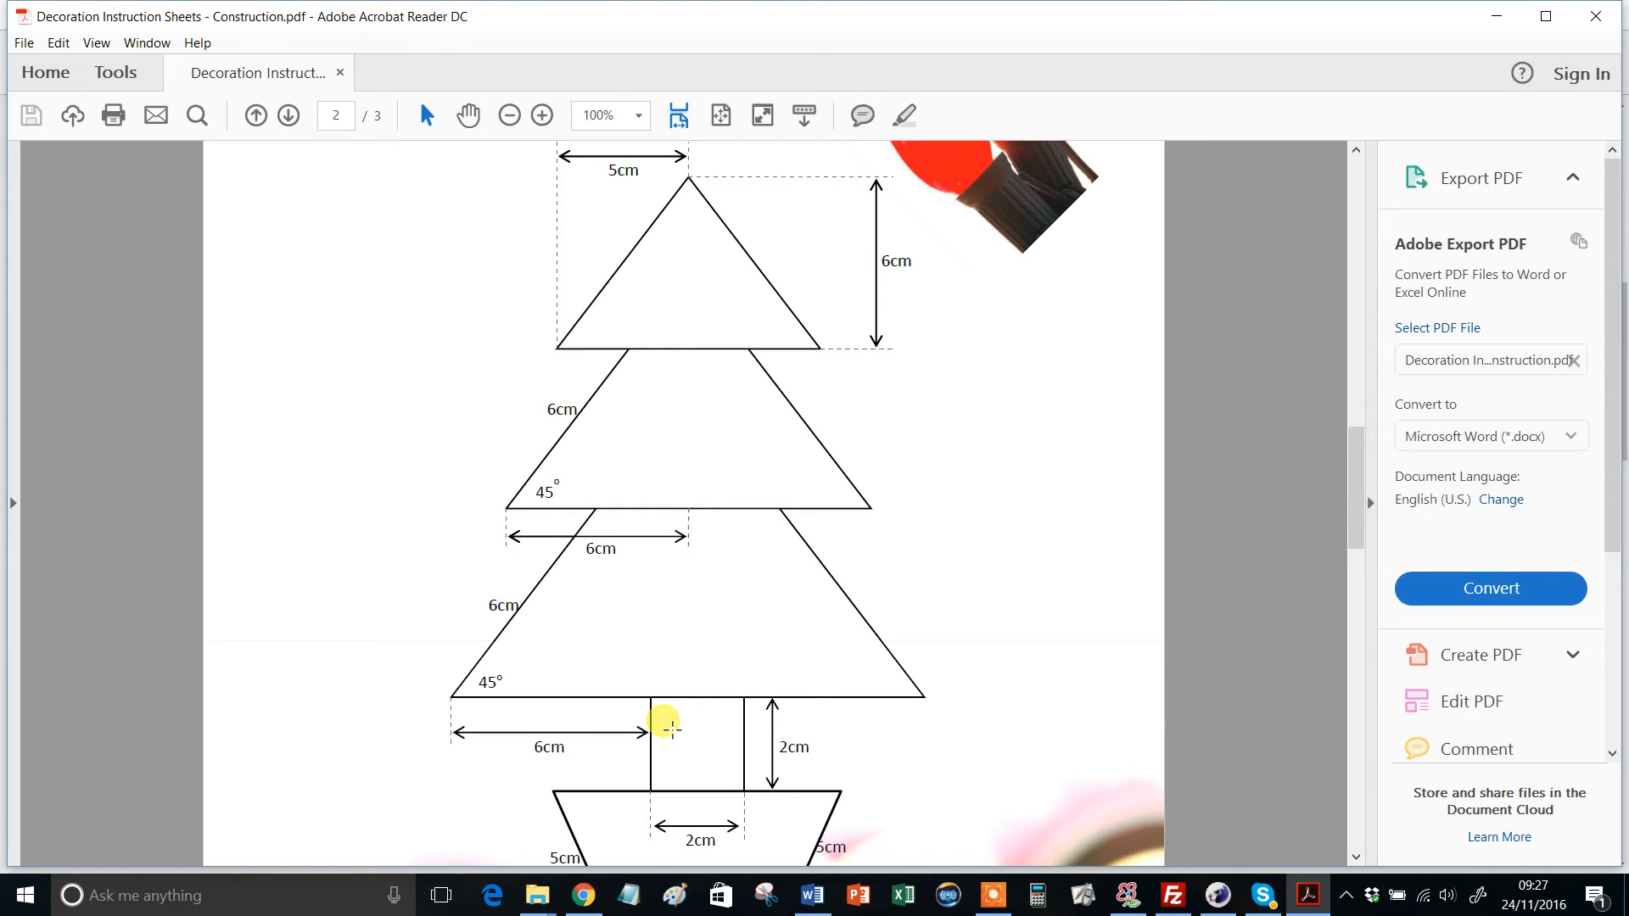
mouse_move(628, 519)
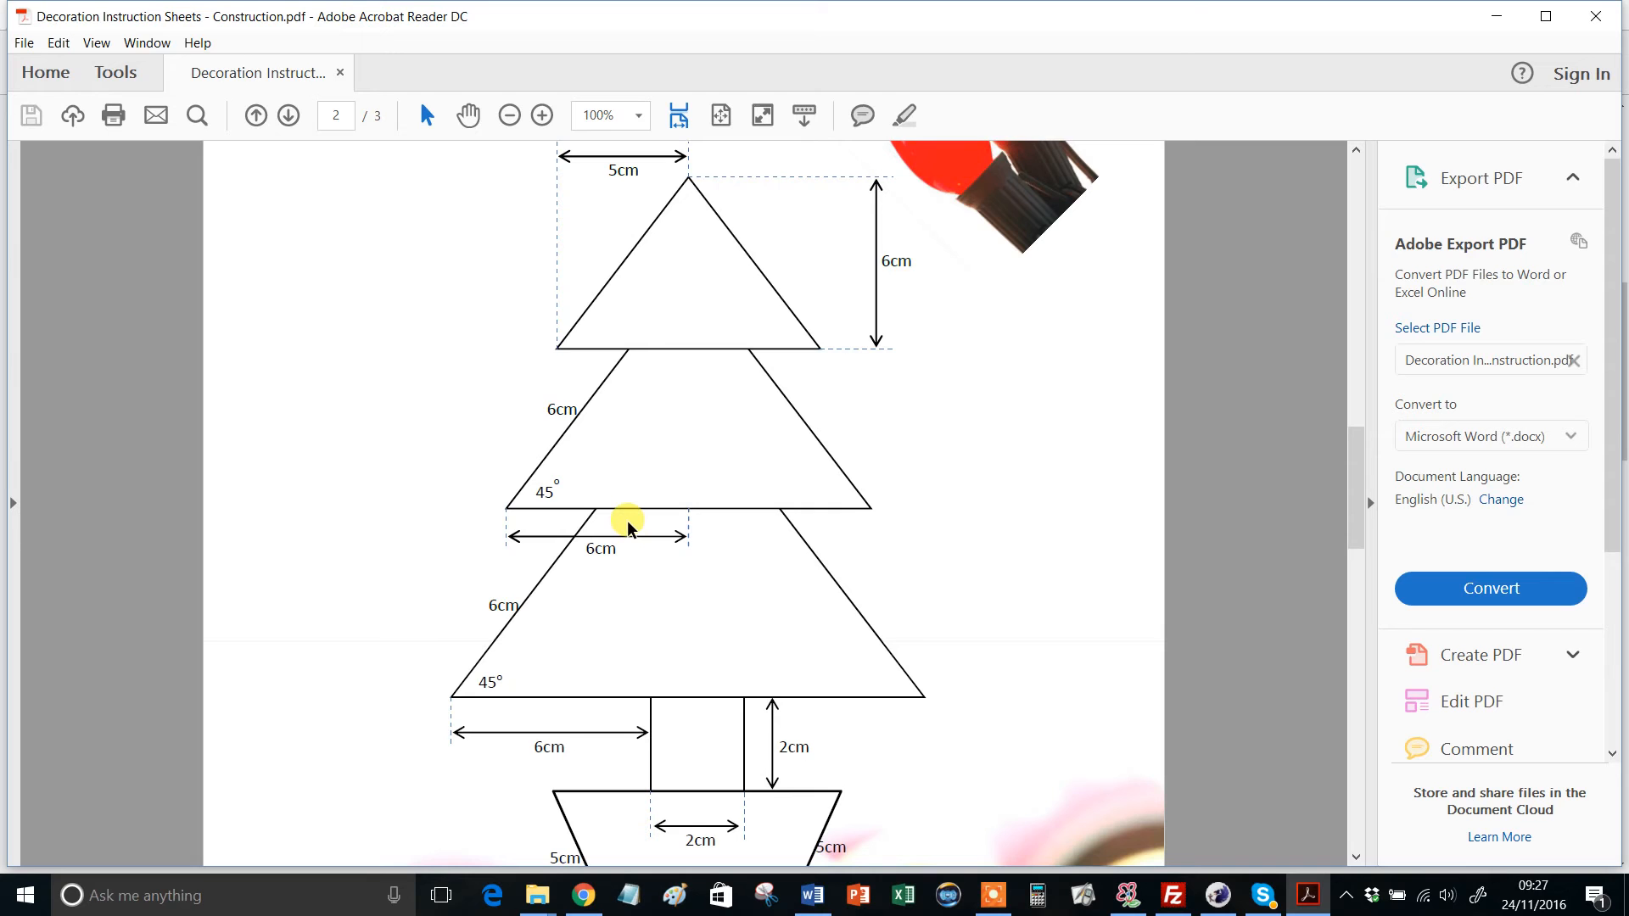
left_click(287, 115)
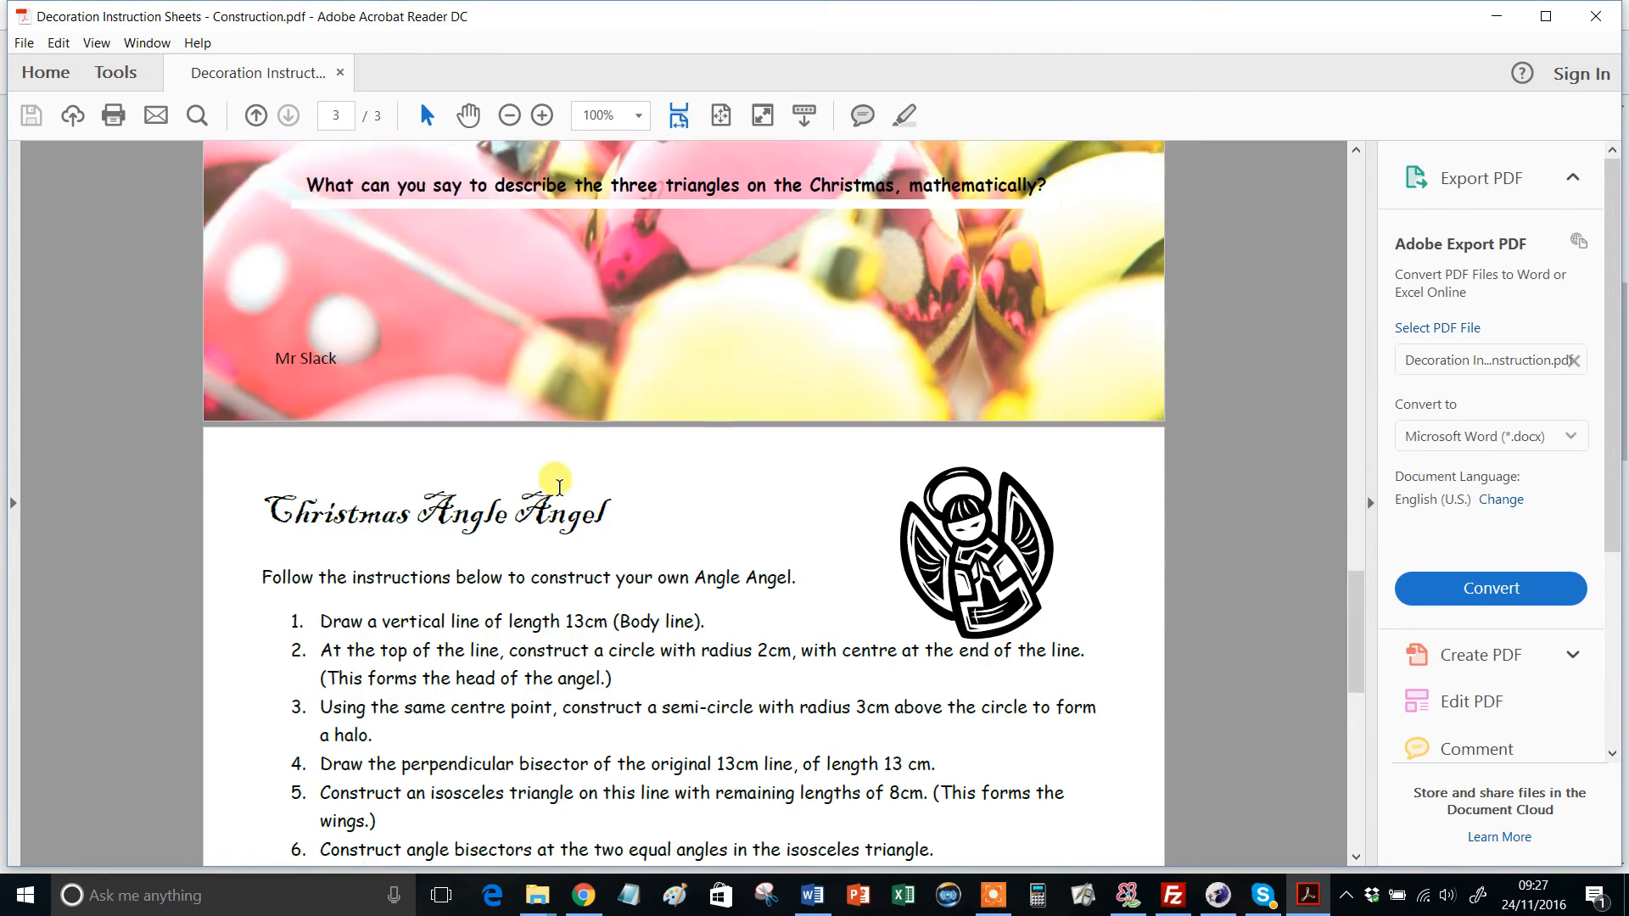
Scroll through page 3's ten Angle Angel construction steps.
scroll("down", 3)
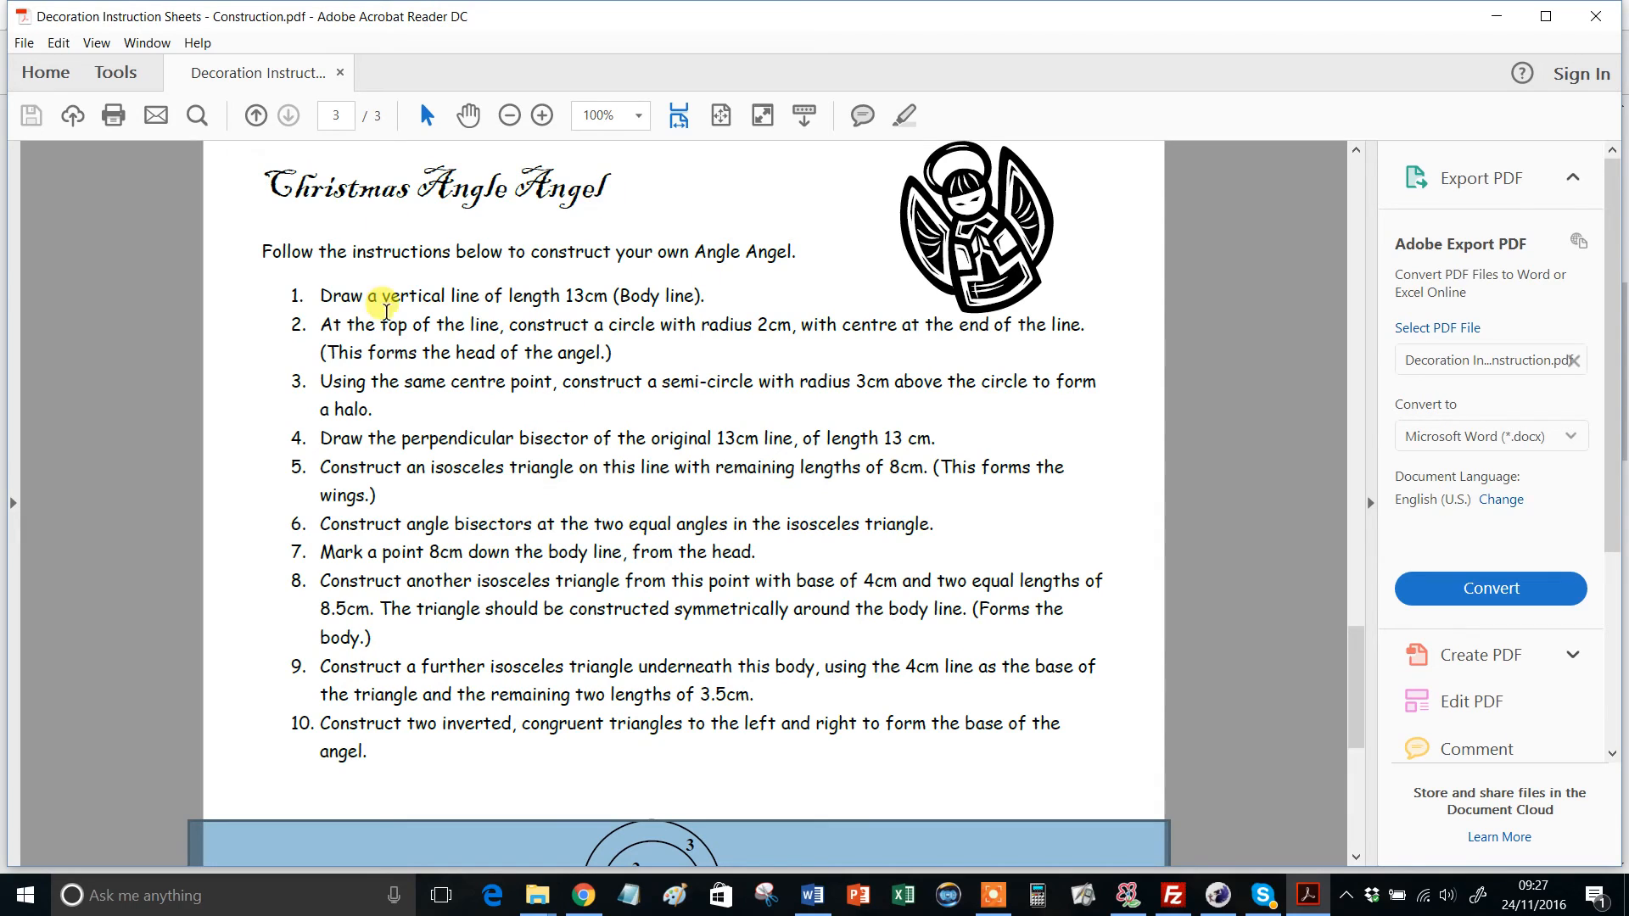
mouse_move(653, 597)
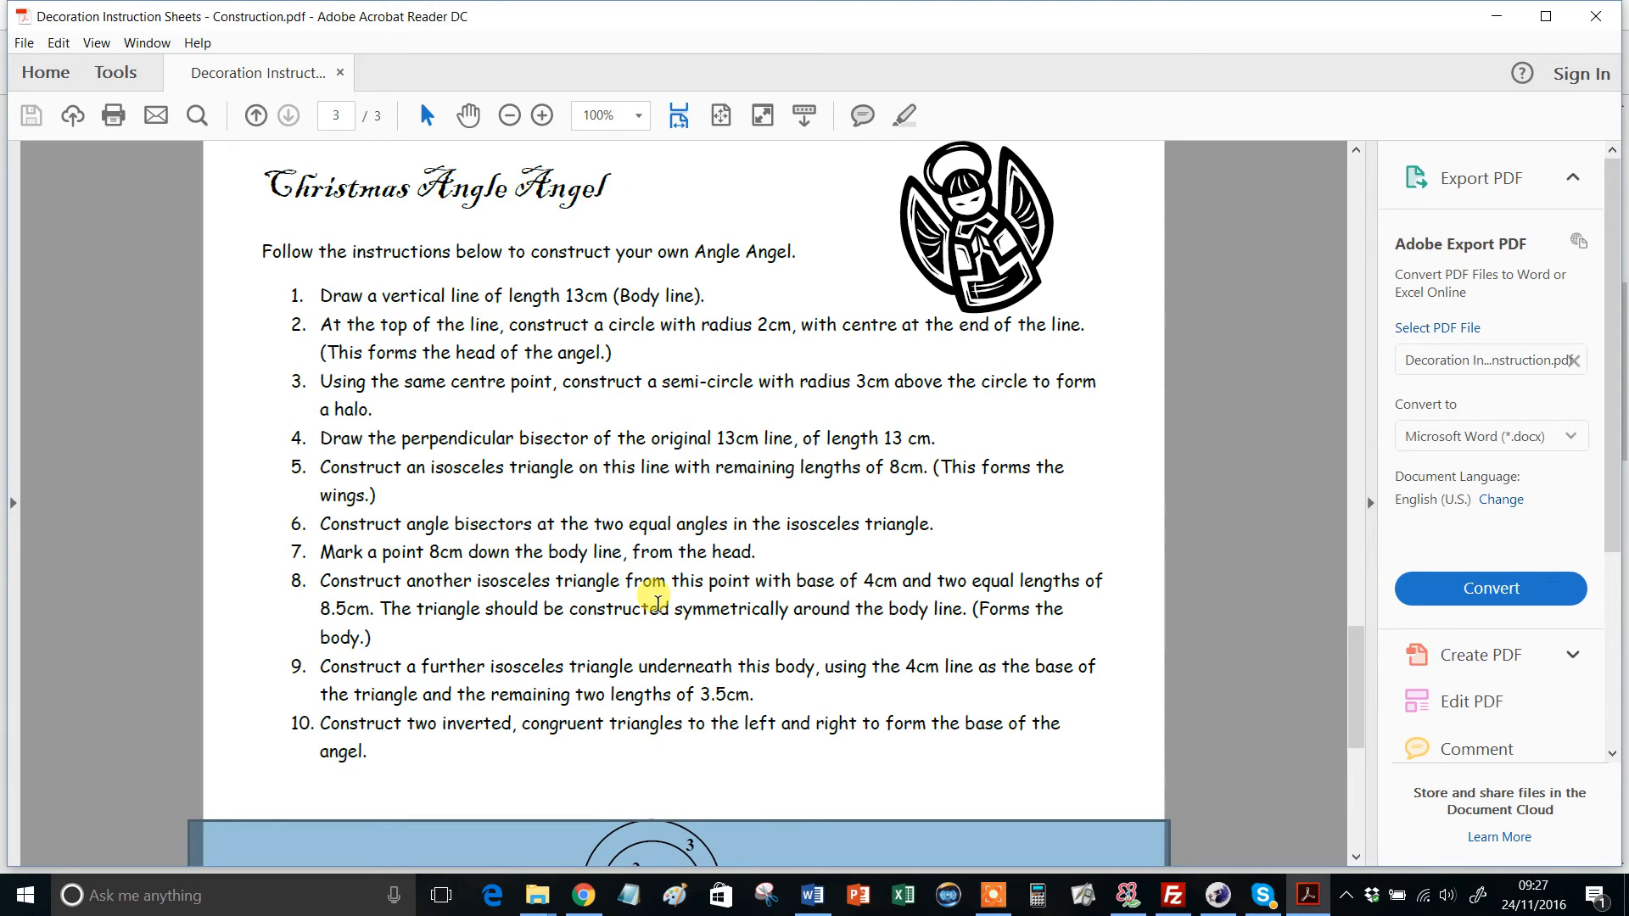
scroll("down", 3)
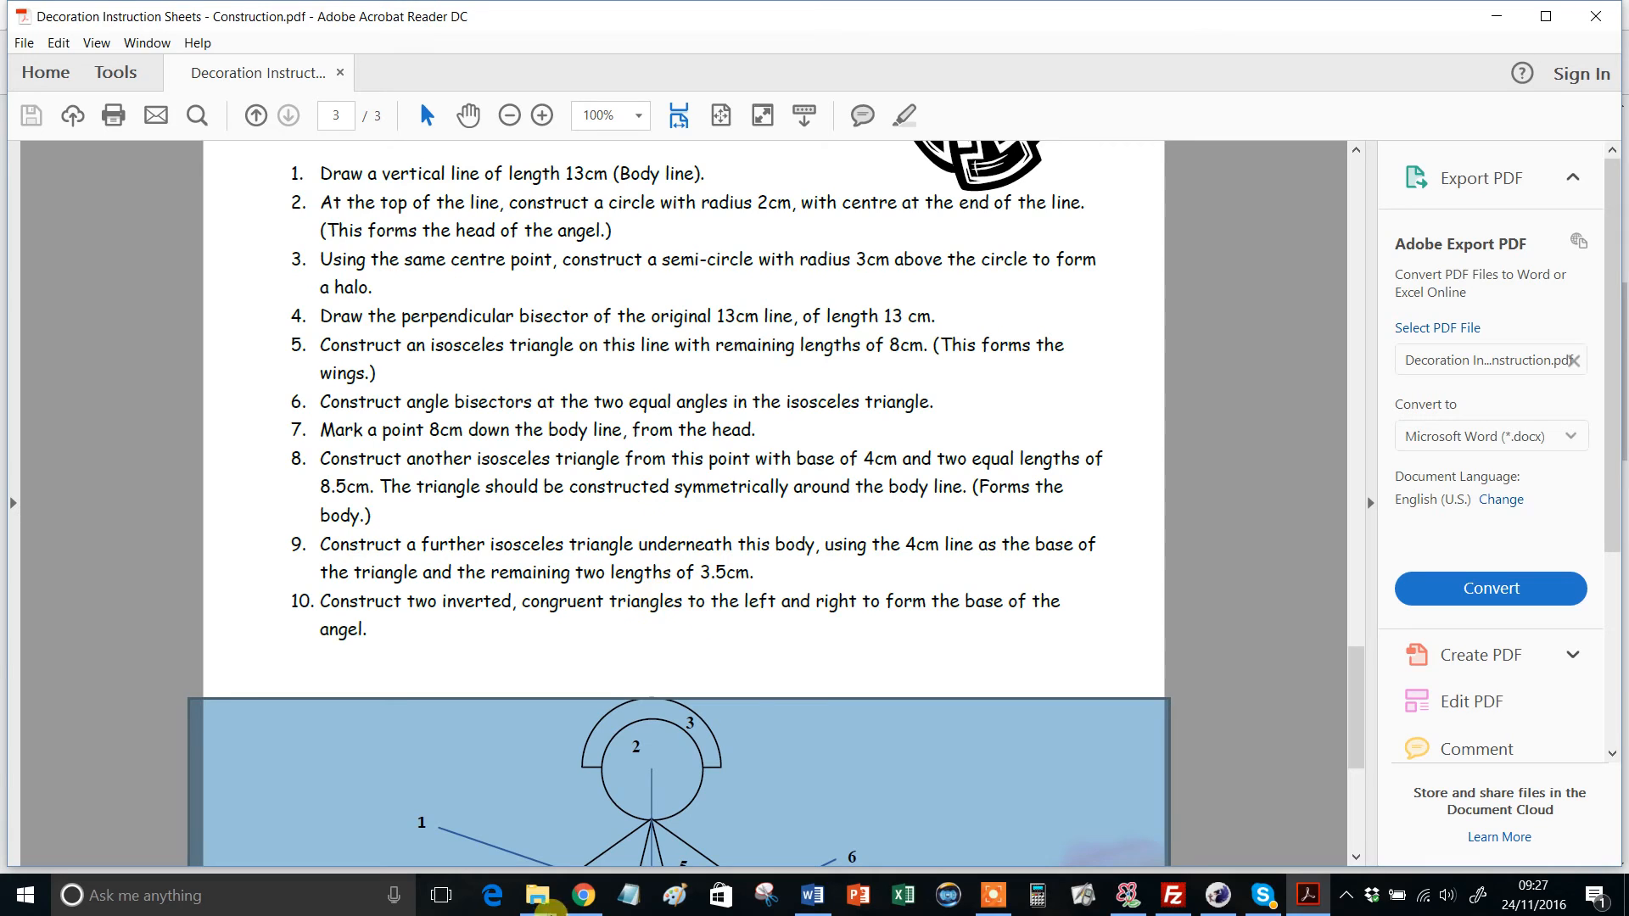
scroll("up", 3)
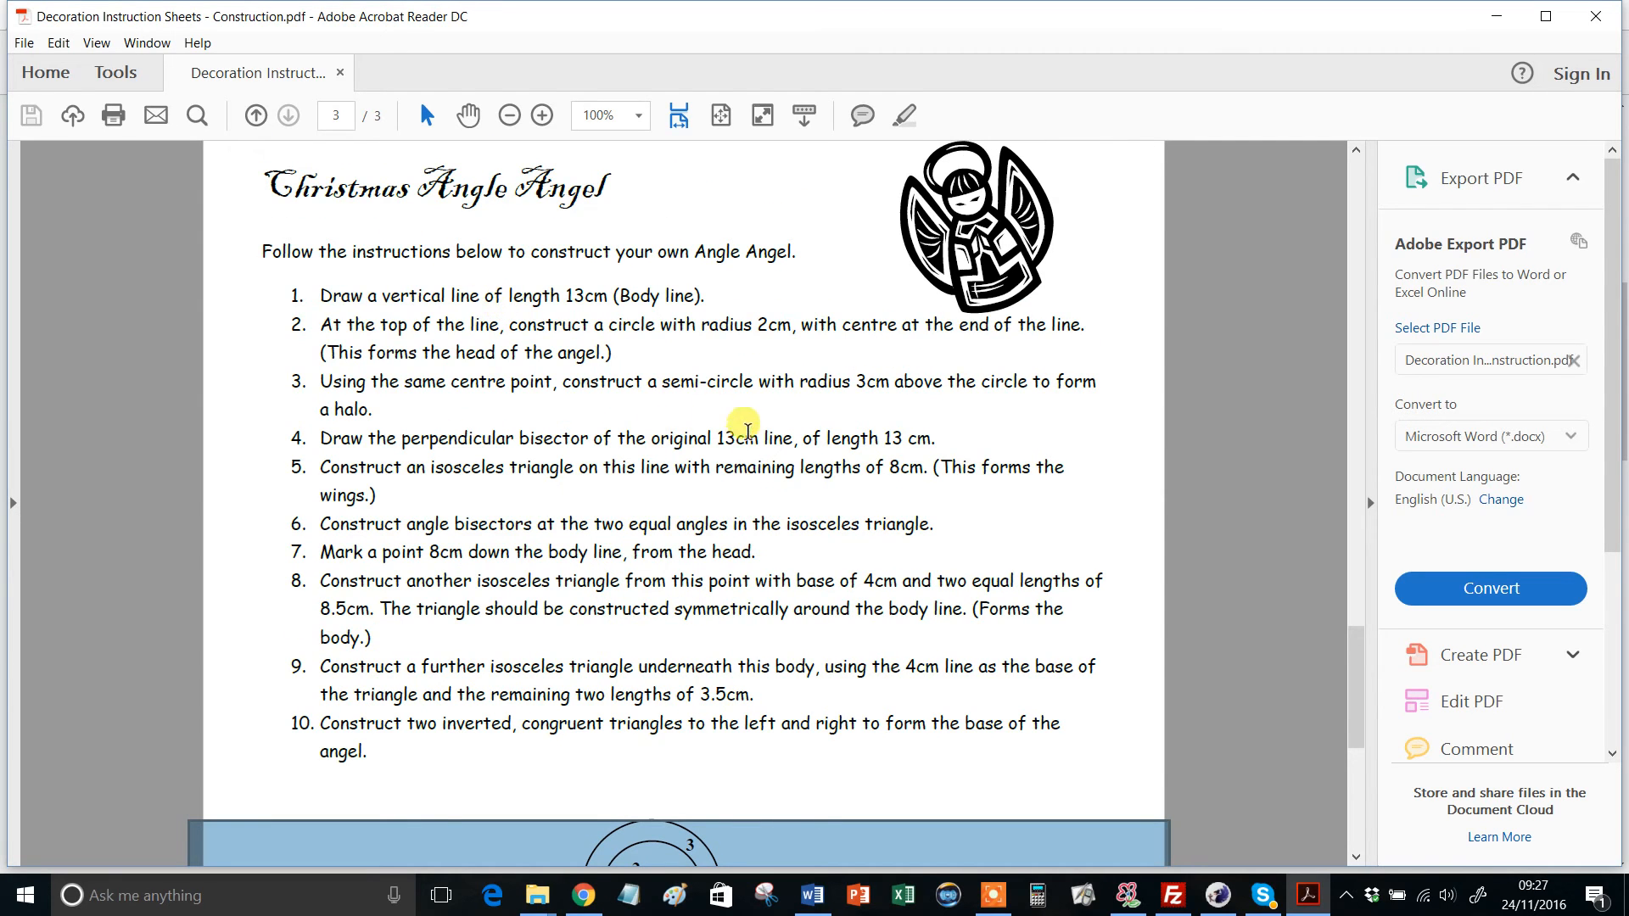
mouse_move(369, 352)
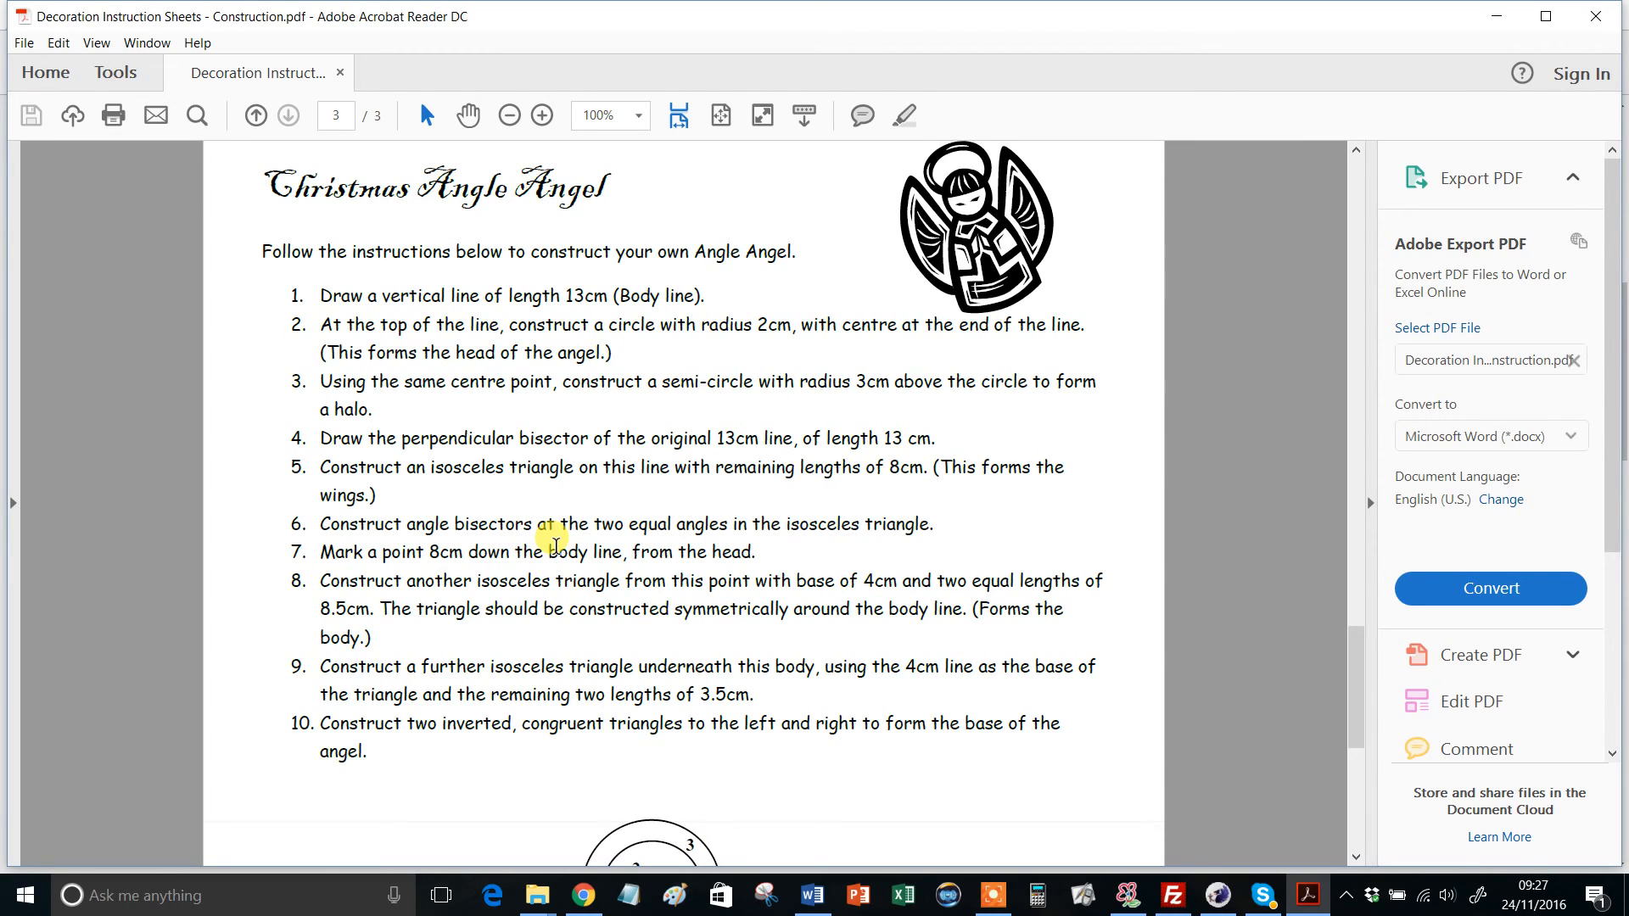
mouse_move(499, 601)
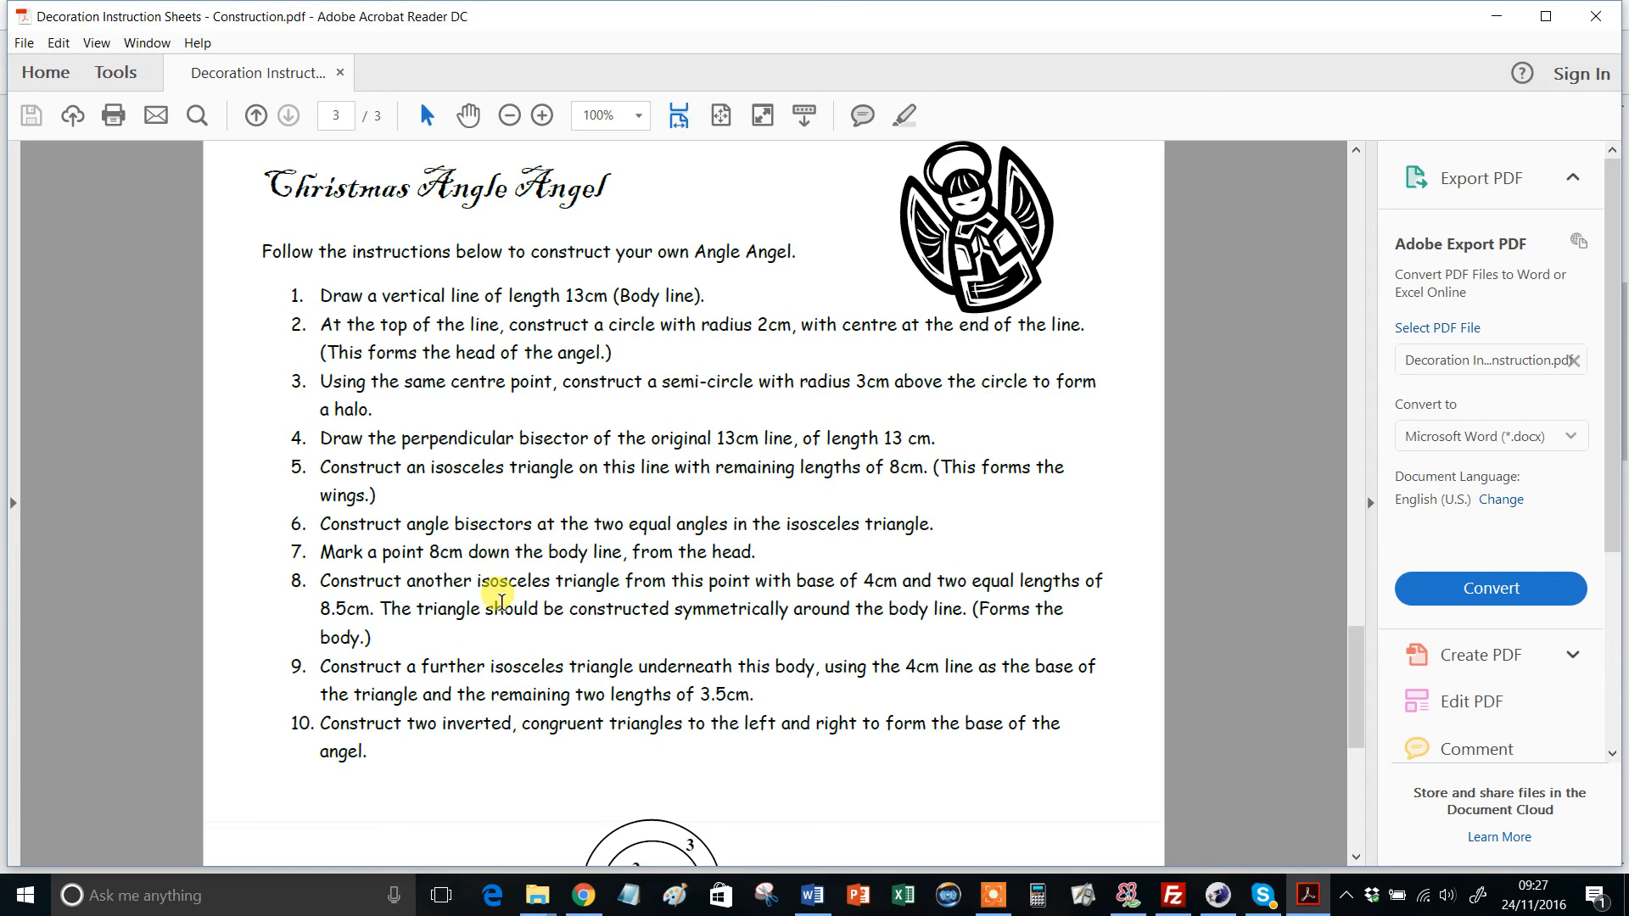
mouse_move(529, 629)
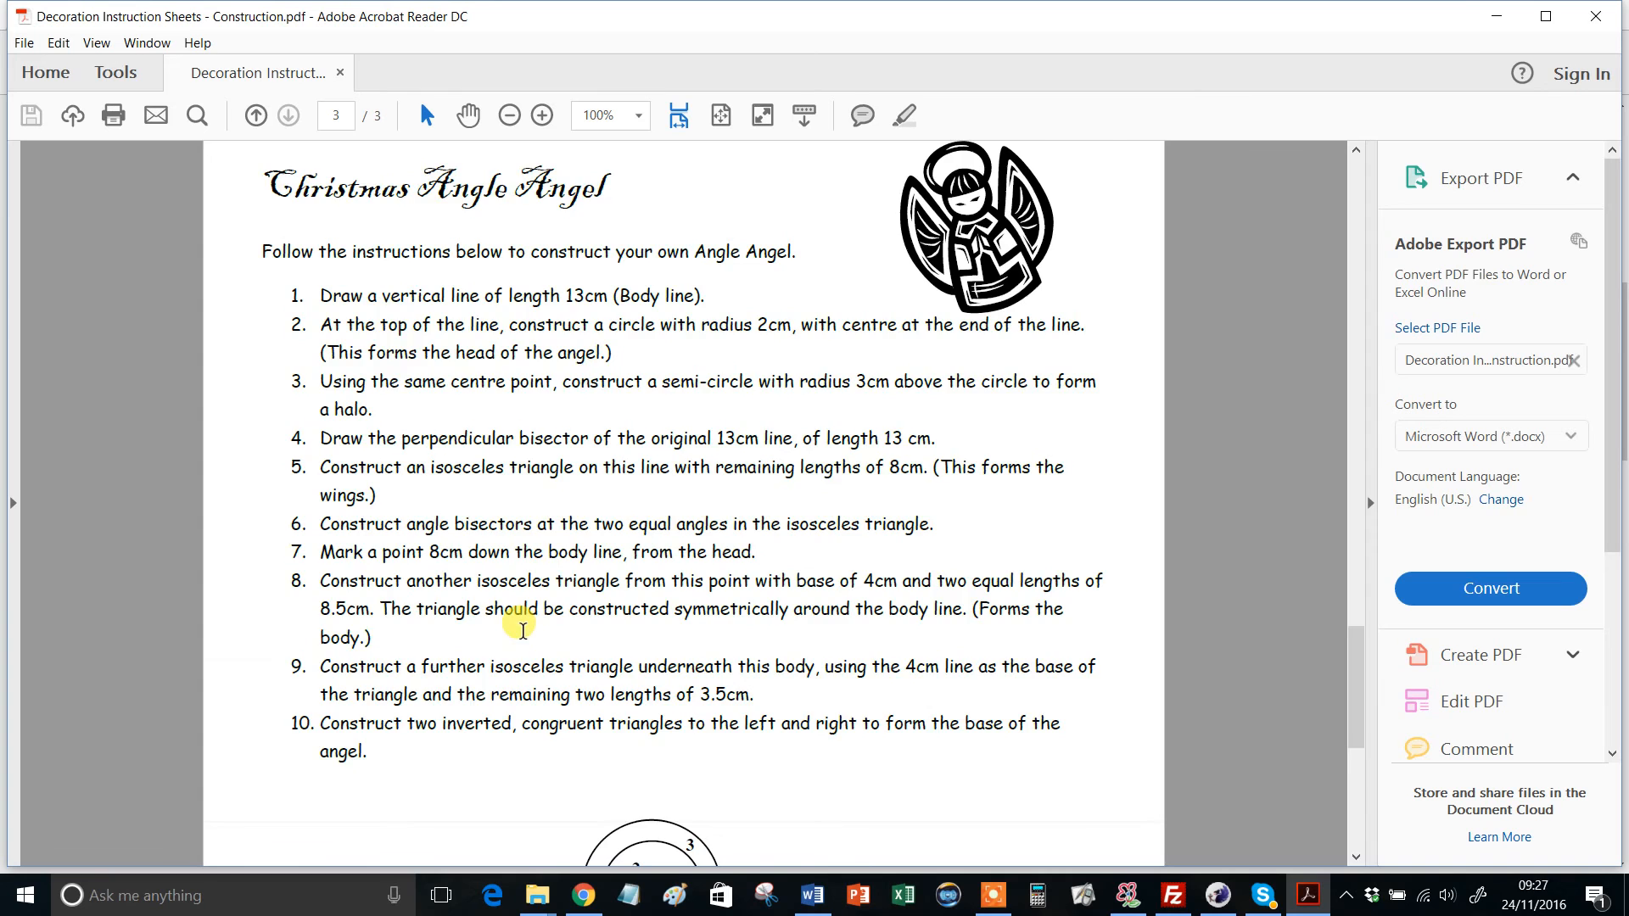
scroll("down", 3)
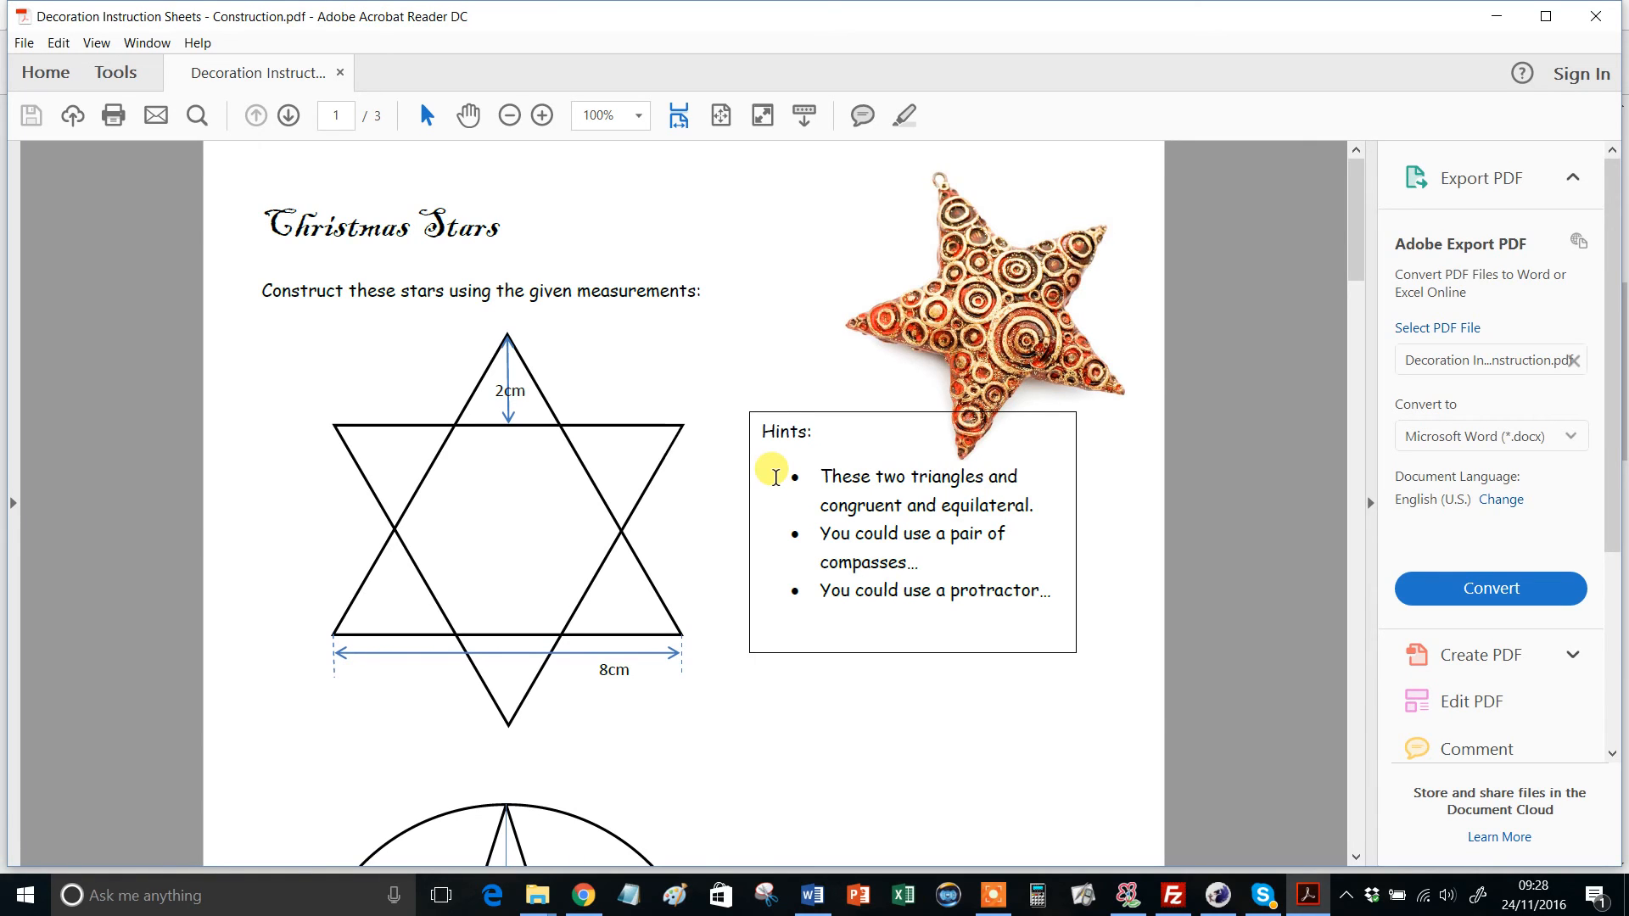
mouse_move(696, 635)
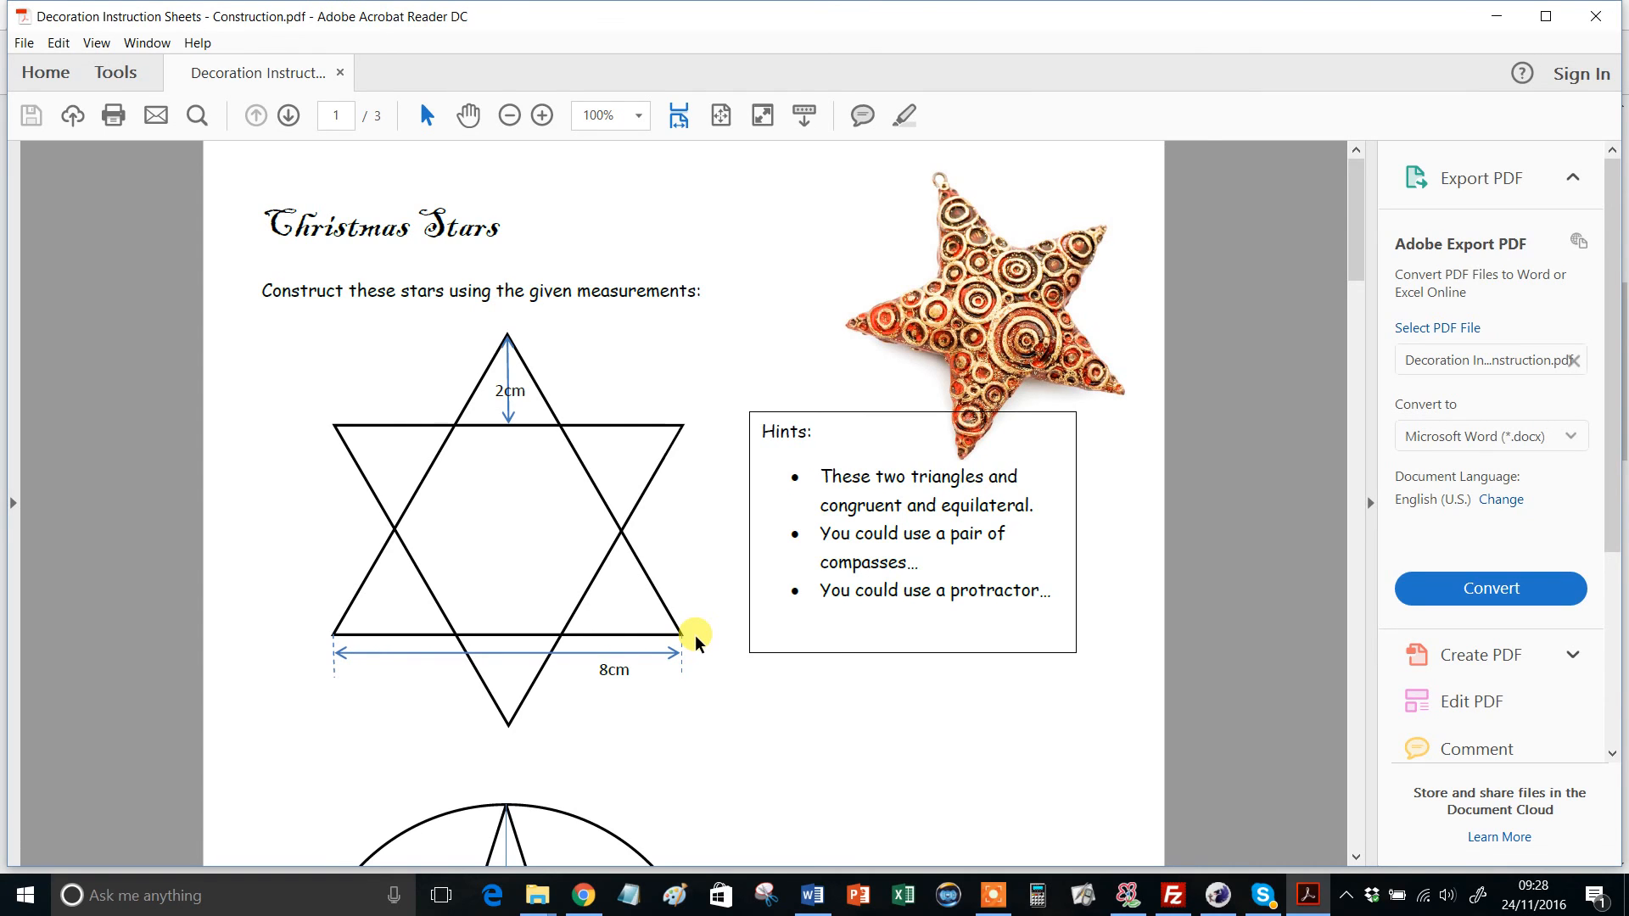
Show the first Christmas Stars construction with its 2cm and 8cm measurements and hints.
scroll("down", 3)
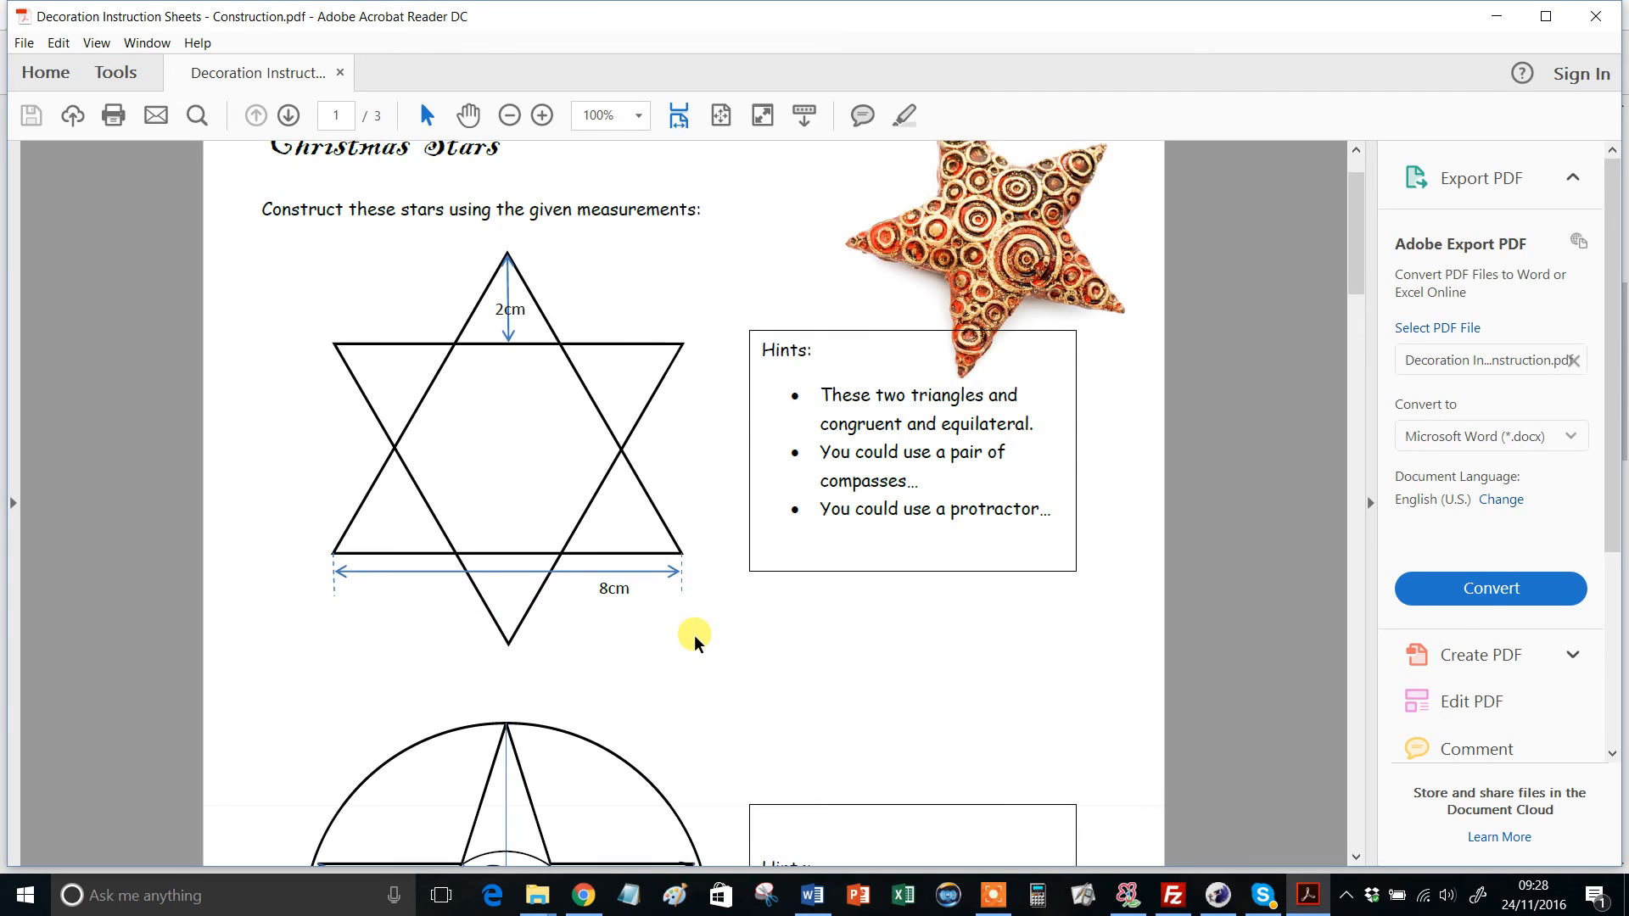
mouse_move(588, 894)
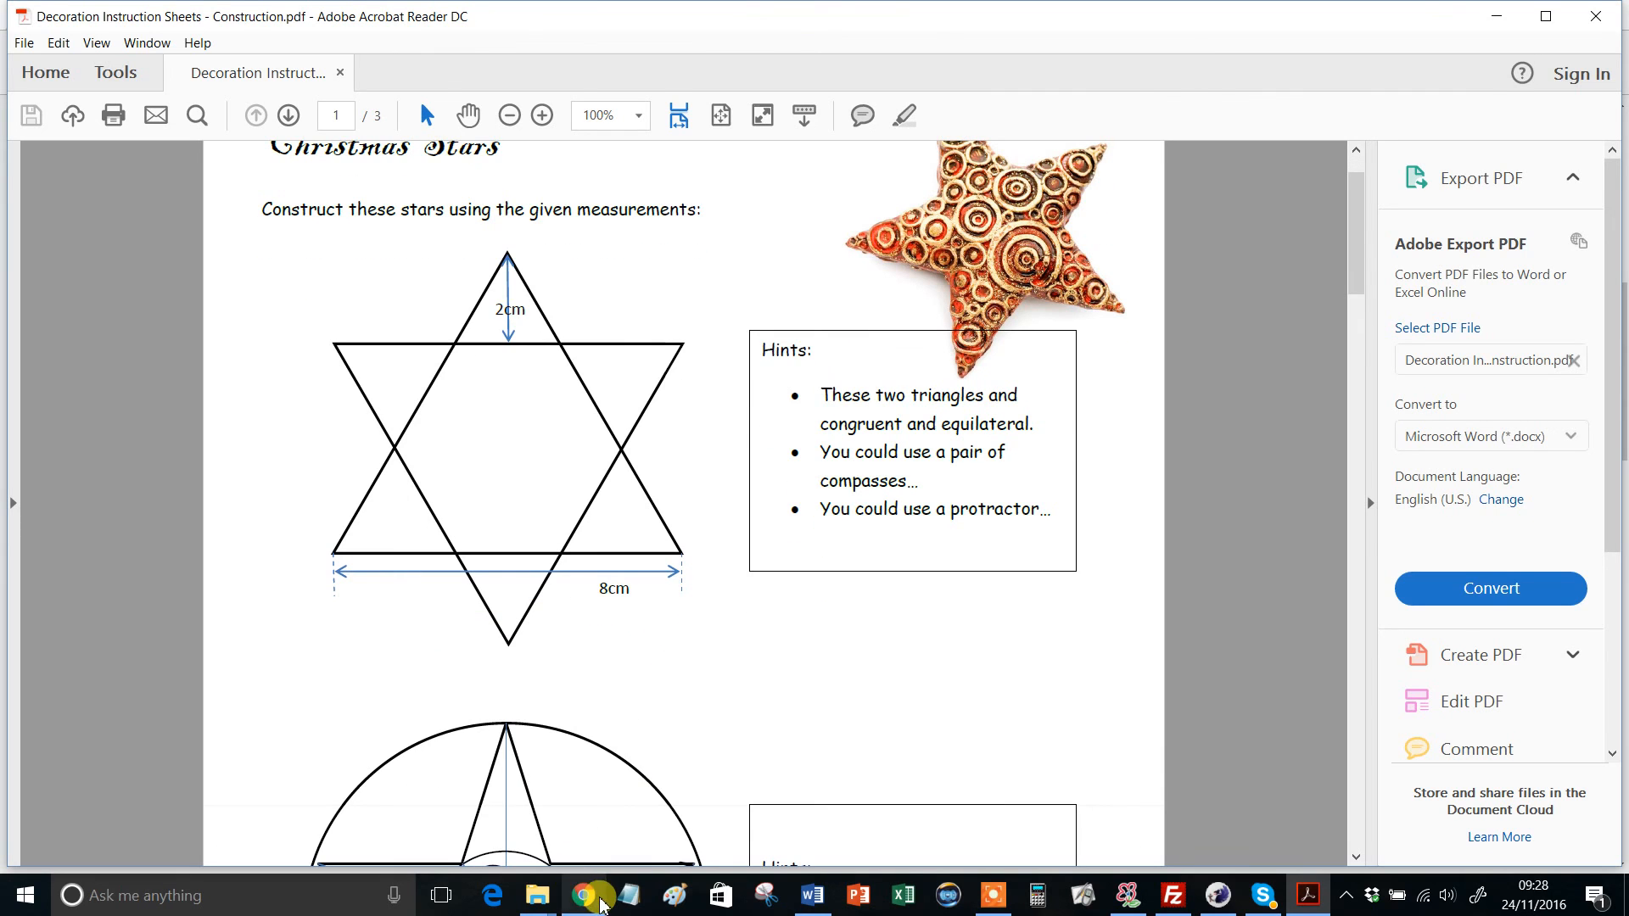
Switch to Chrome and scroll the Christmas Constructions resource page to its ratings and reviews.
left_click(584, 894)
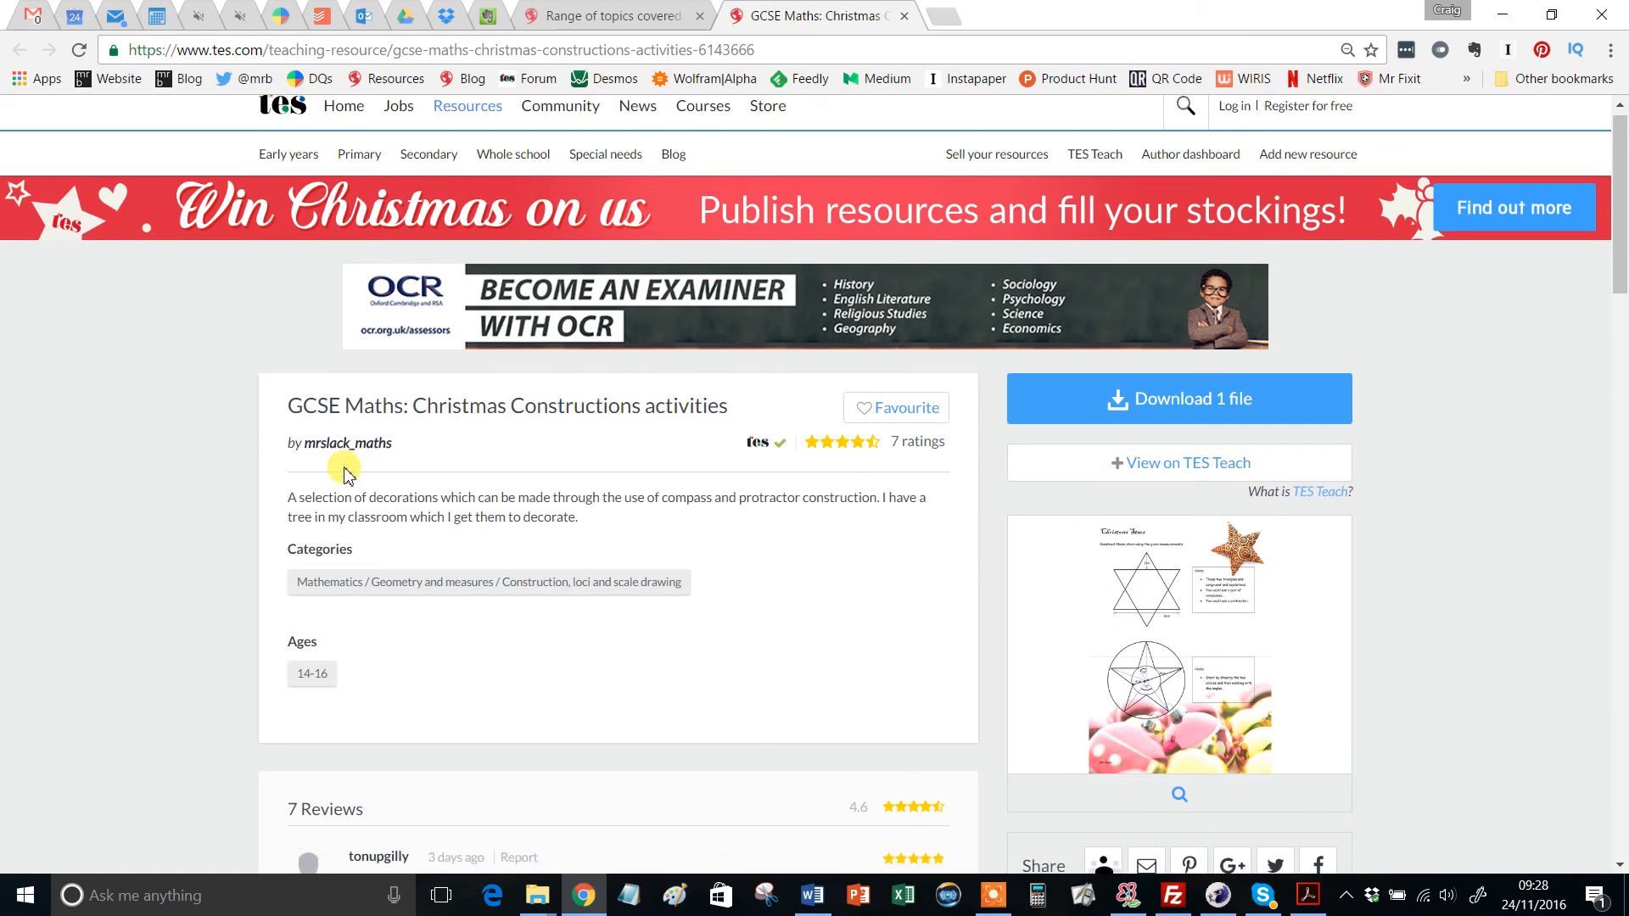
scroll("down", 3)
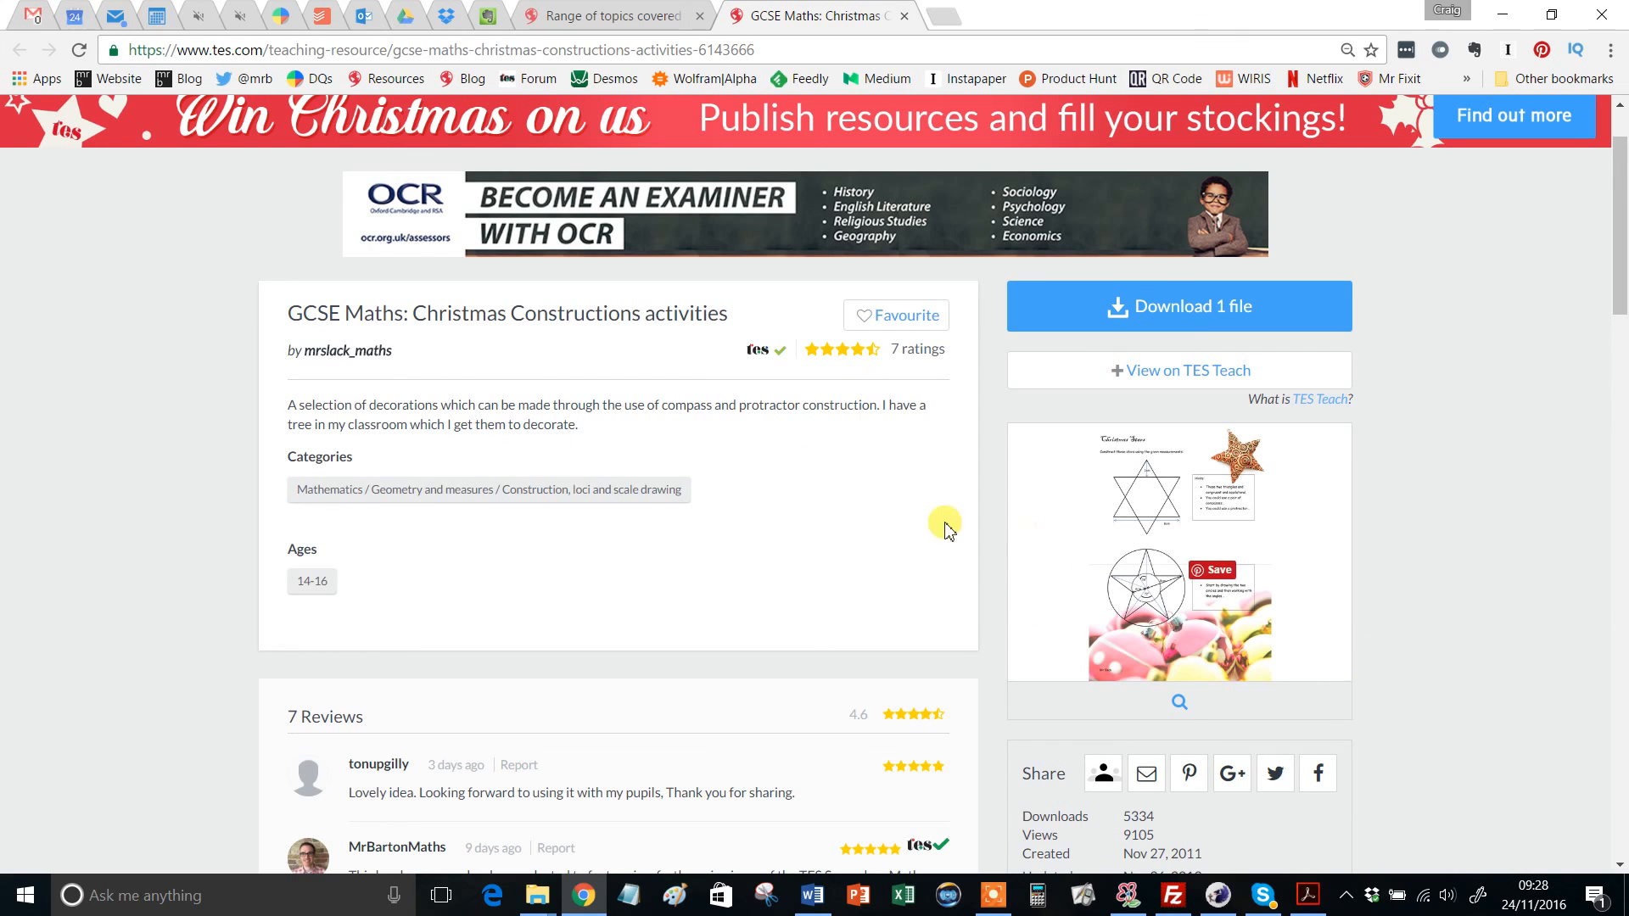
mouse_move(639, 566)
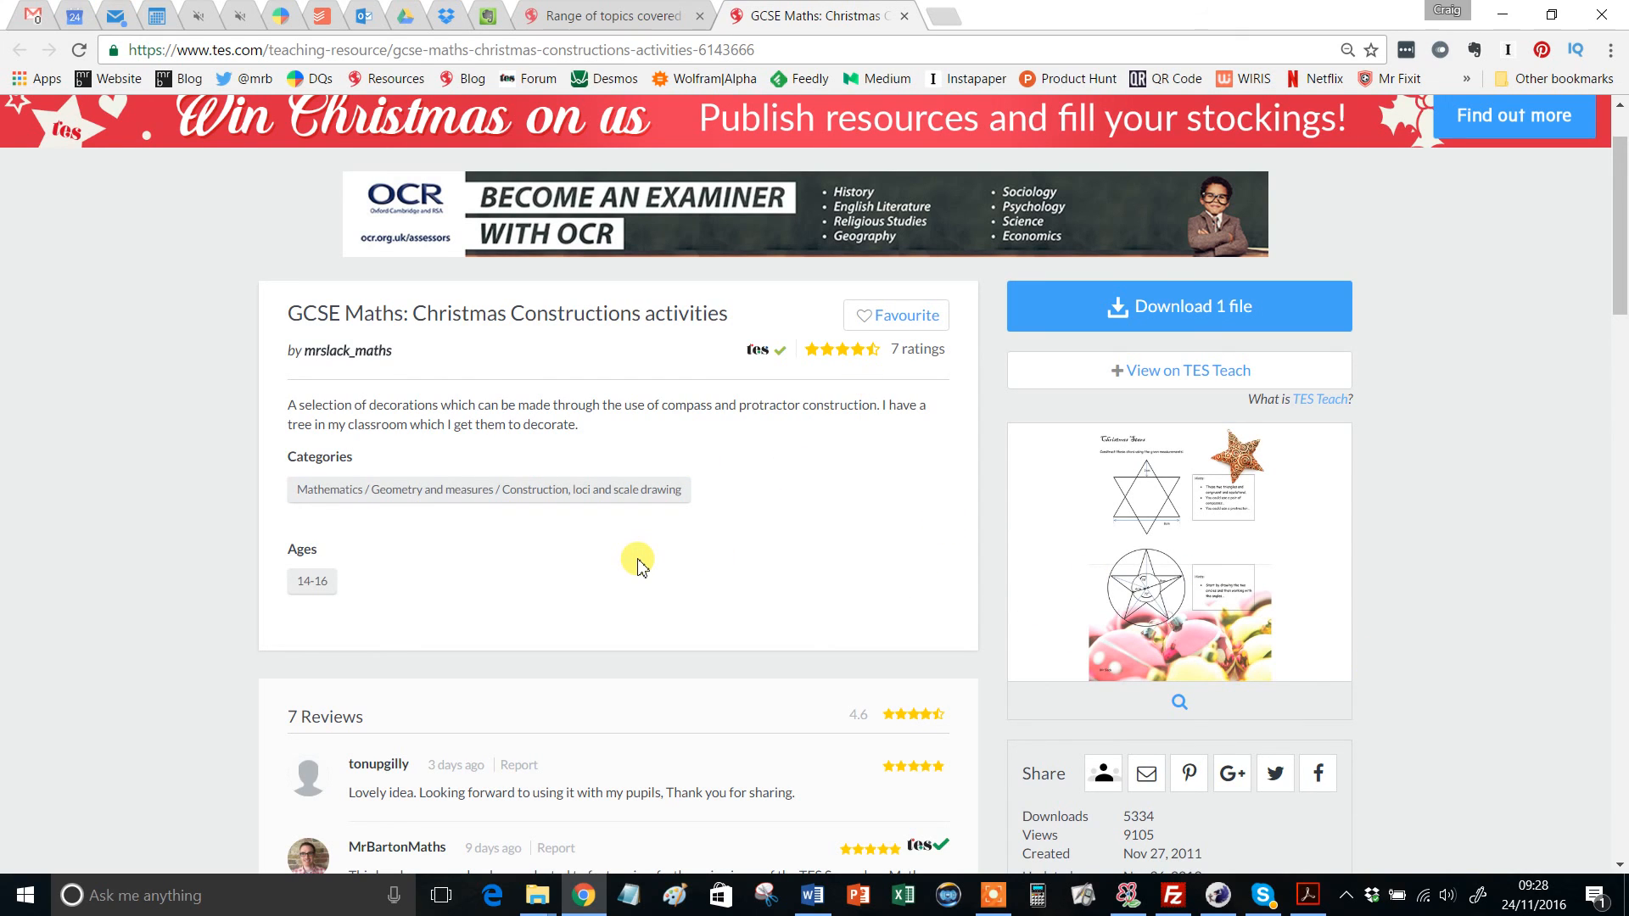